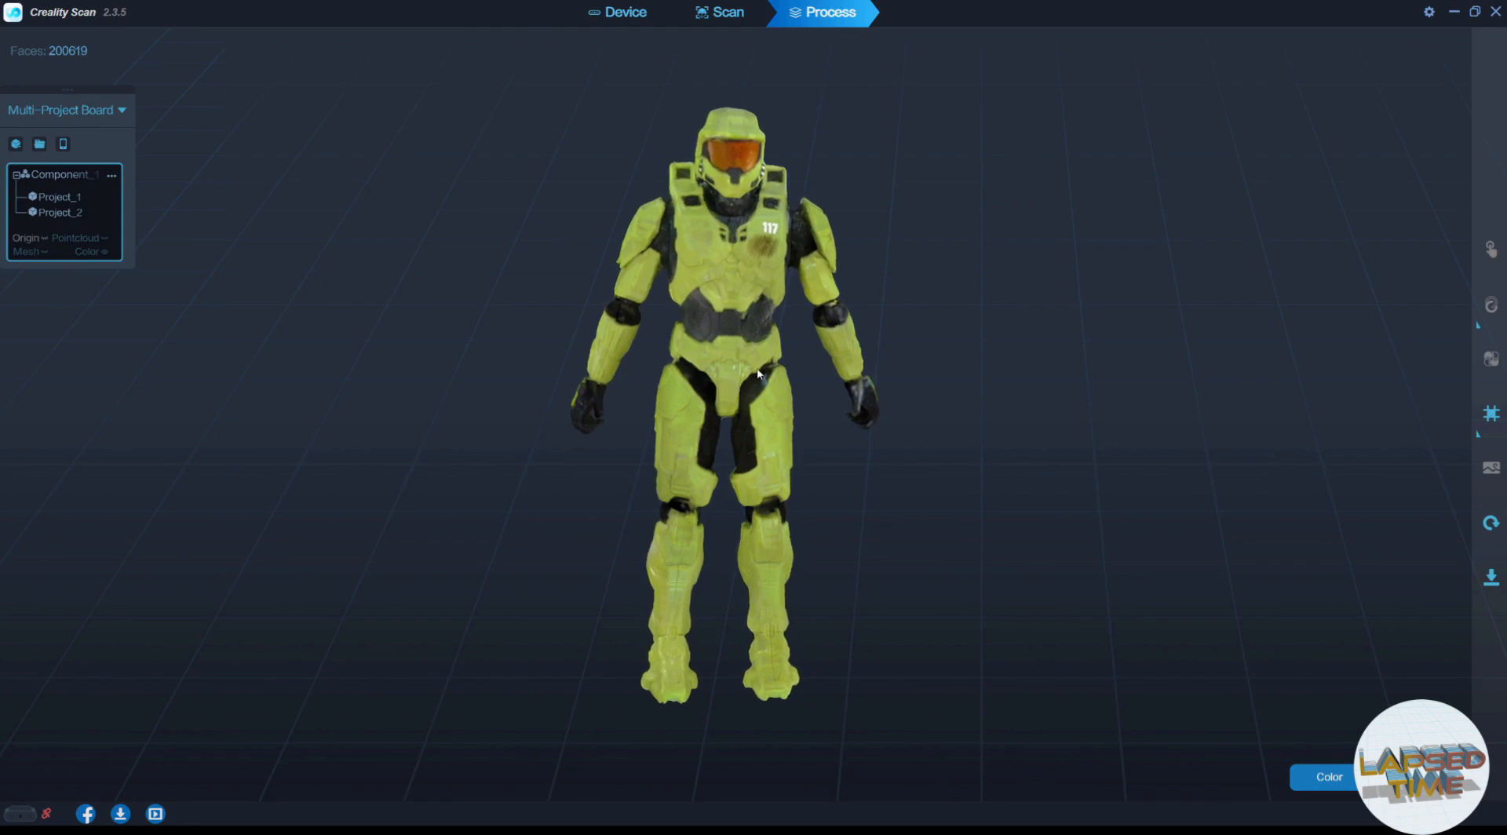
pyautogui.moveTo(737, 456)
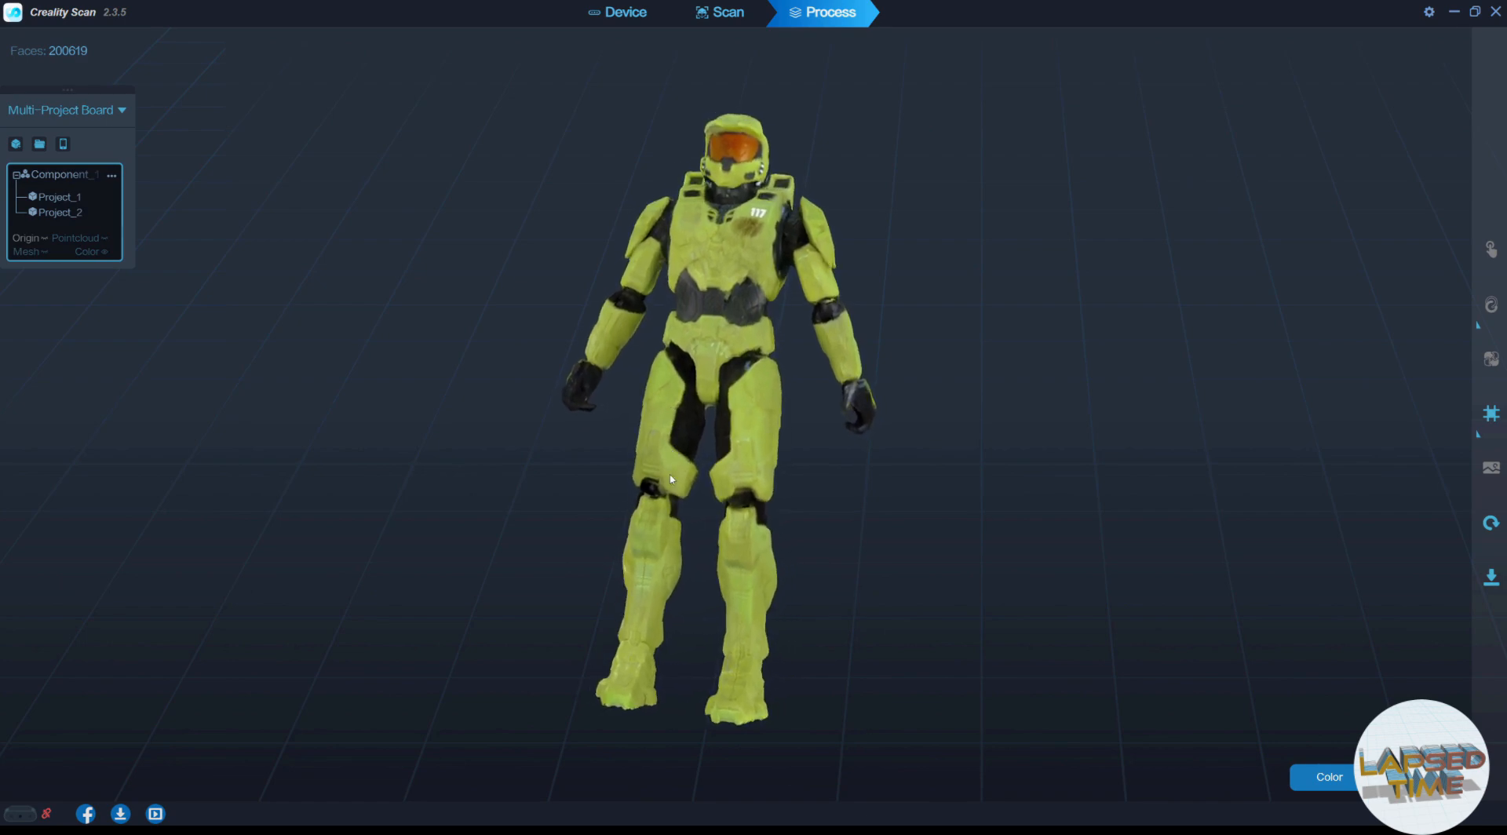
pyautogui.moveTo(693, 508)
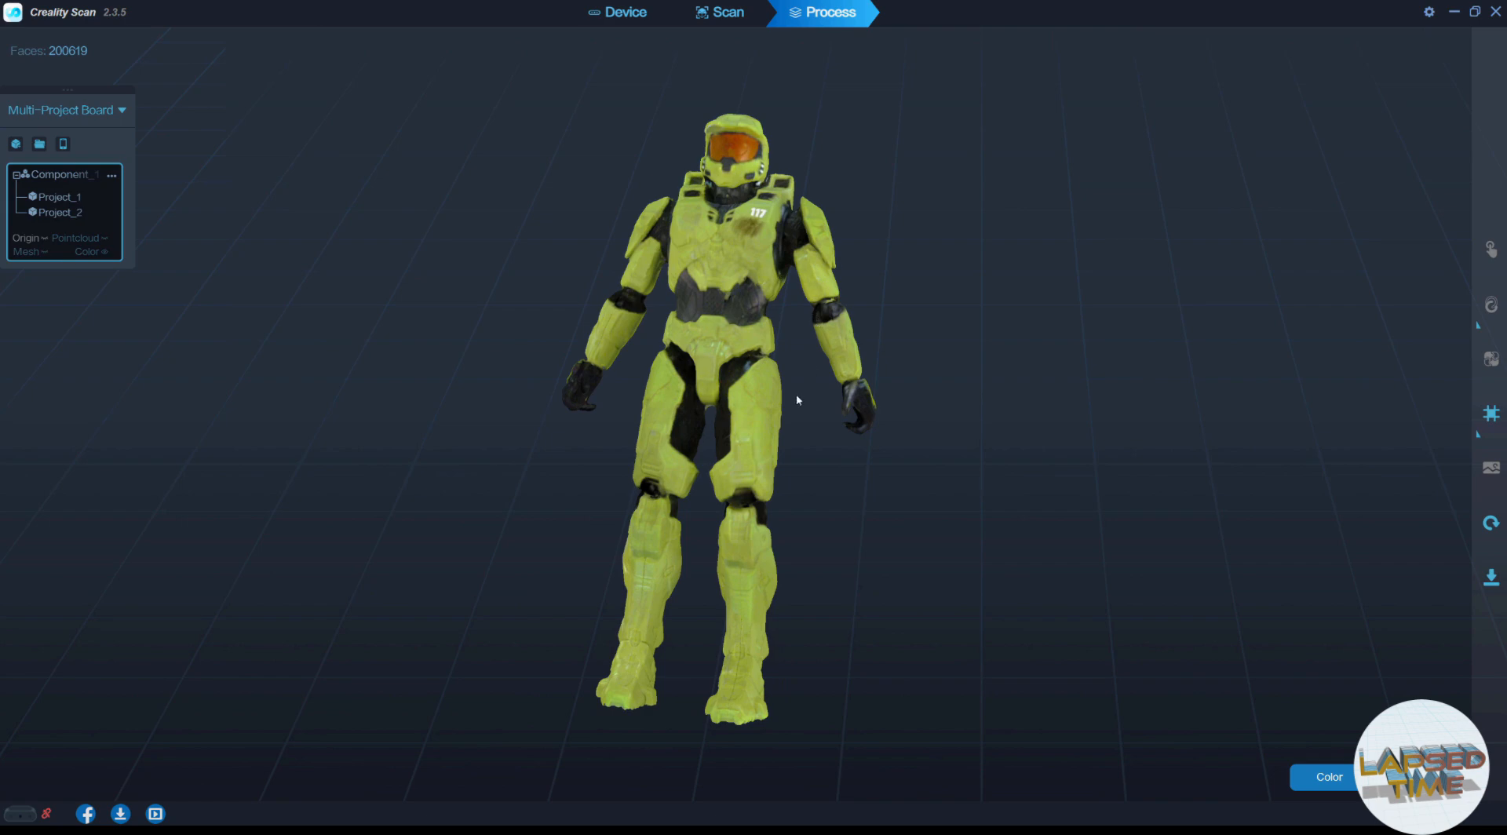
pyautogui.moveTo(861, 396)
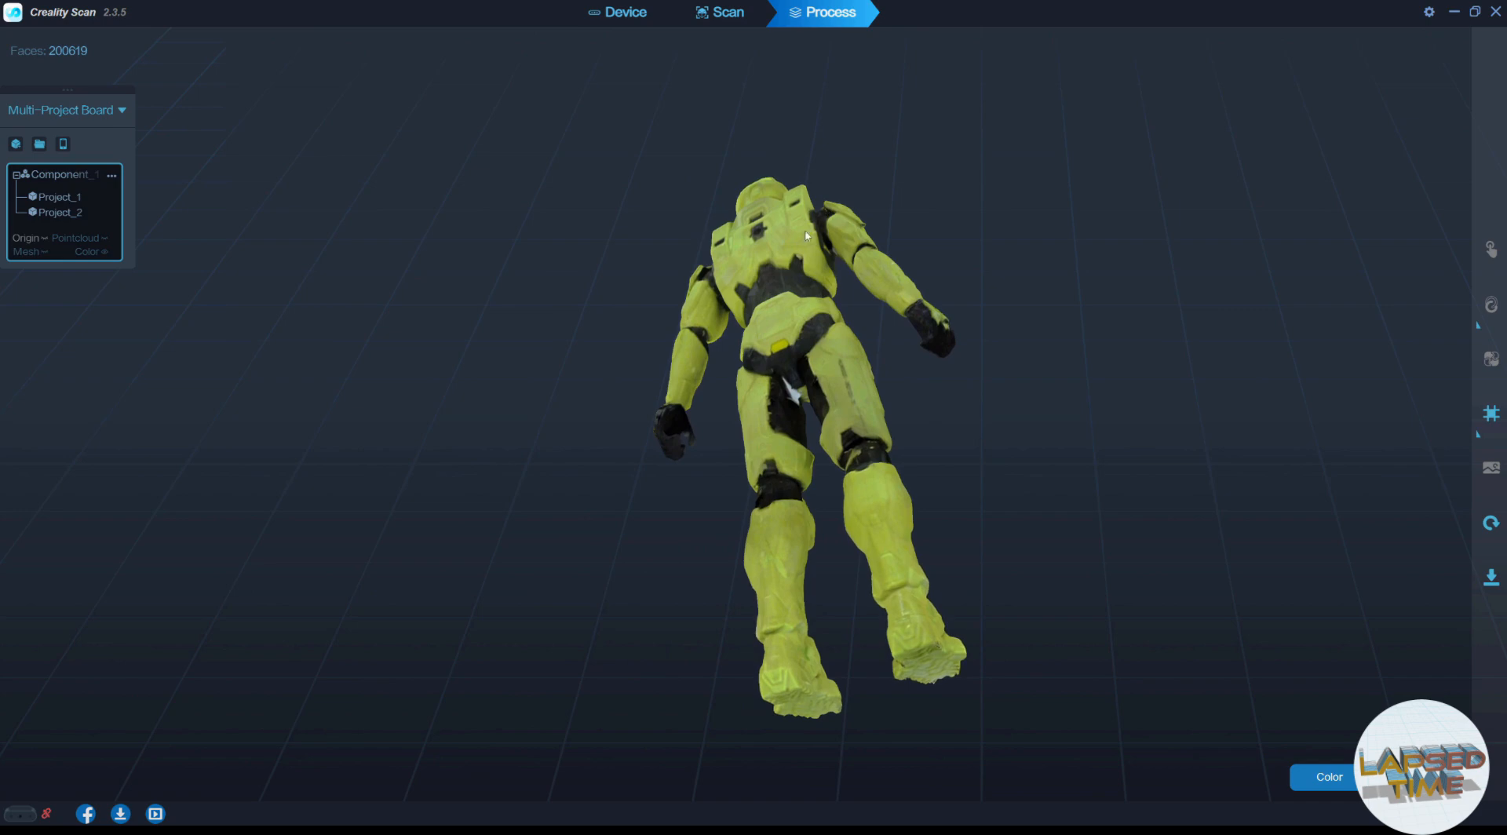
pyautogui.moveTo(806, 397)
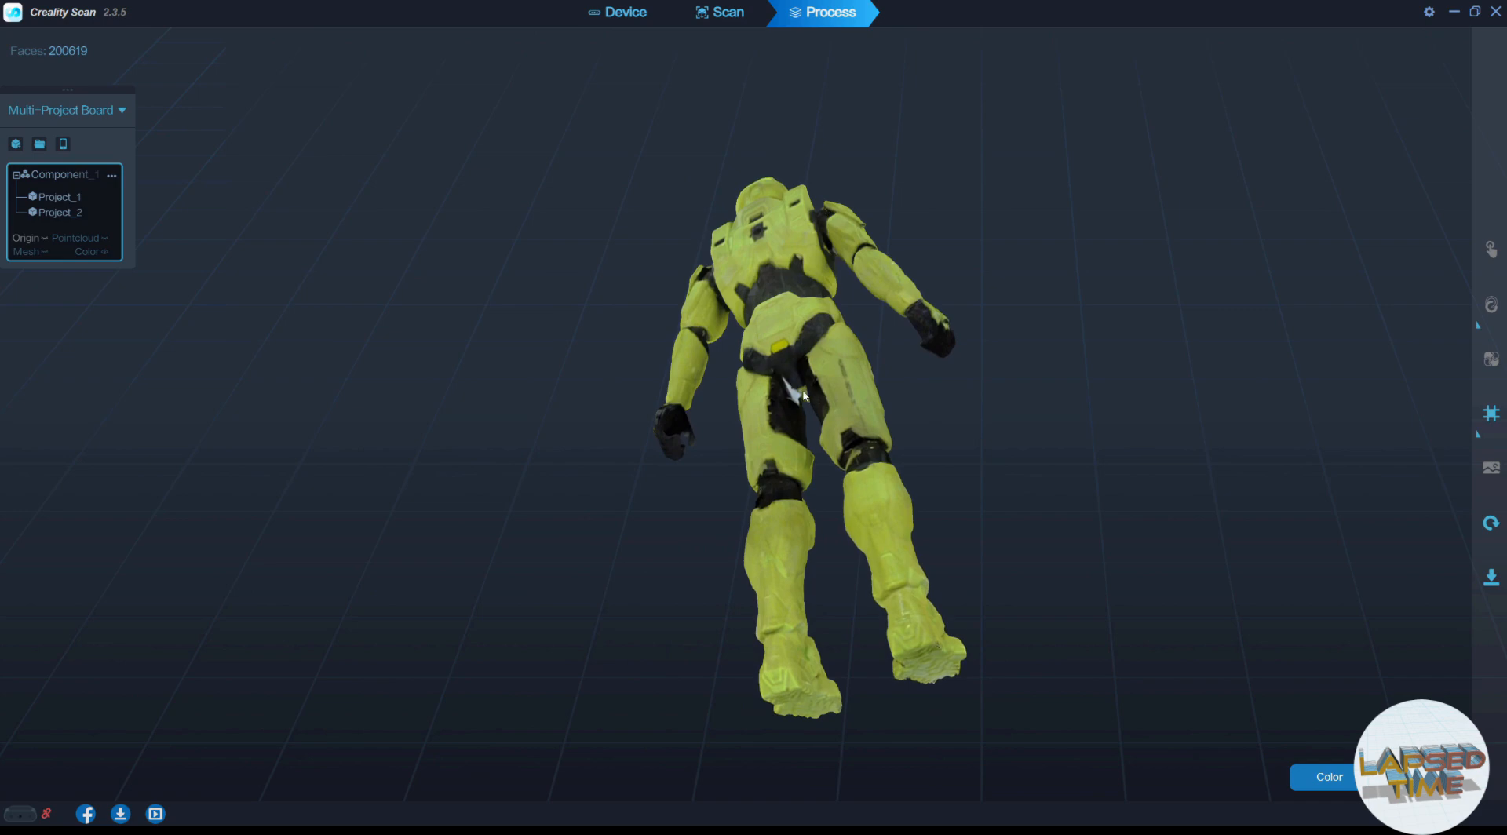
# - Inspect the scan from several sides, then export it as the OBJ file Halo_MasterChief
pyautogui.moveTo(803, 394); pyautogui.dragTo(865, 514)
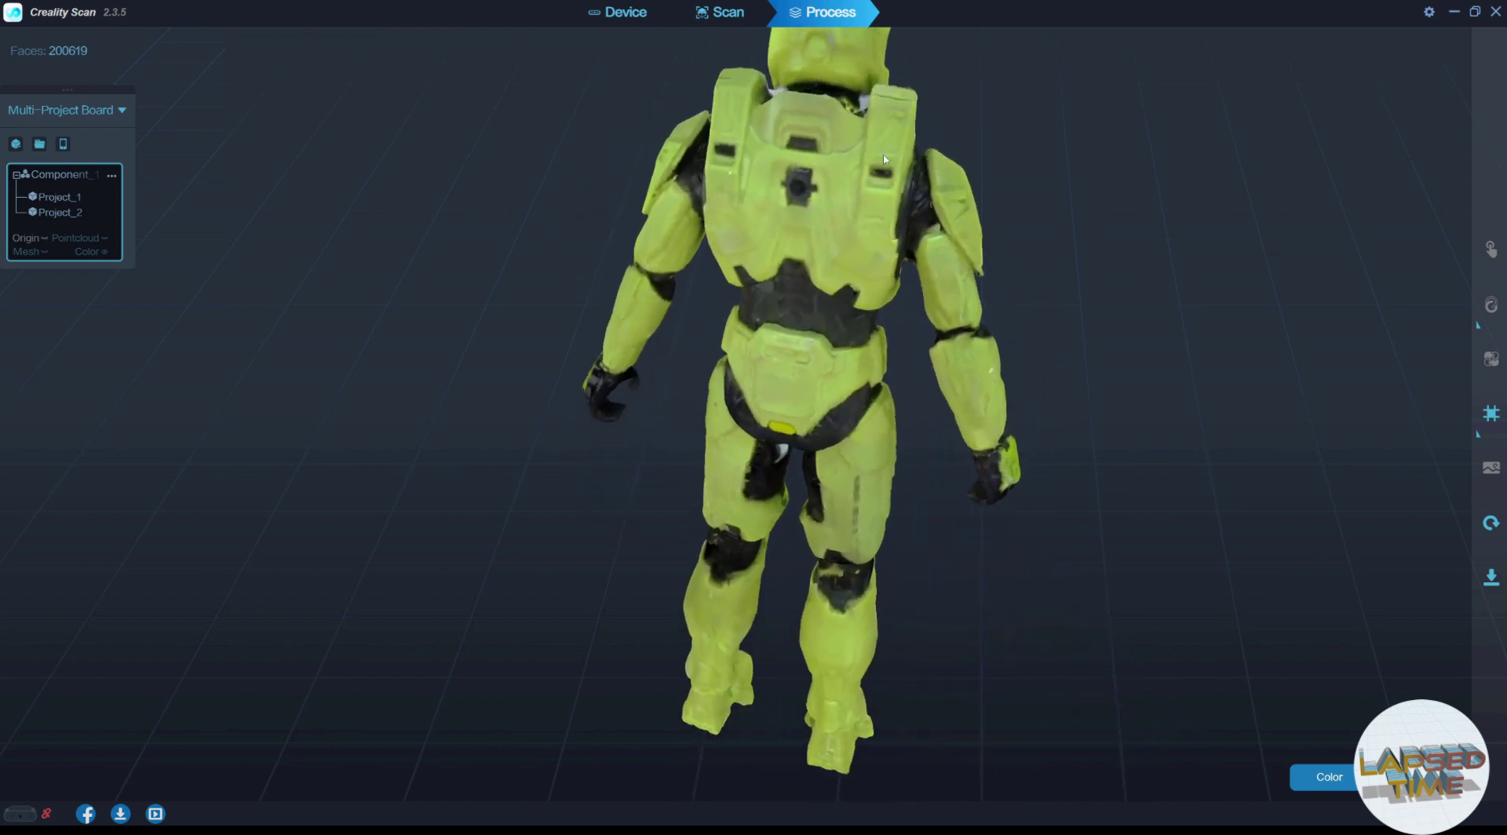
pyautogui.moveTo(885, 159); pyautogui.dragTo(745, 254)
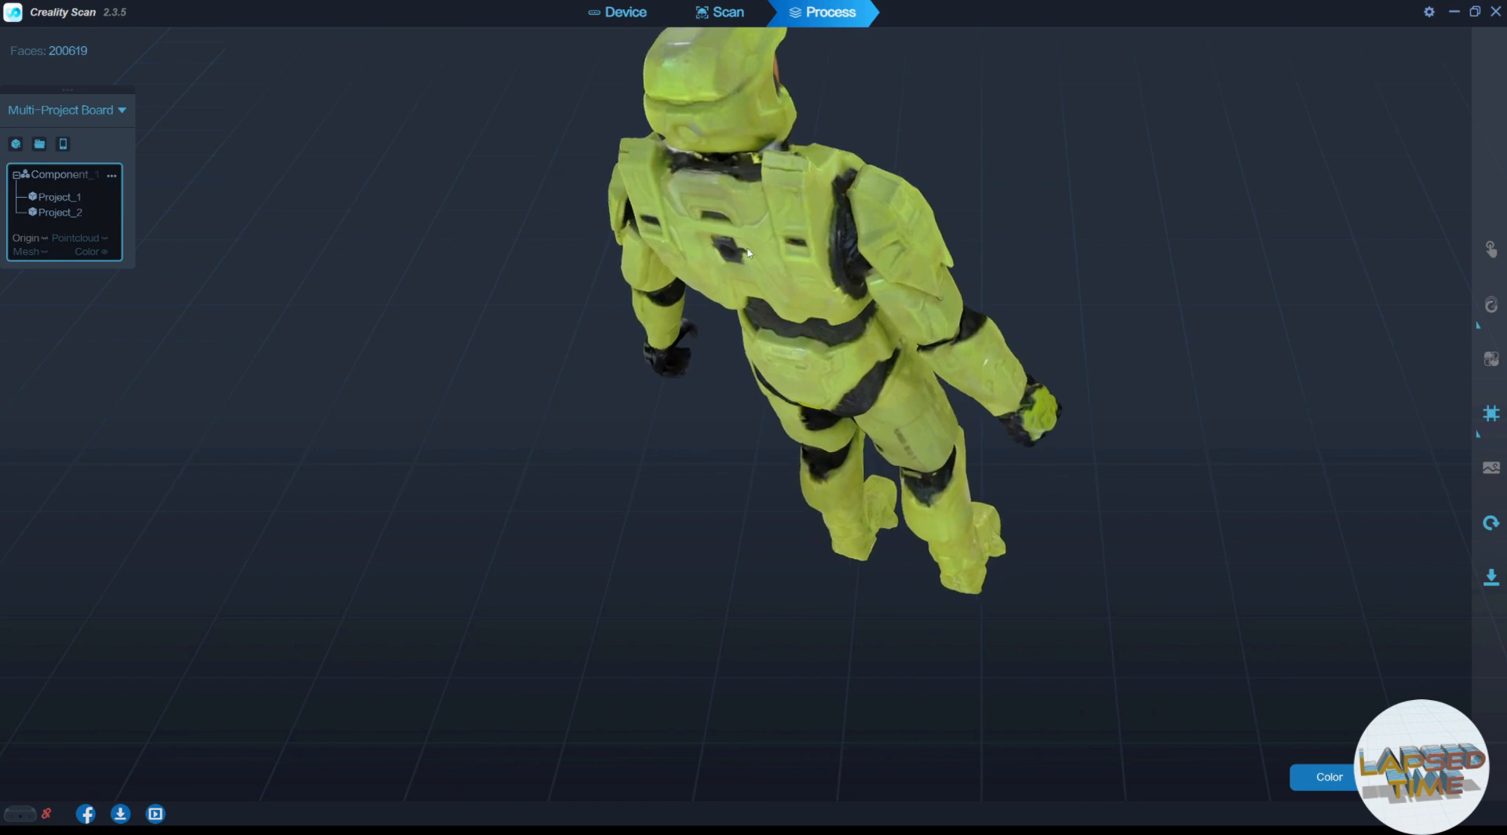
pyautogui.moveTo(745, 255); pyautogui.dragTo(620, 394)
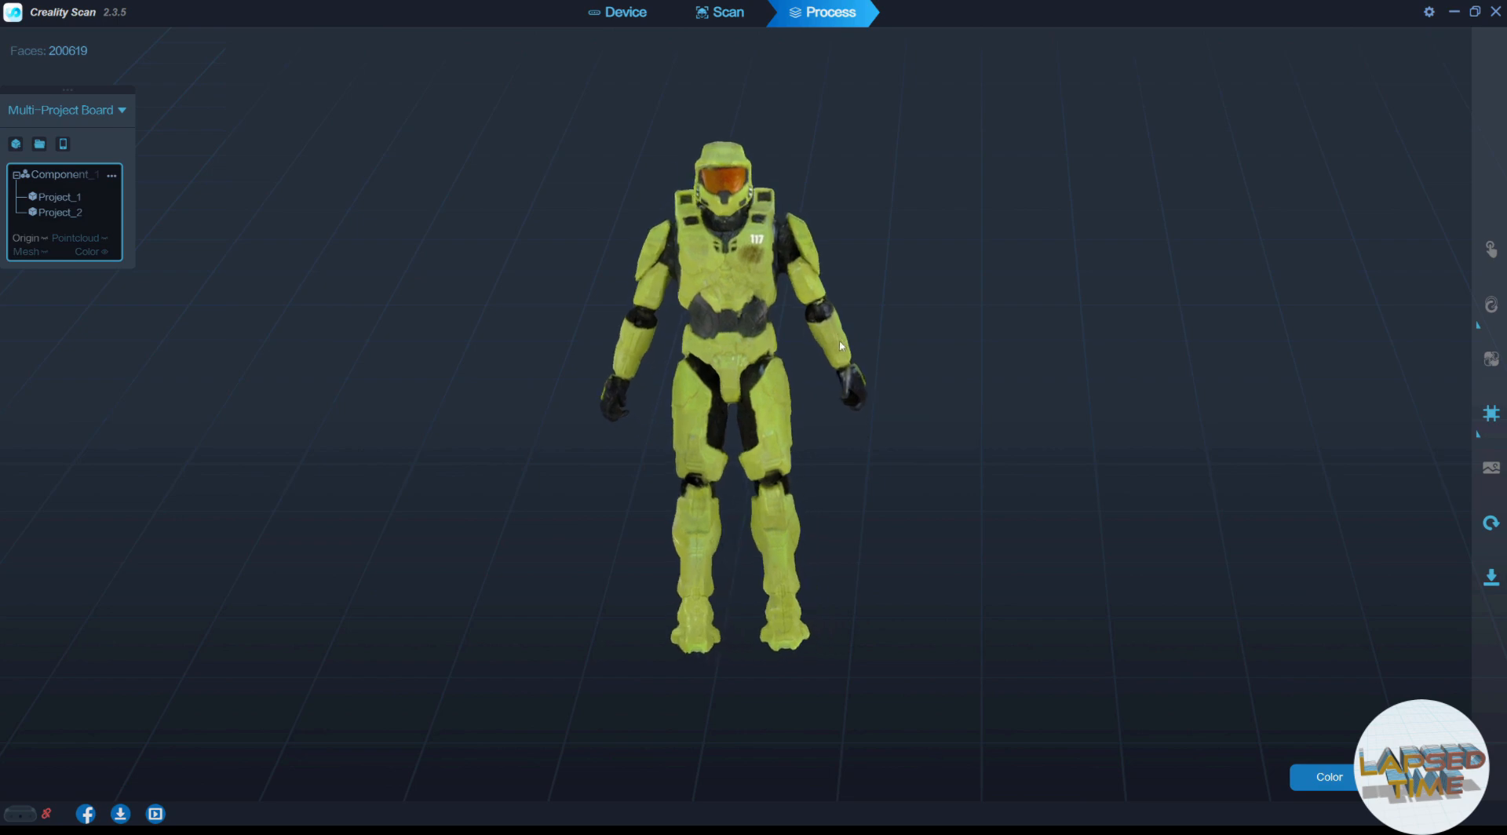
pyautogui.click(1489, 576)
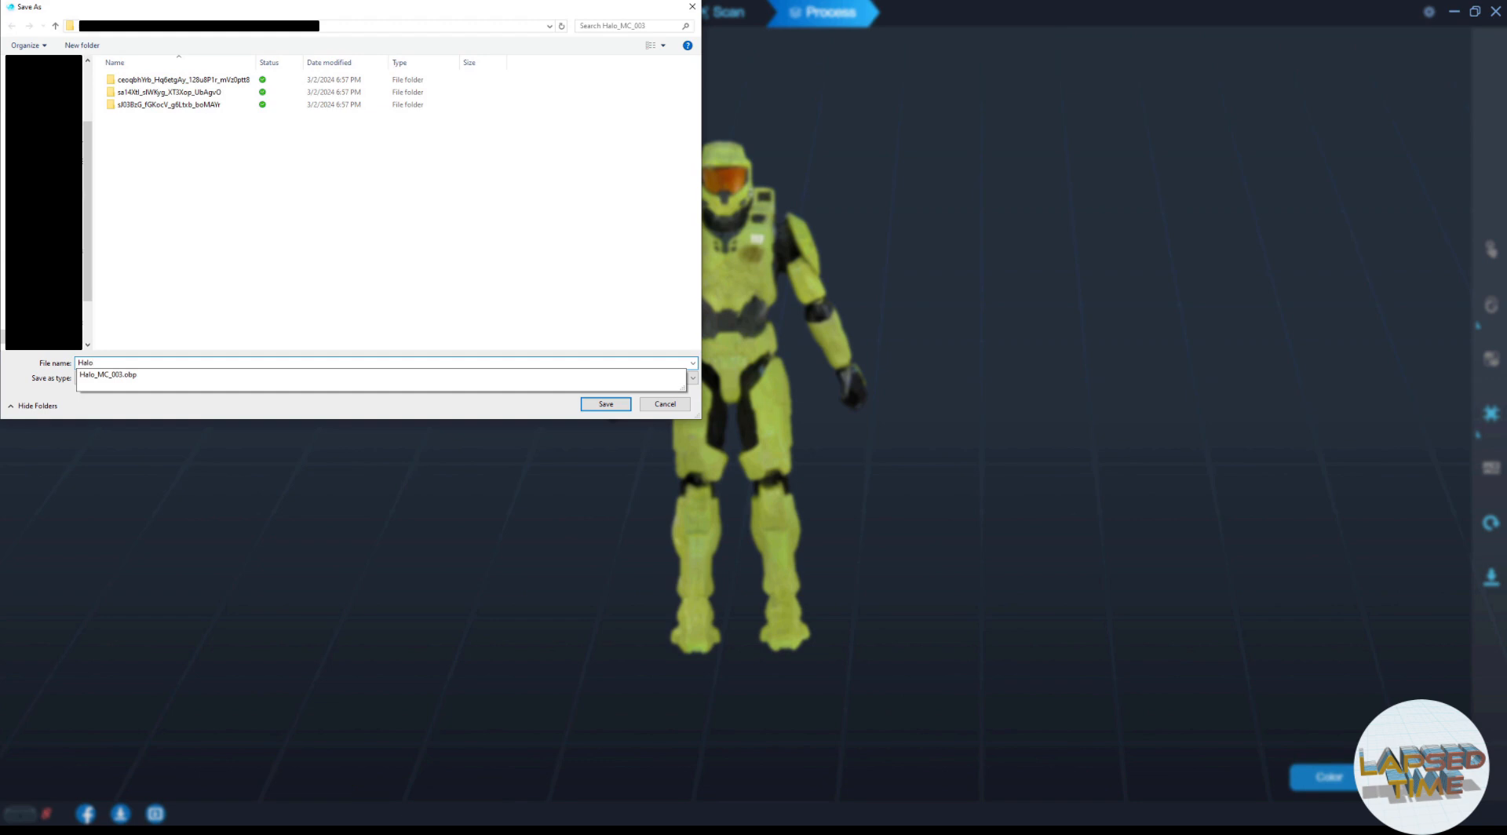
pyautogui.write('Halo_MasterChief')
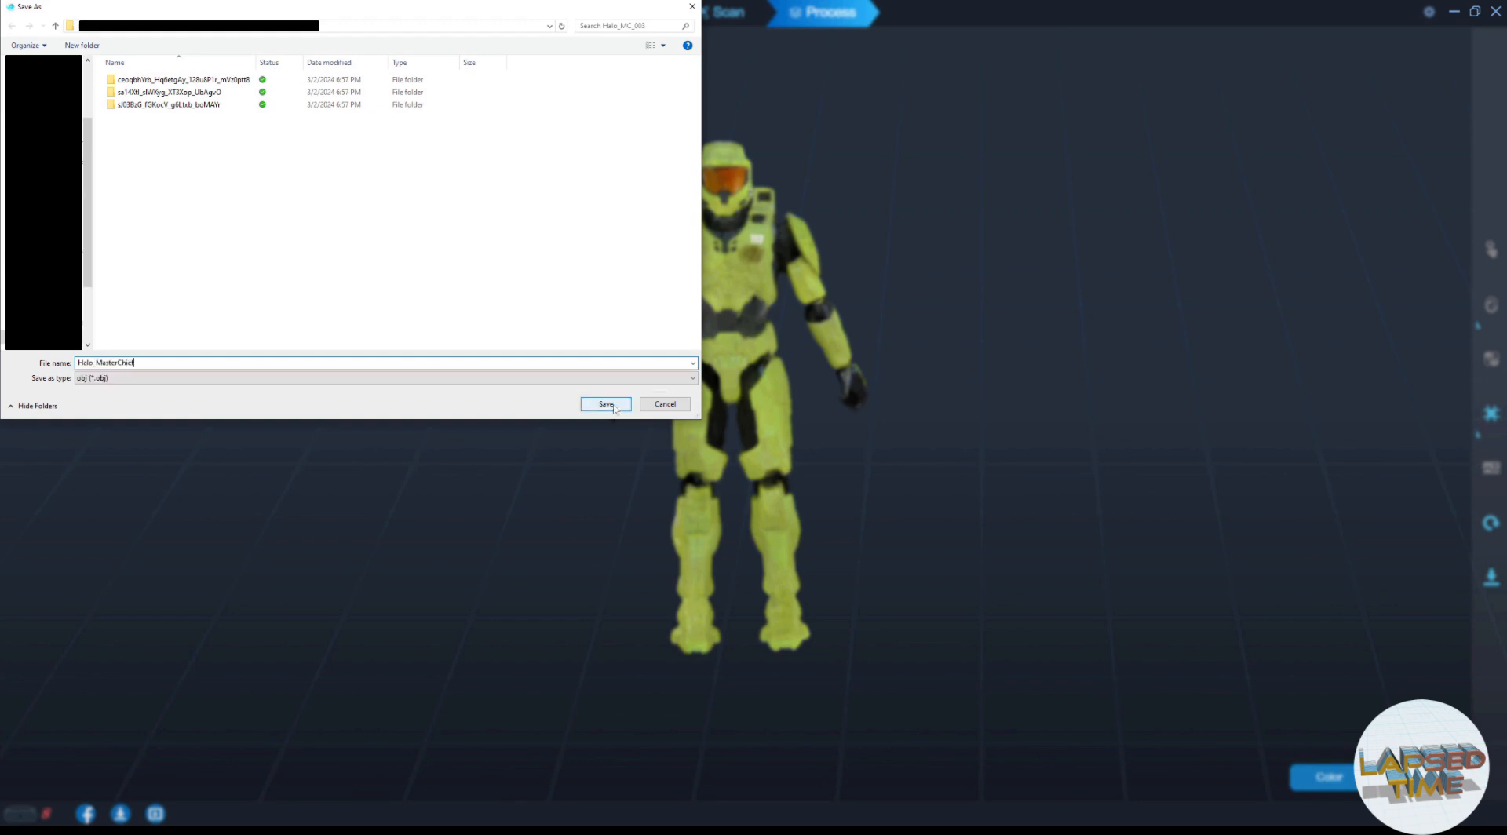
pyautogui.click(605, 405)
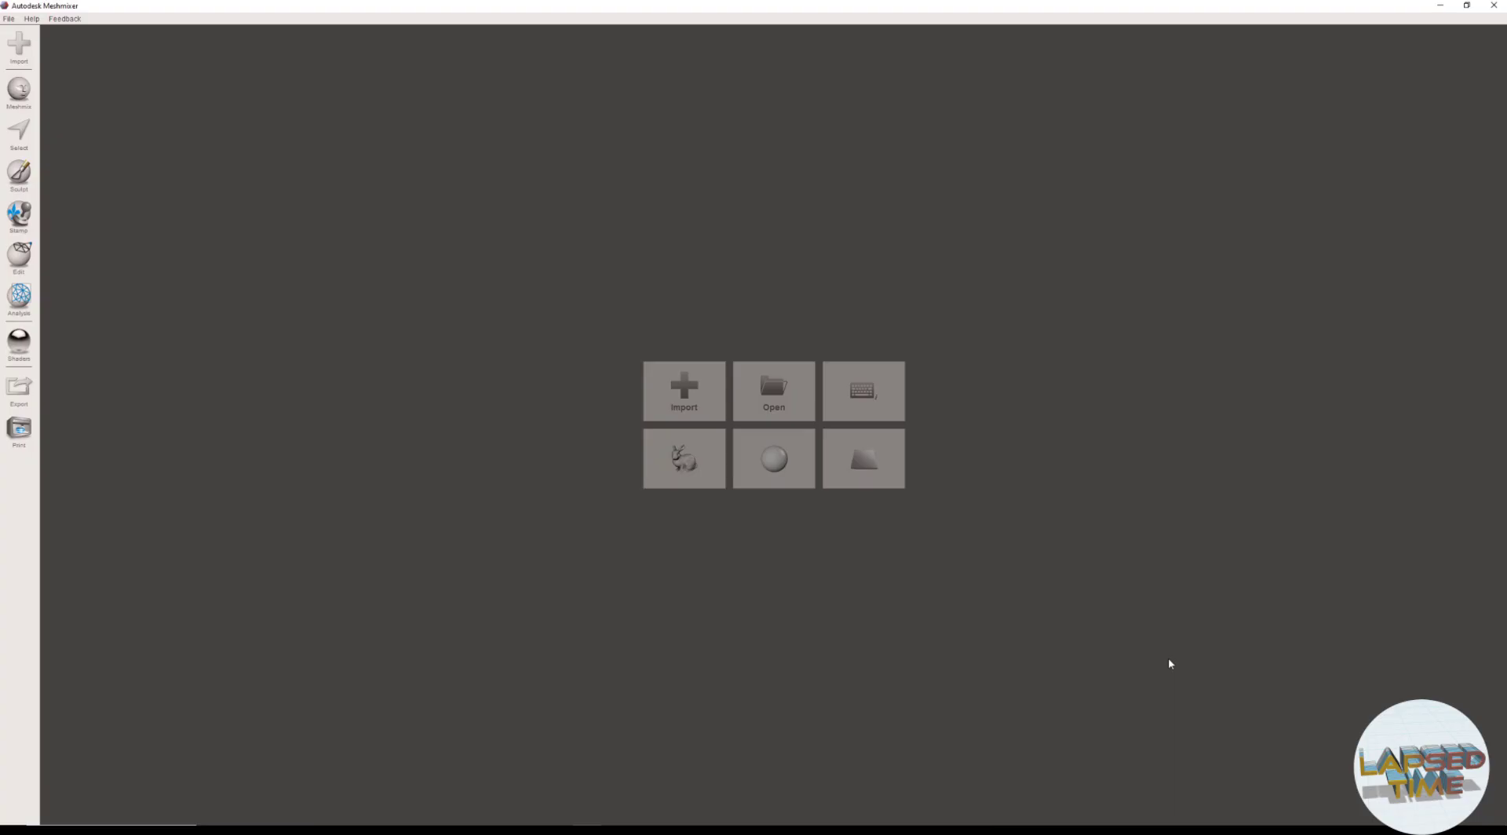
pyautogui.moveTo(1088, 721)
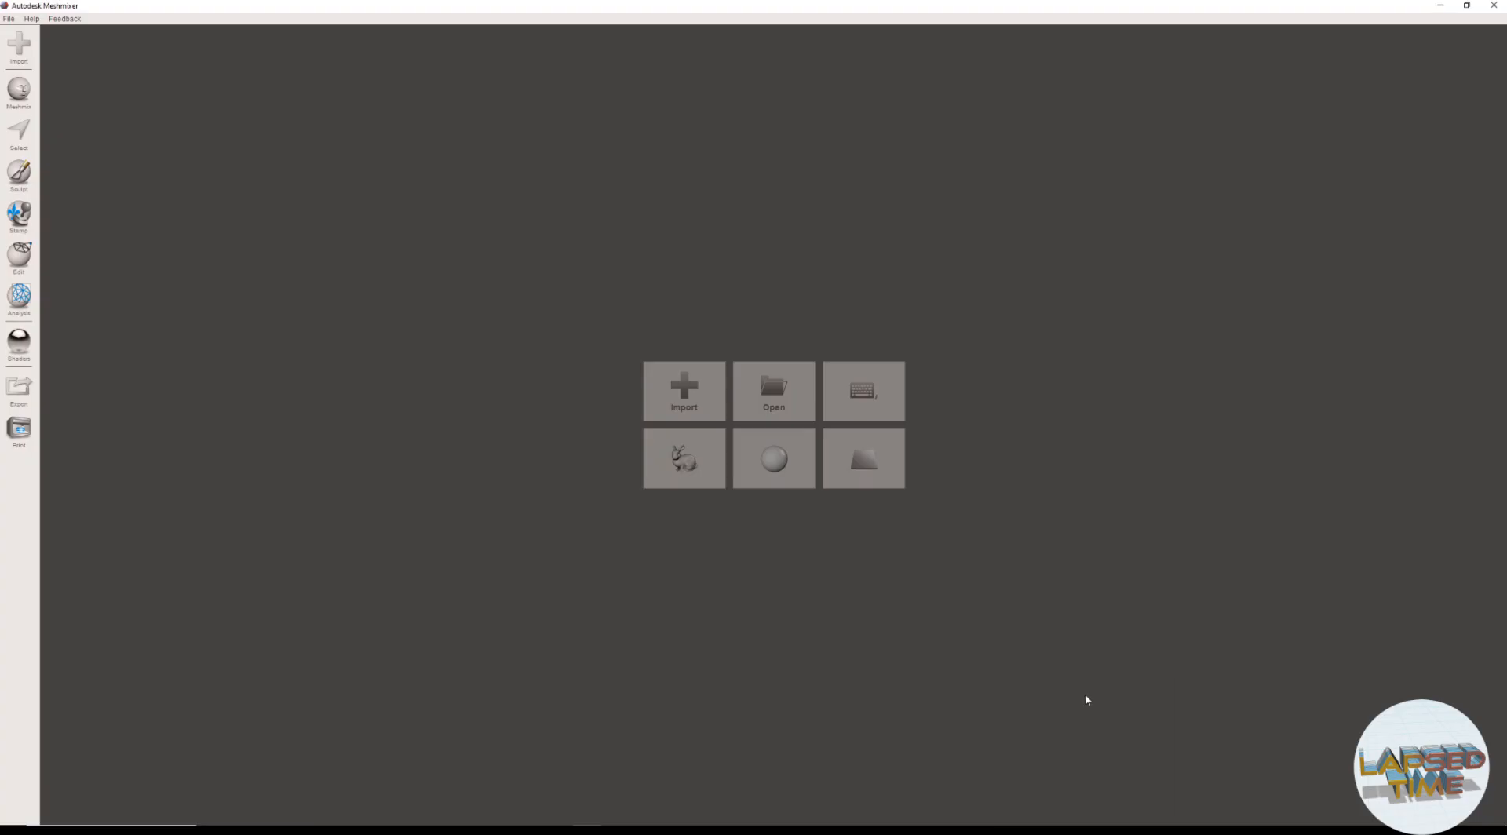
pyautogui.moveTo(928, 760)
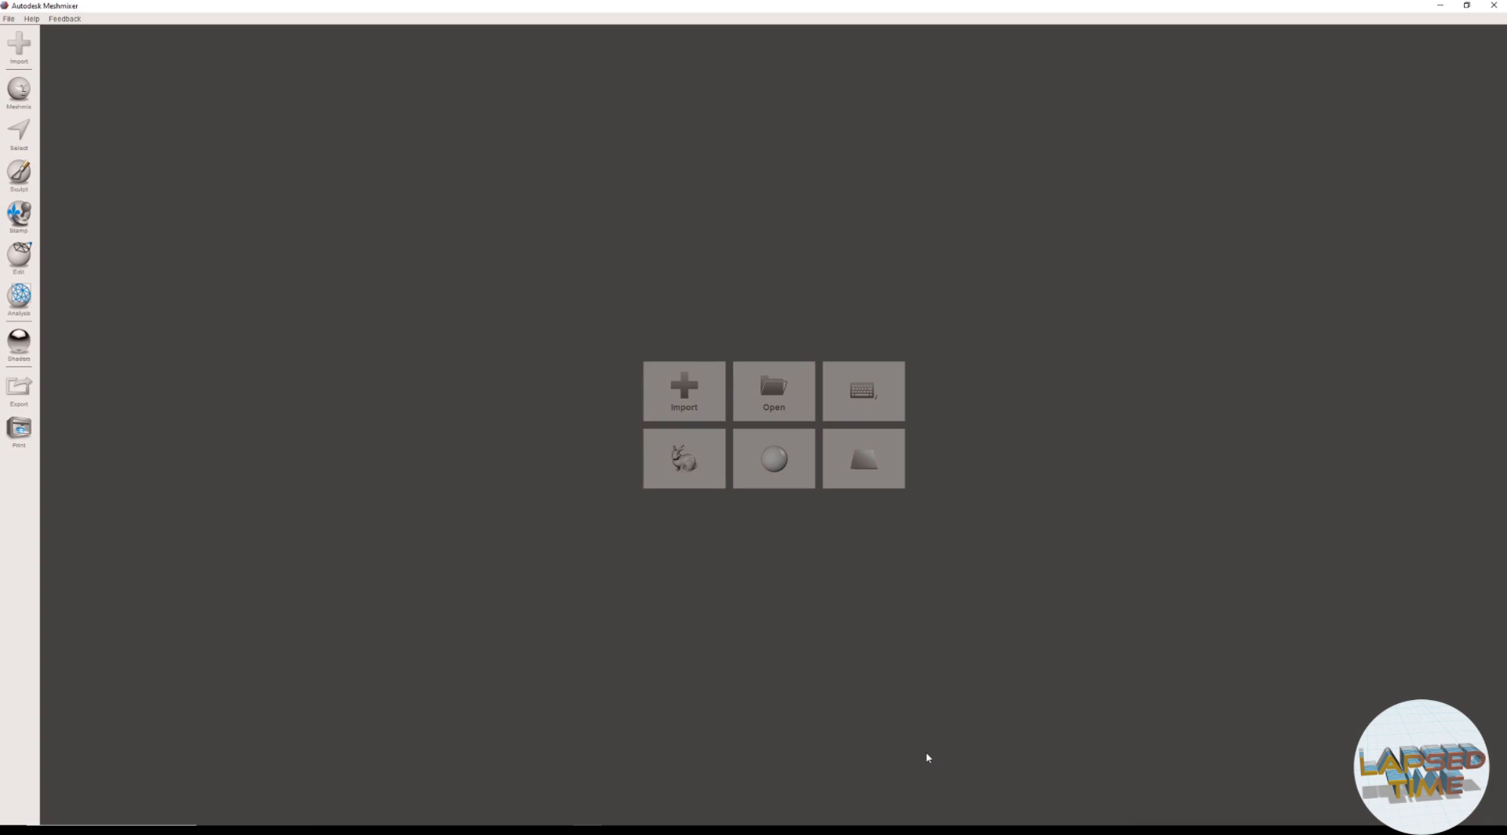
pyautogui.moveTo(847, 775)
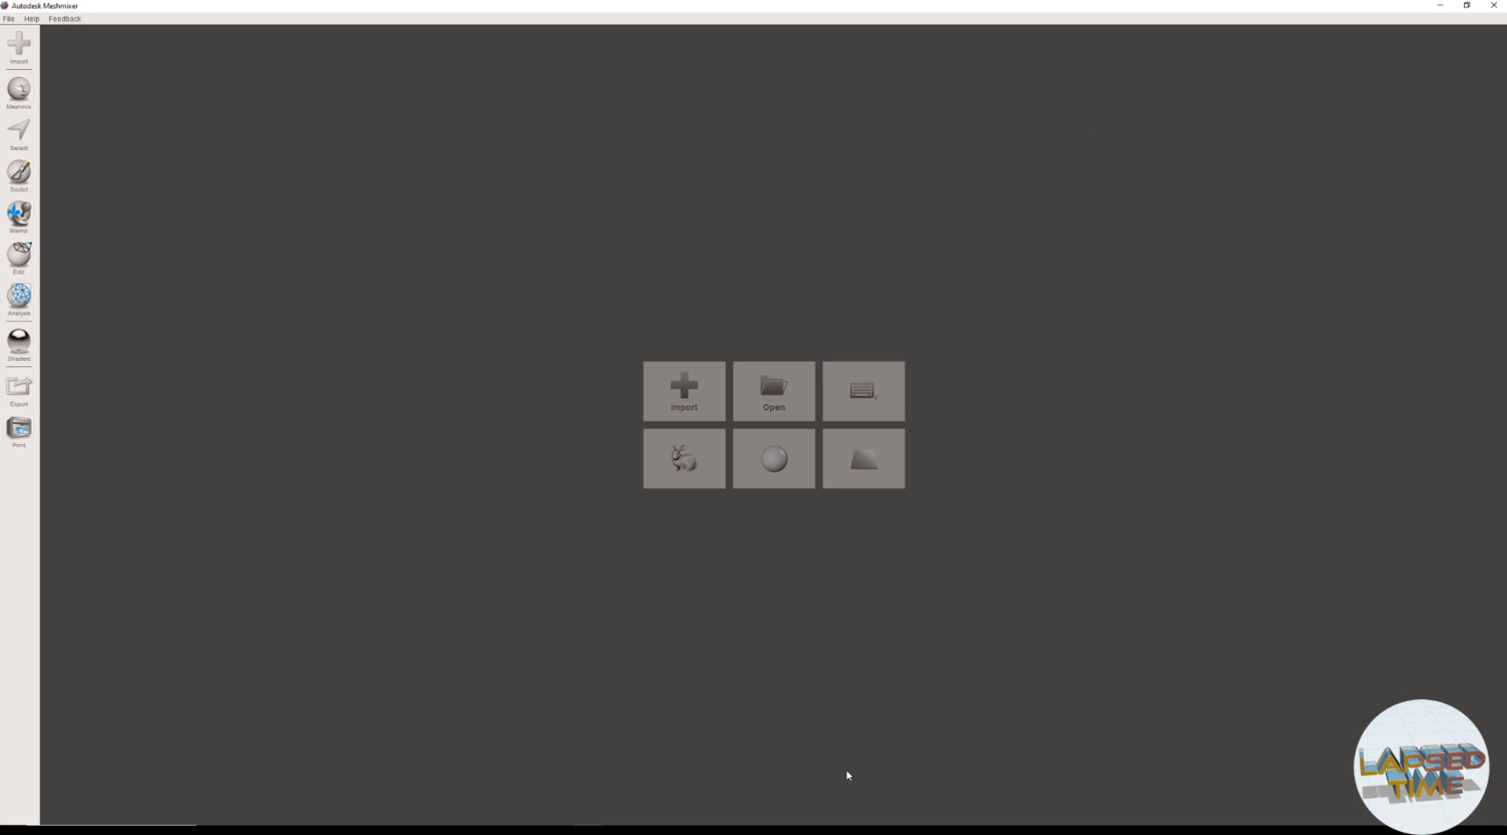
pyautogui.moveTo(844, 772)
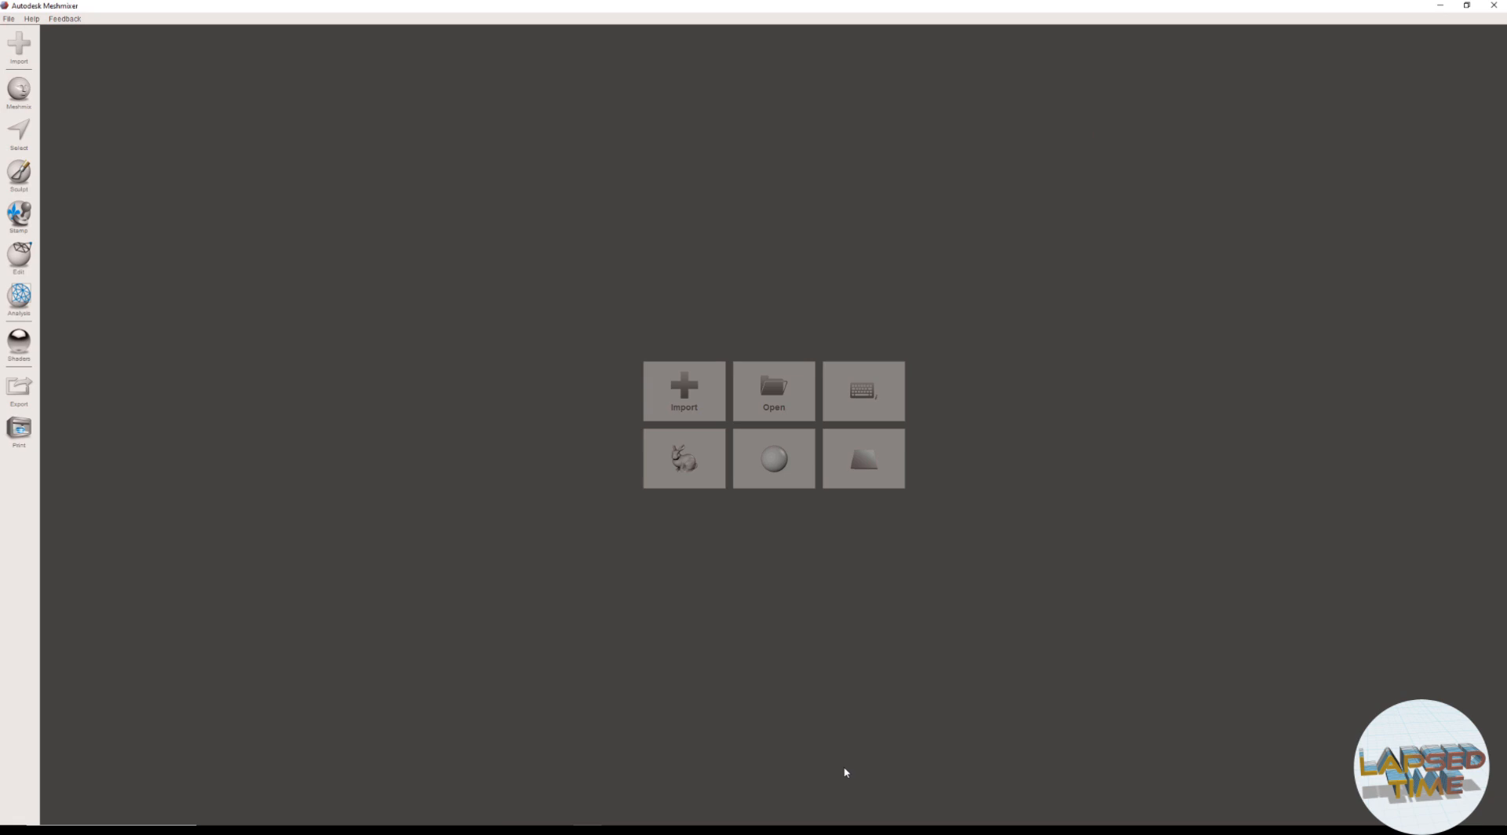
pyautogui.moveTo(823, 744)
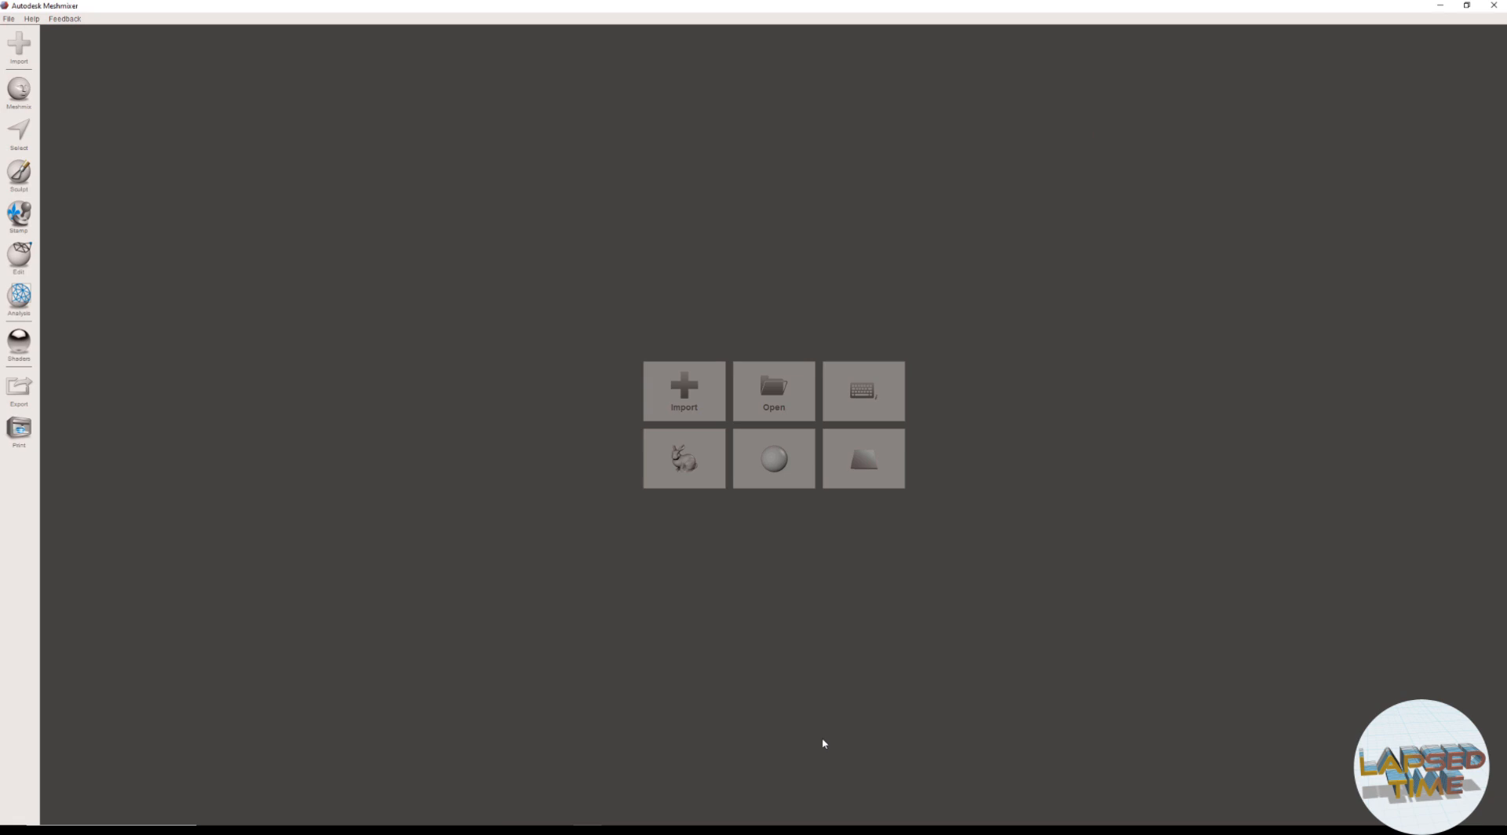
pyautogui.moveTo(701, 620)
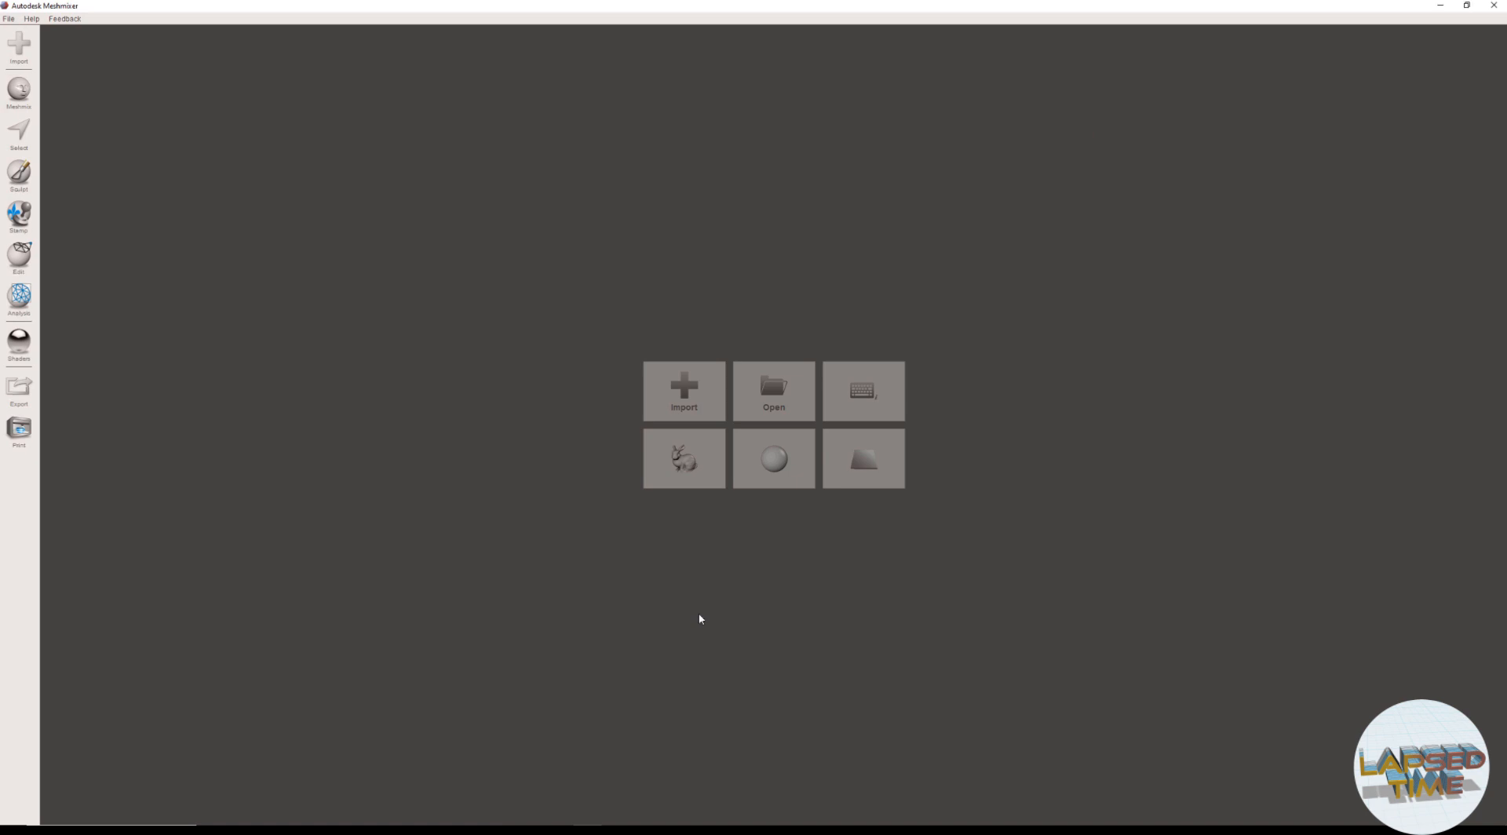
pyautogui.moveTo(689, 398)
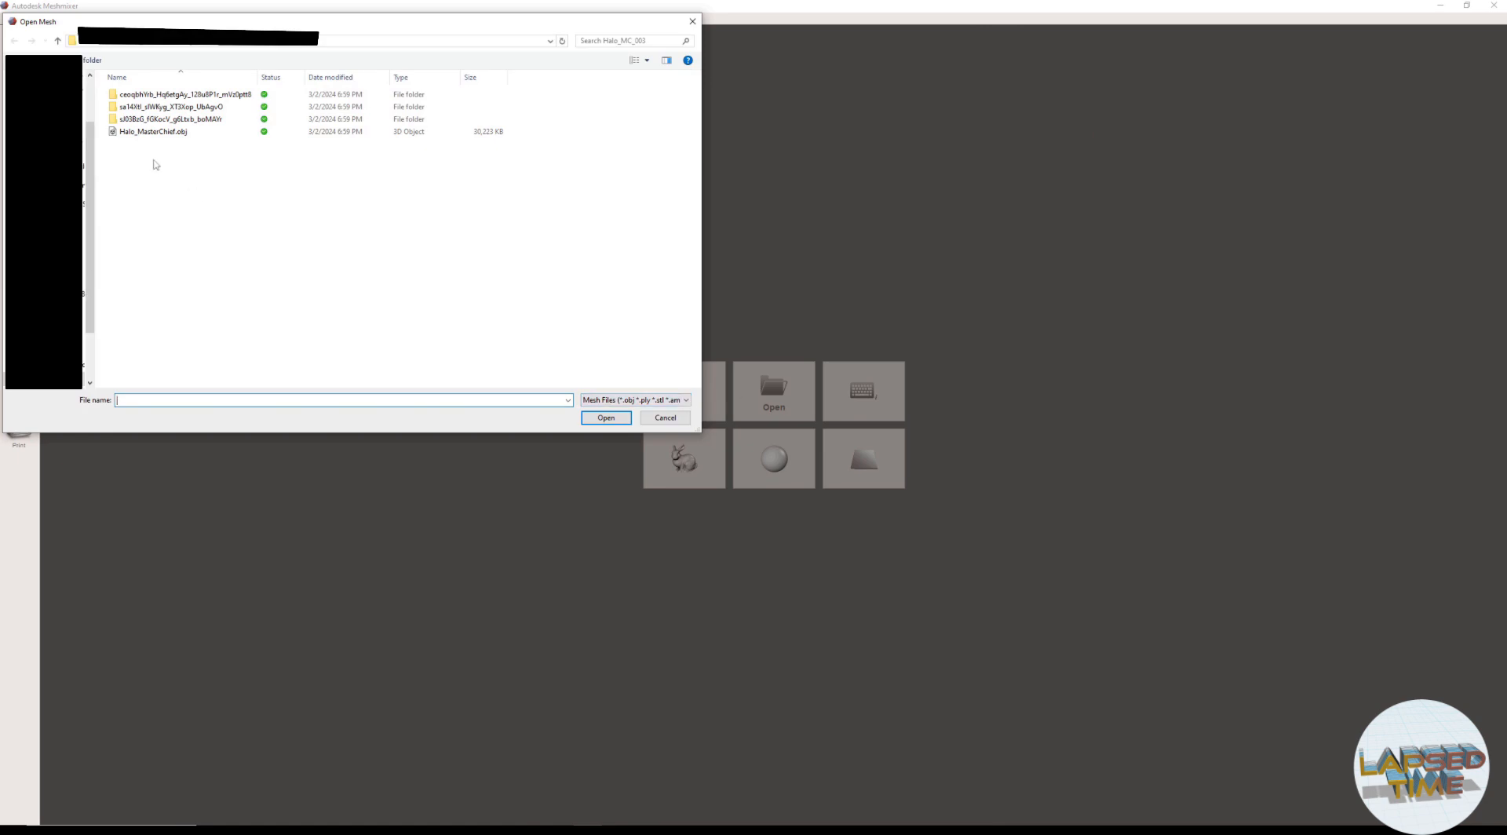
# - Open Halo_MasterChief.obj from the Open Mesh dialog
pyautogui.click(147, 153)
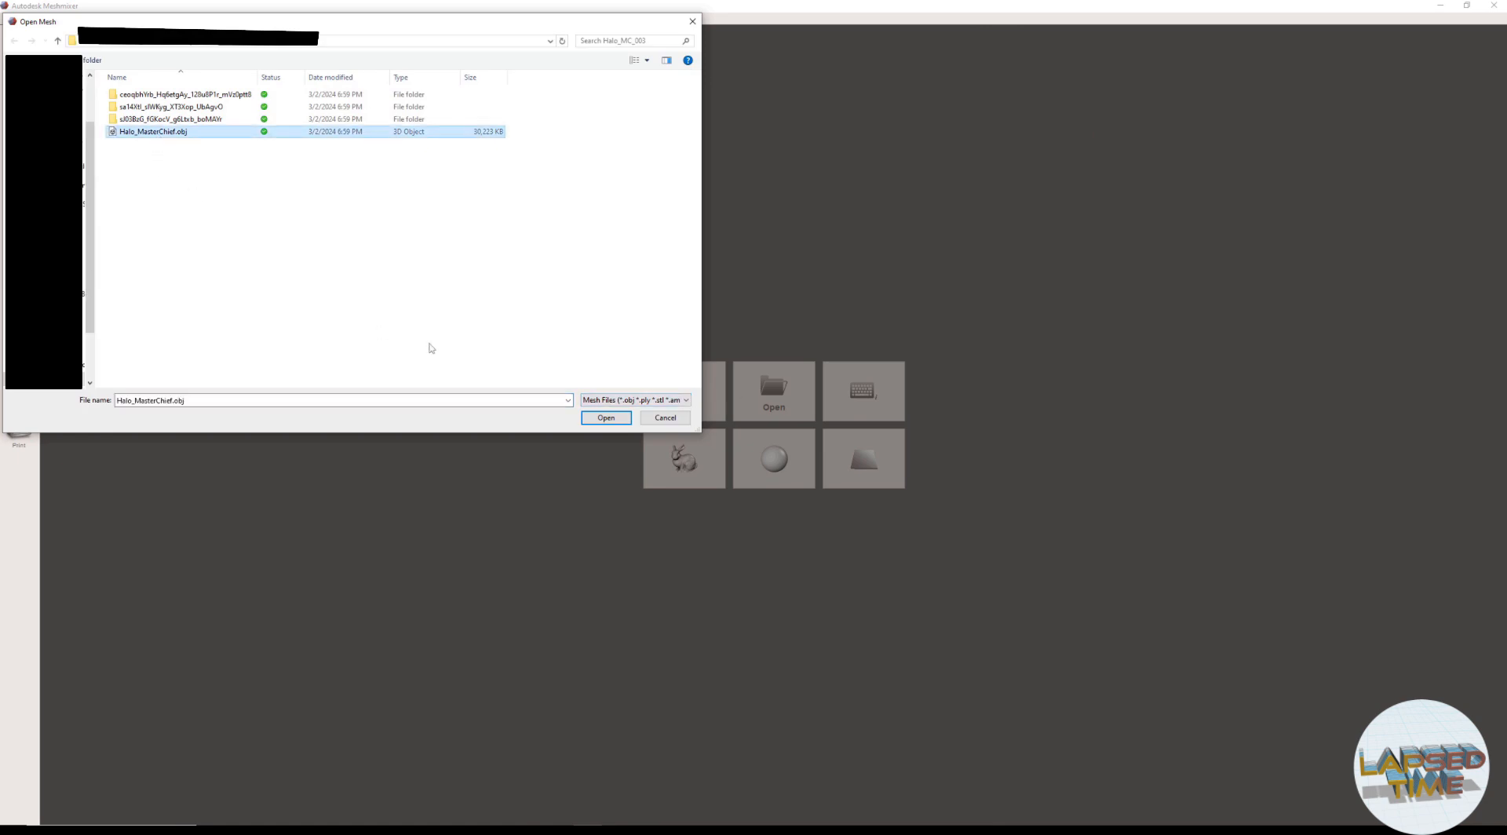
pyautogui.click(607, 418)
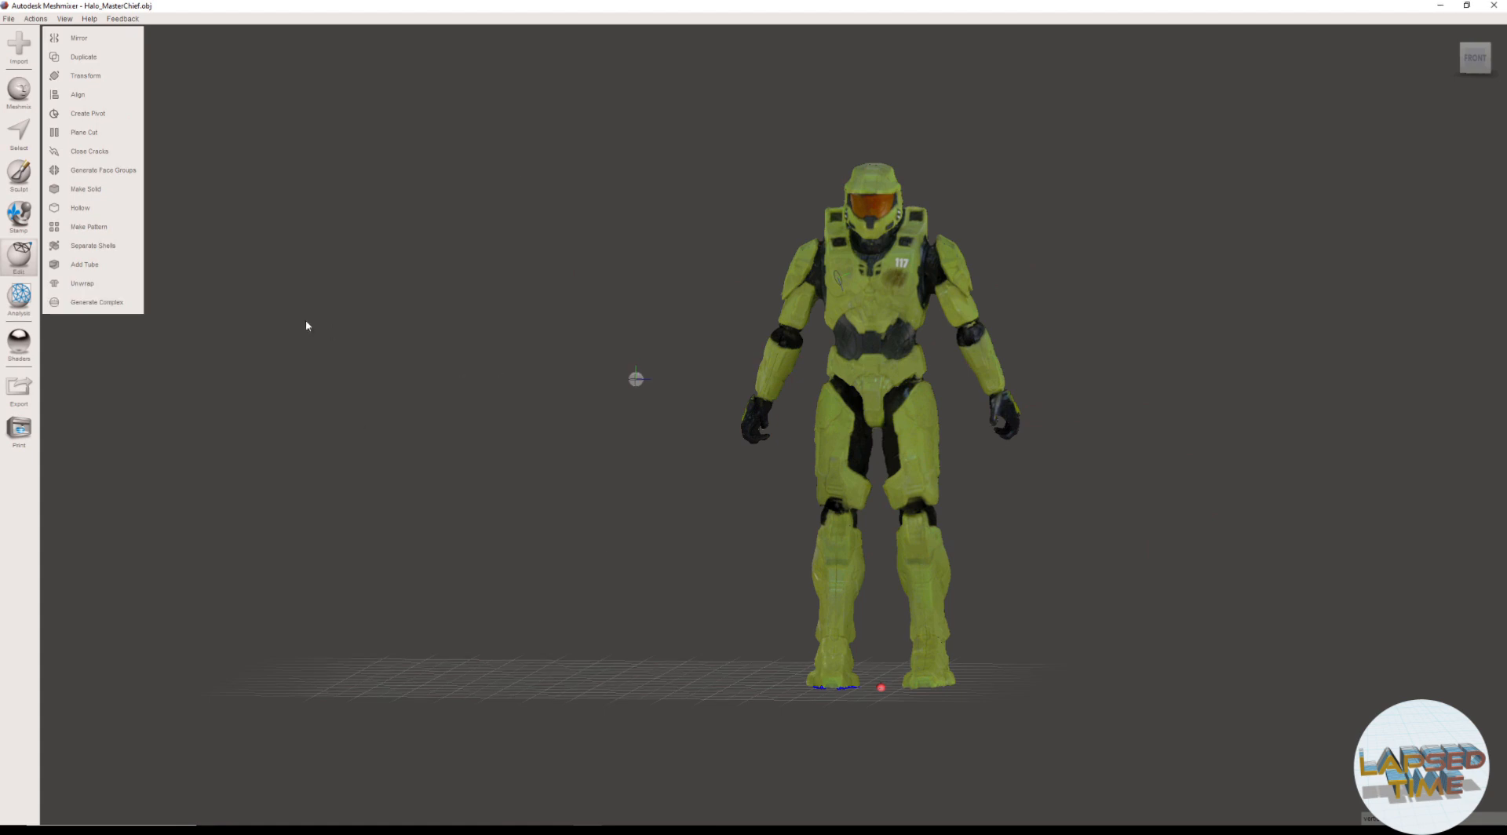
# - Run Analysis > Inspector's Auto Repair All and check the feet for remaining defects
pyautogui.click(18, 291)
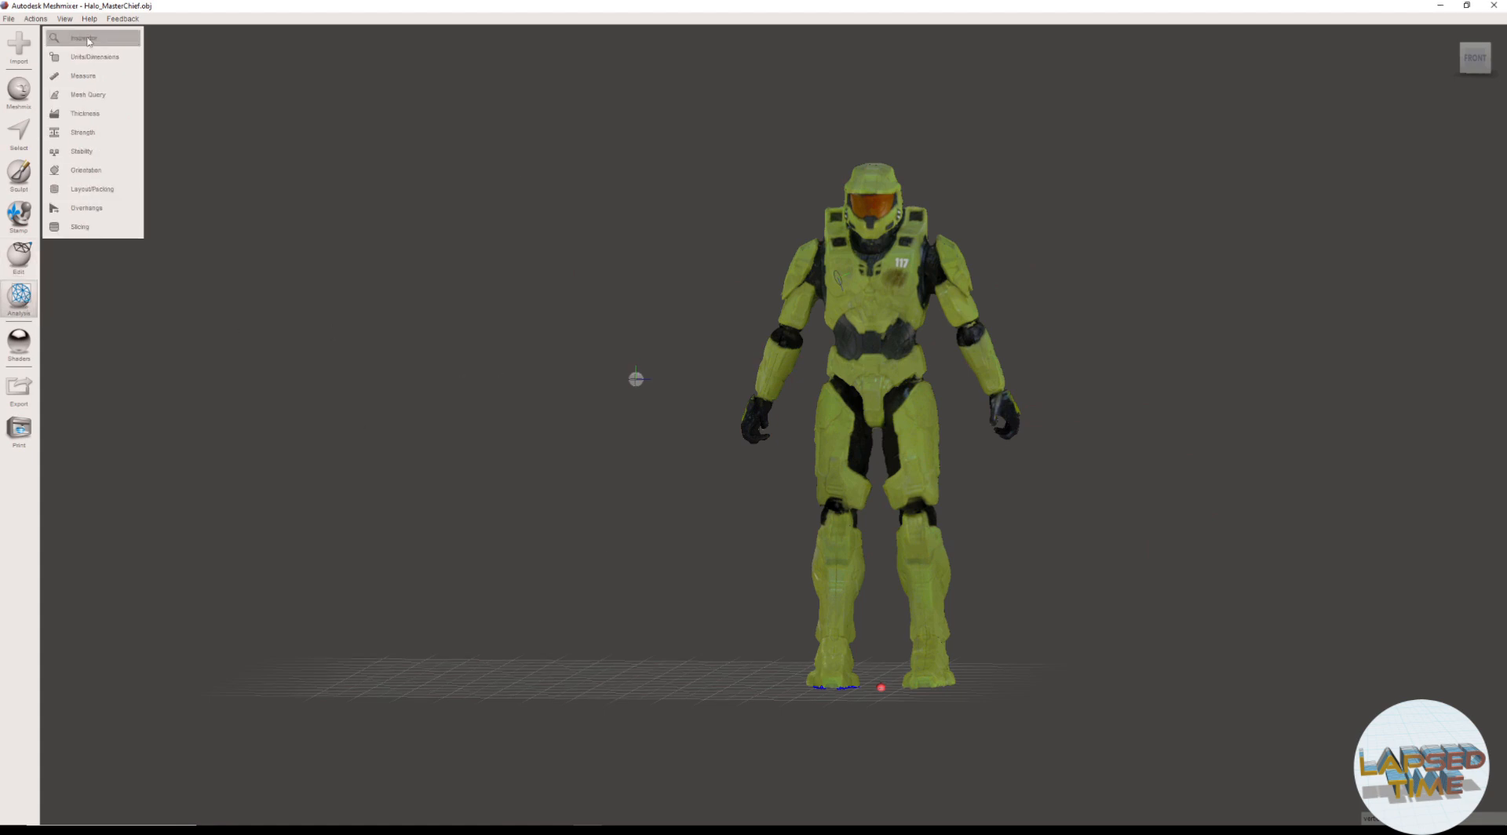
pyautogui.click(85, 38)
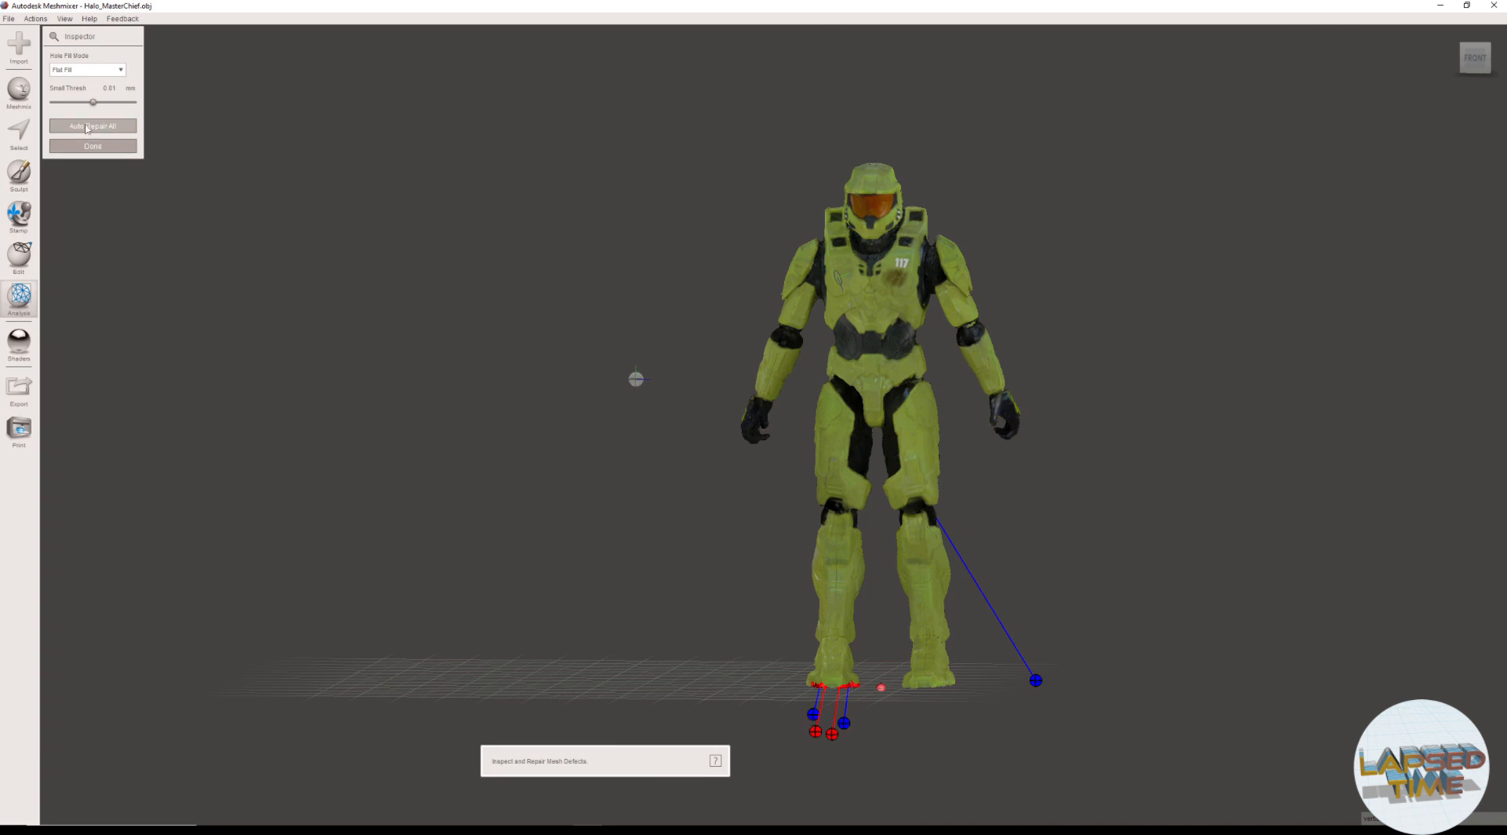
pyautogui.click(92, 125)
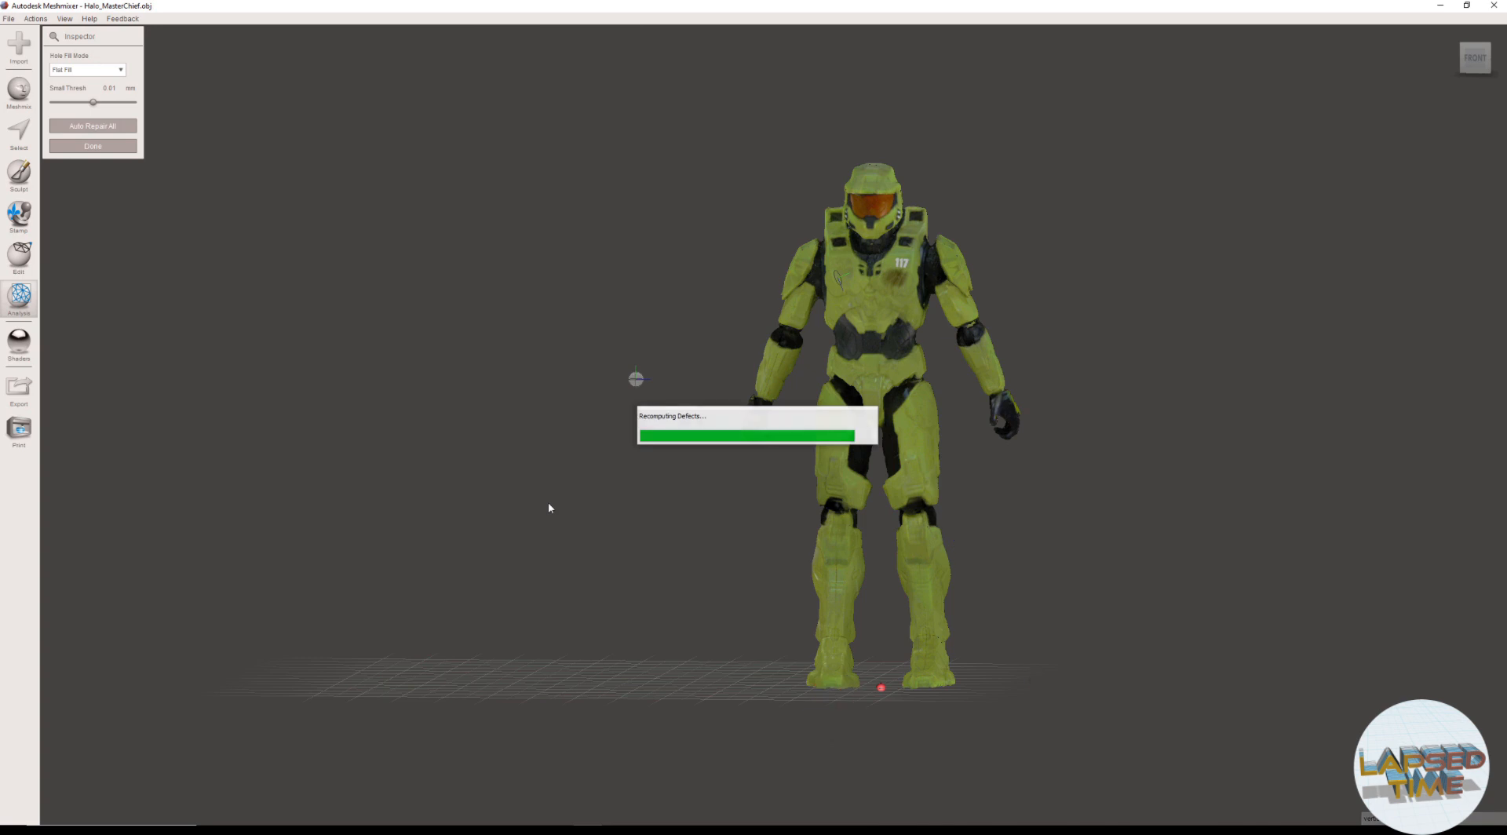
pyautogui.moveTo(887, 645)
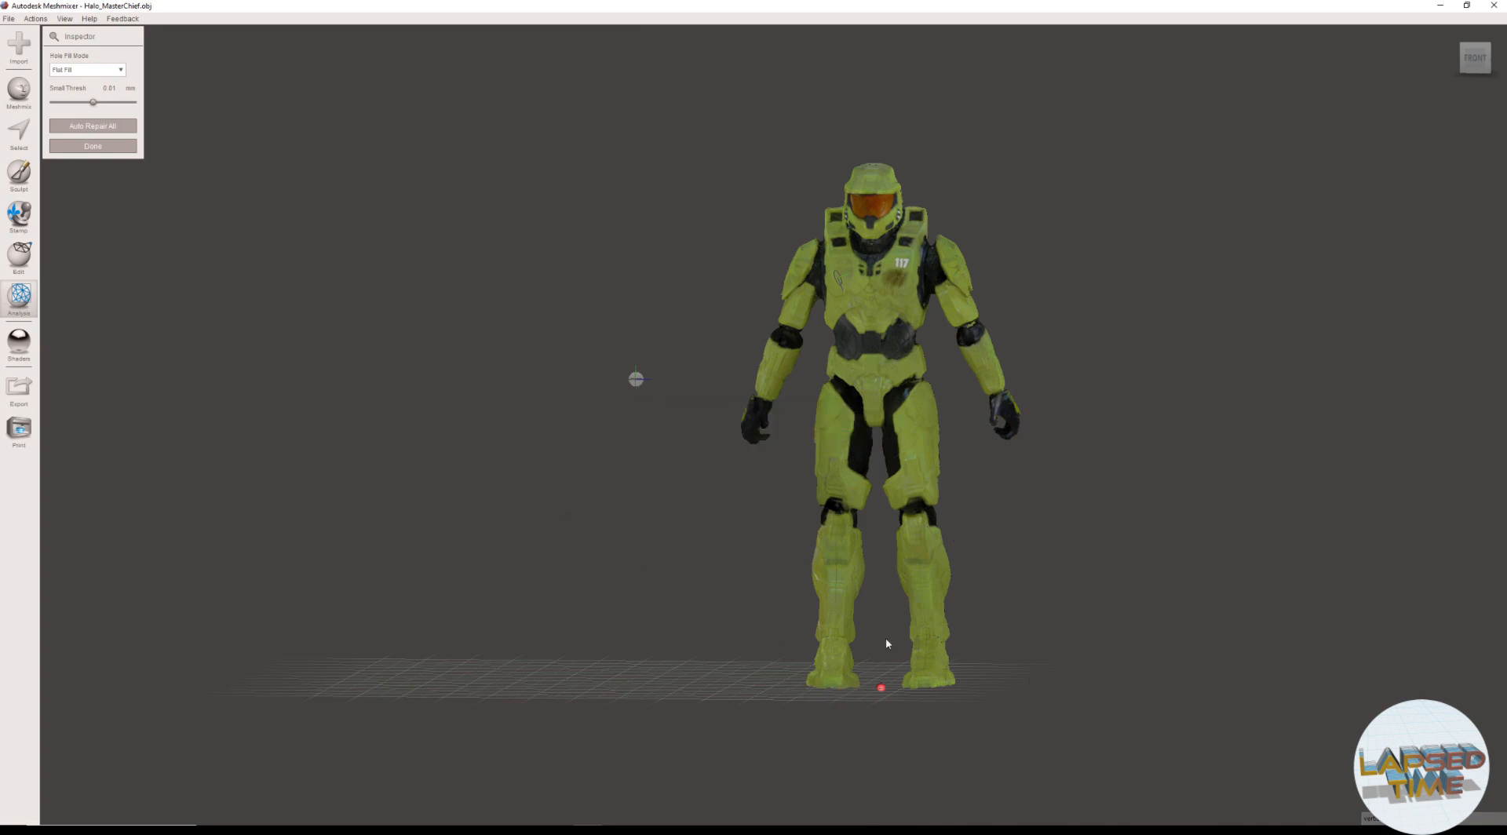
pyautogui.moveTo(885, 644); pyautogui.dragTo(824, 517)
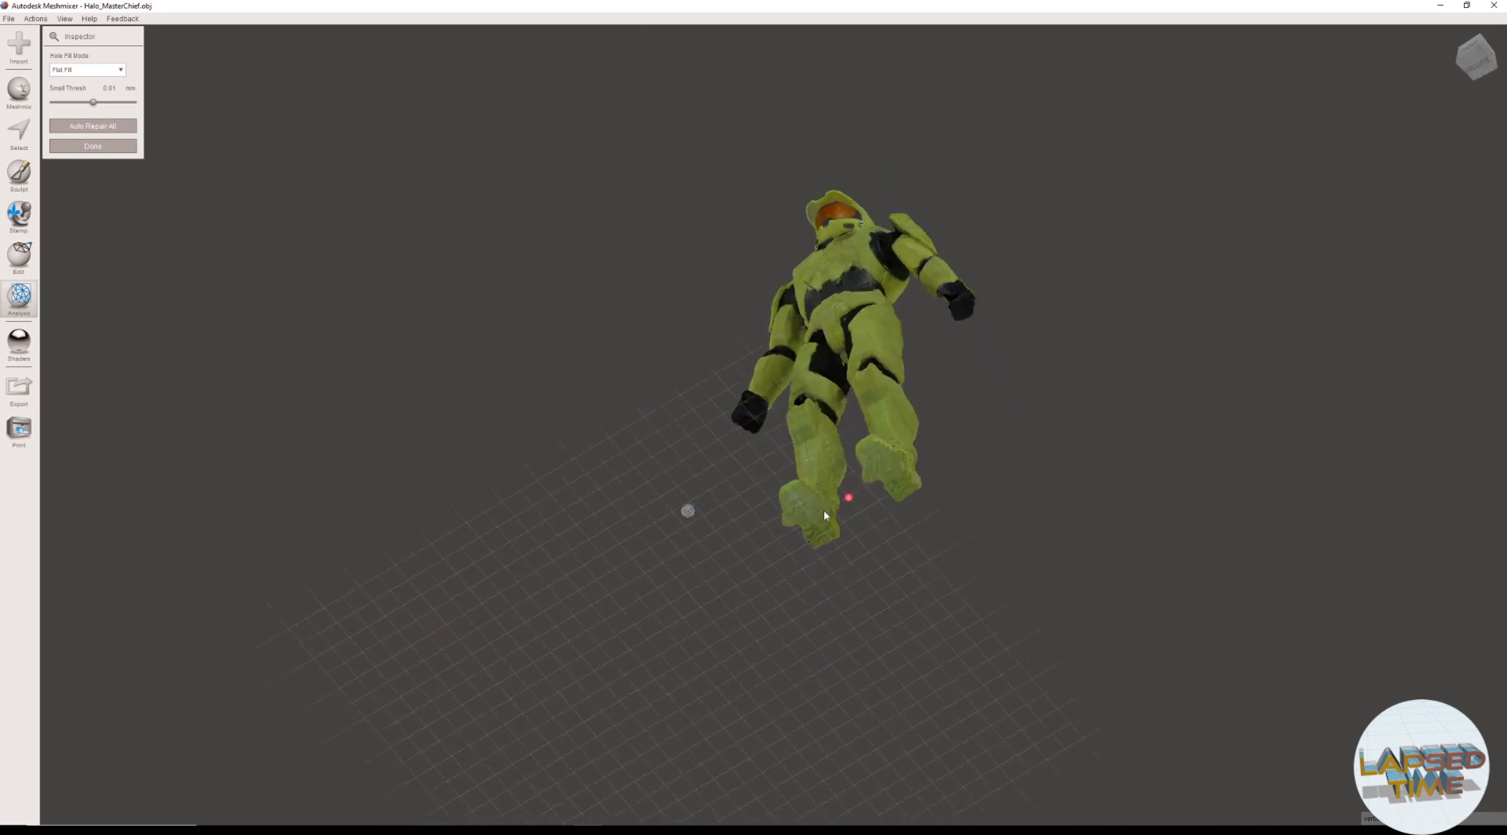
pyautogui.moveTo(824, 516); pyautogui.dragTo(956, 517)
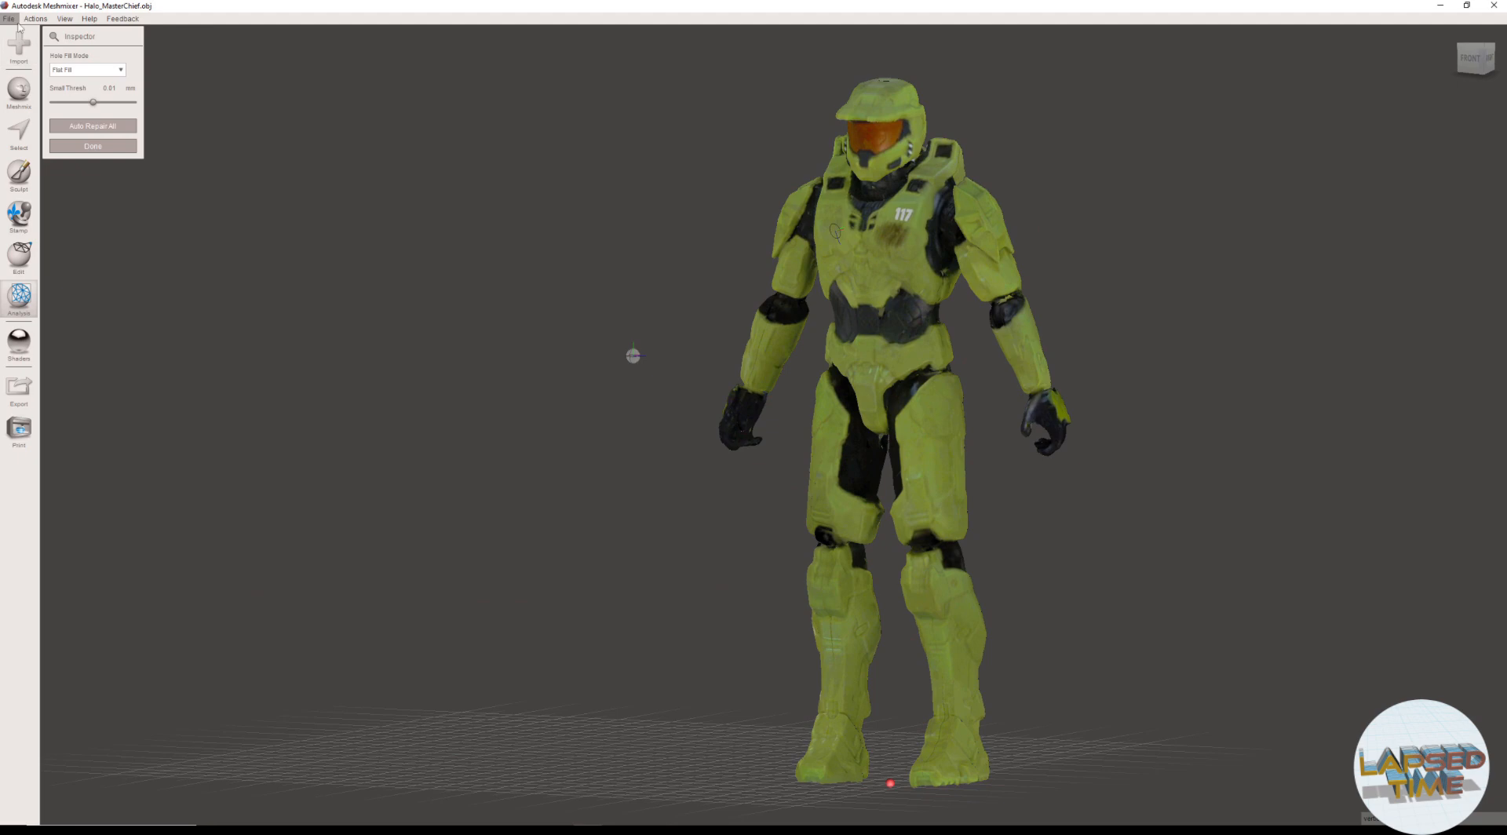
pyautogui.moveTo(40, 186)
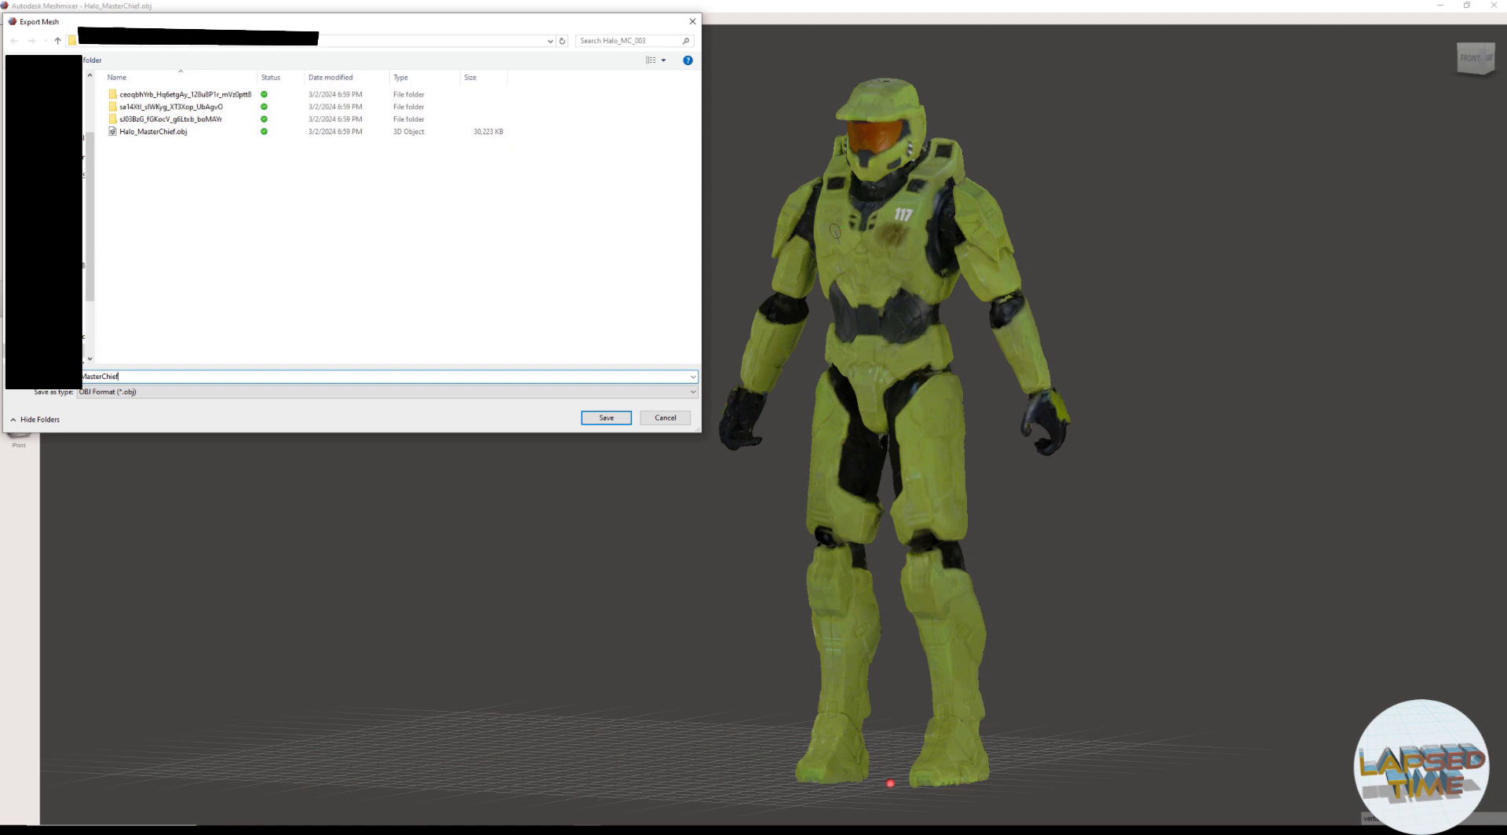
# - Save the OBJ export as Halo_MasterChief_MM
pyautogui.write('_MM')
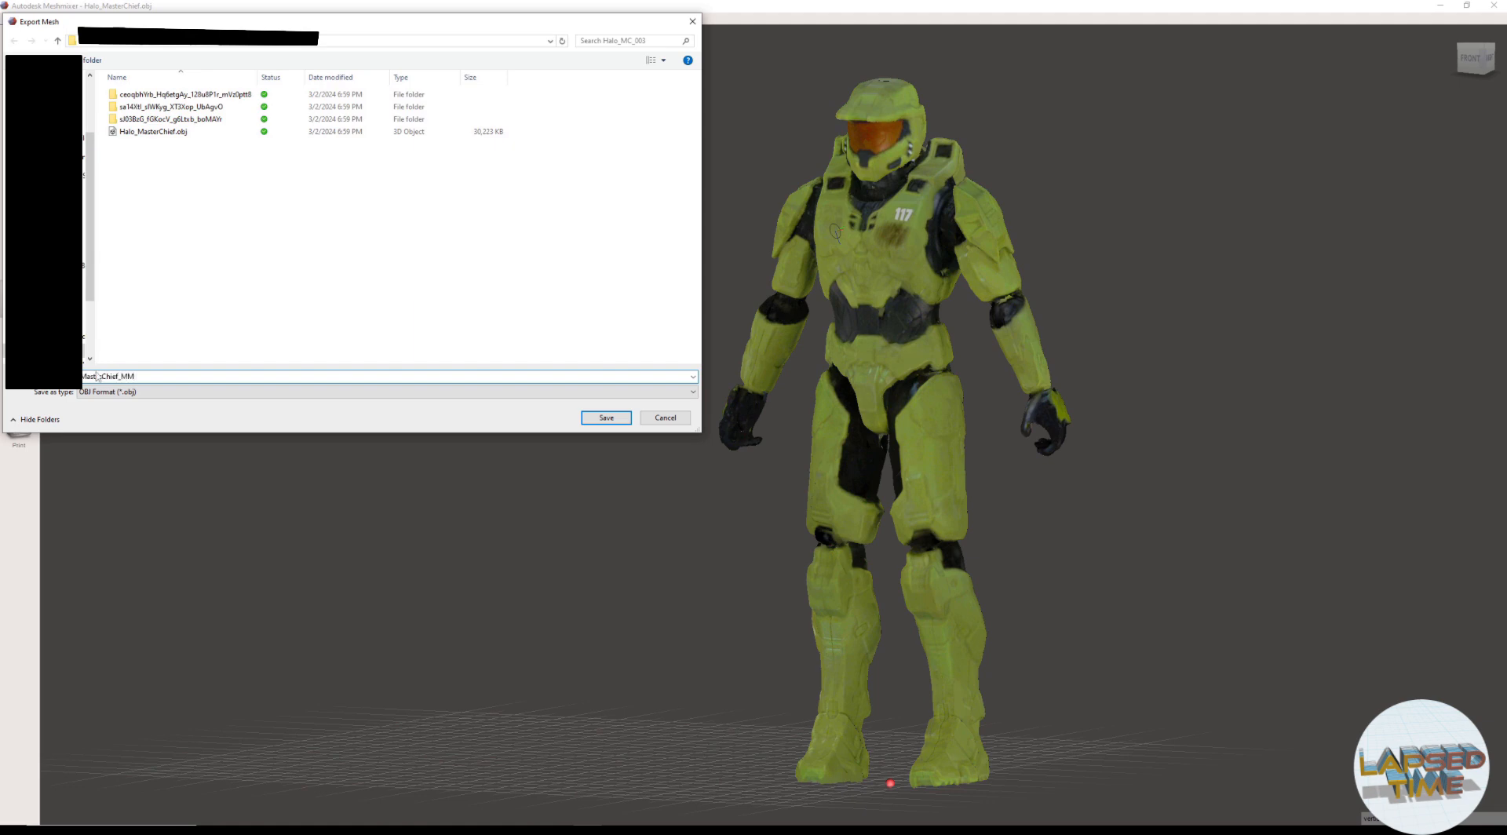
pyautogui.click(606, 418)
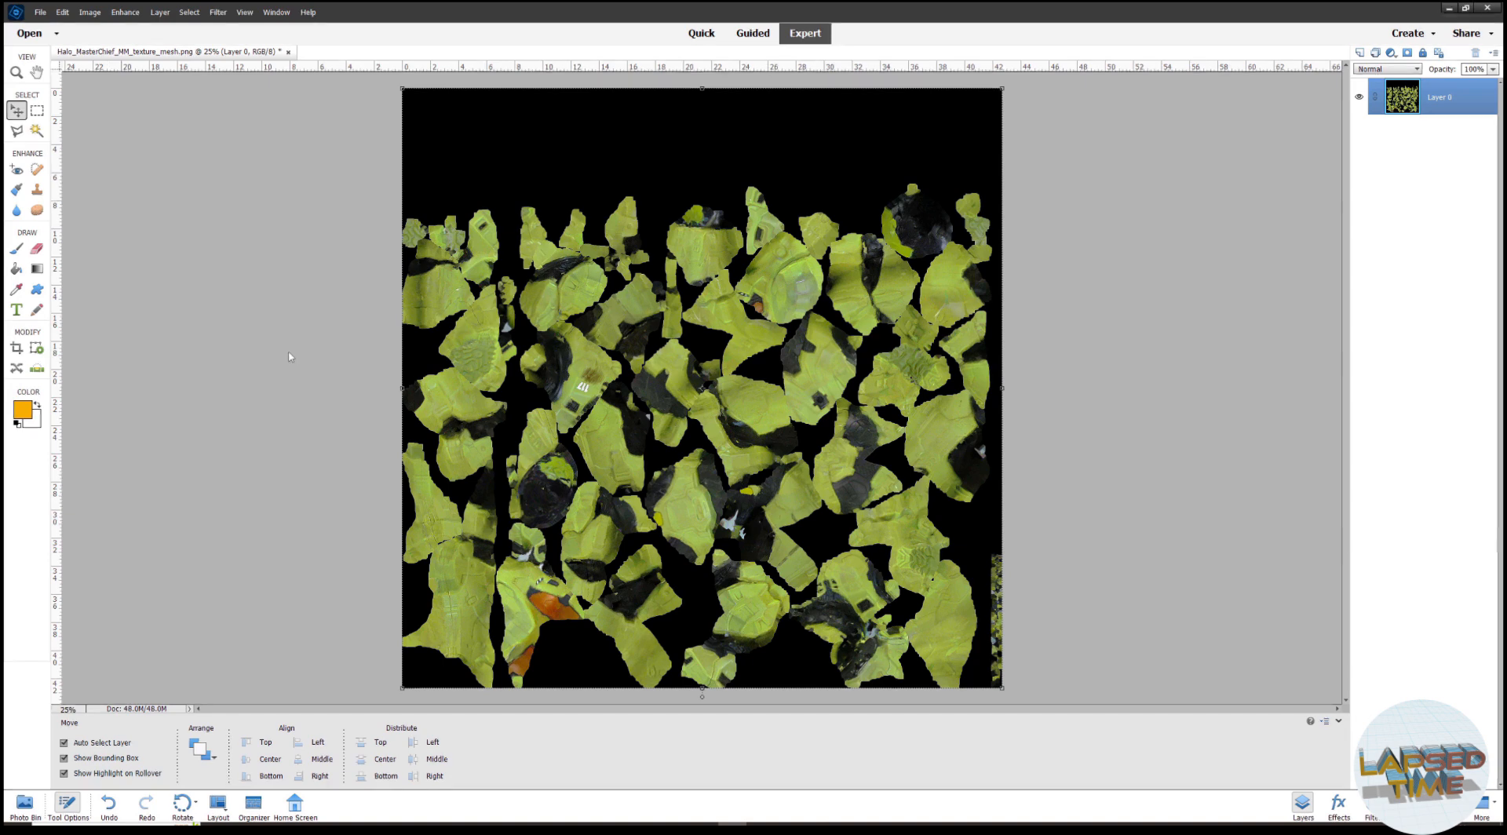
pyautogui.moveTo(247, 337)
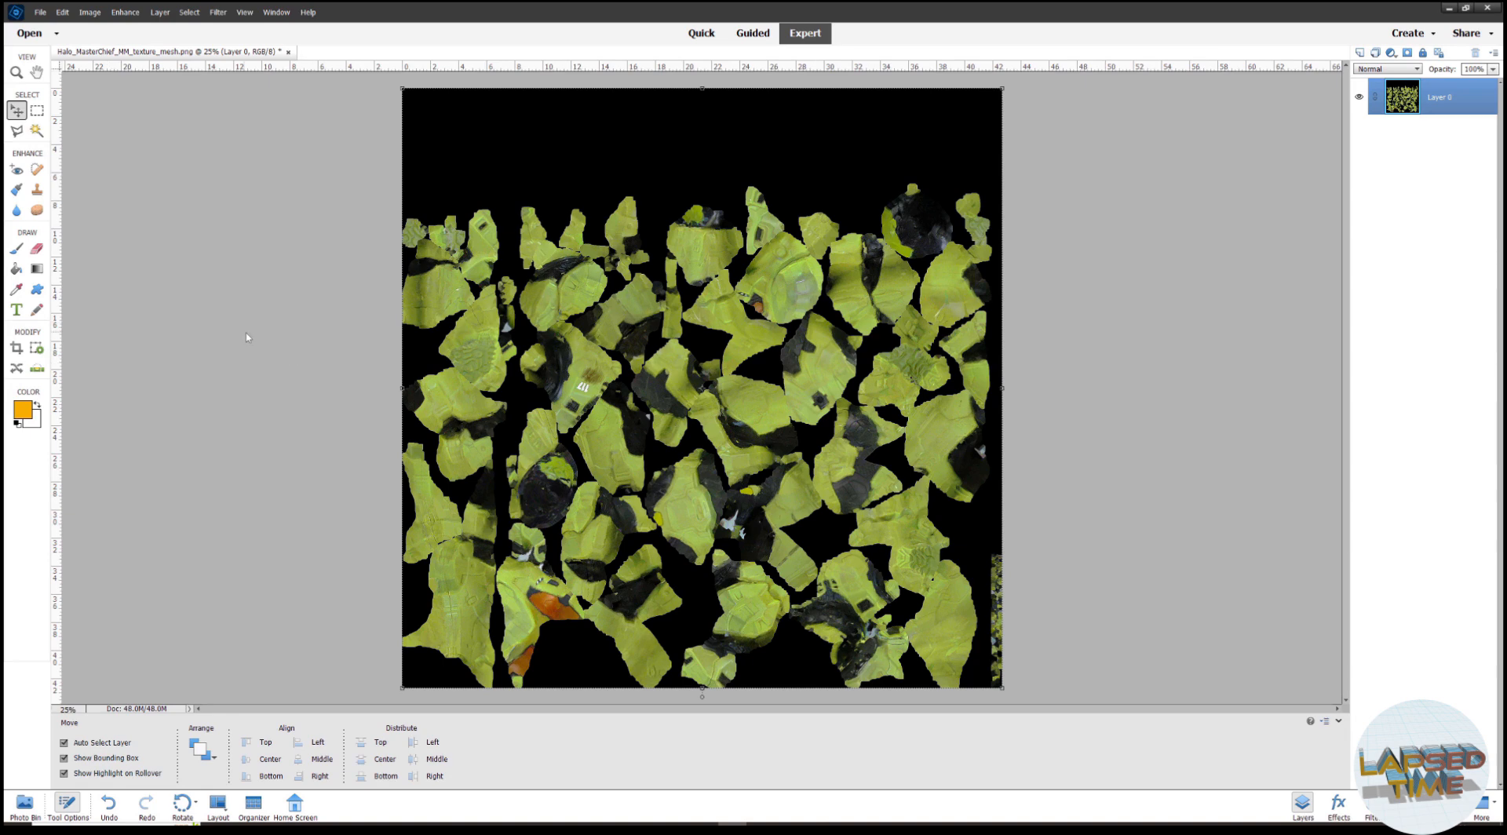
pyautogui.moveTo(259, 355)
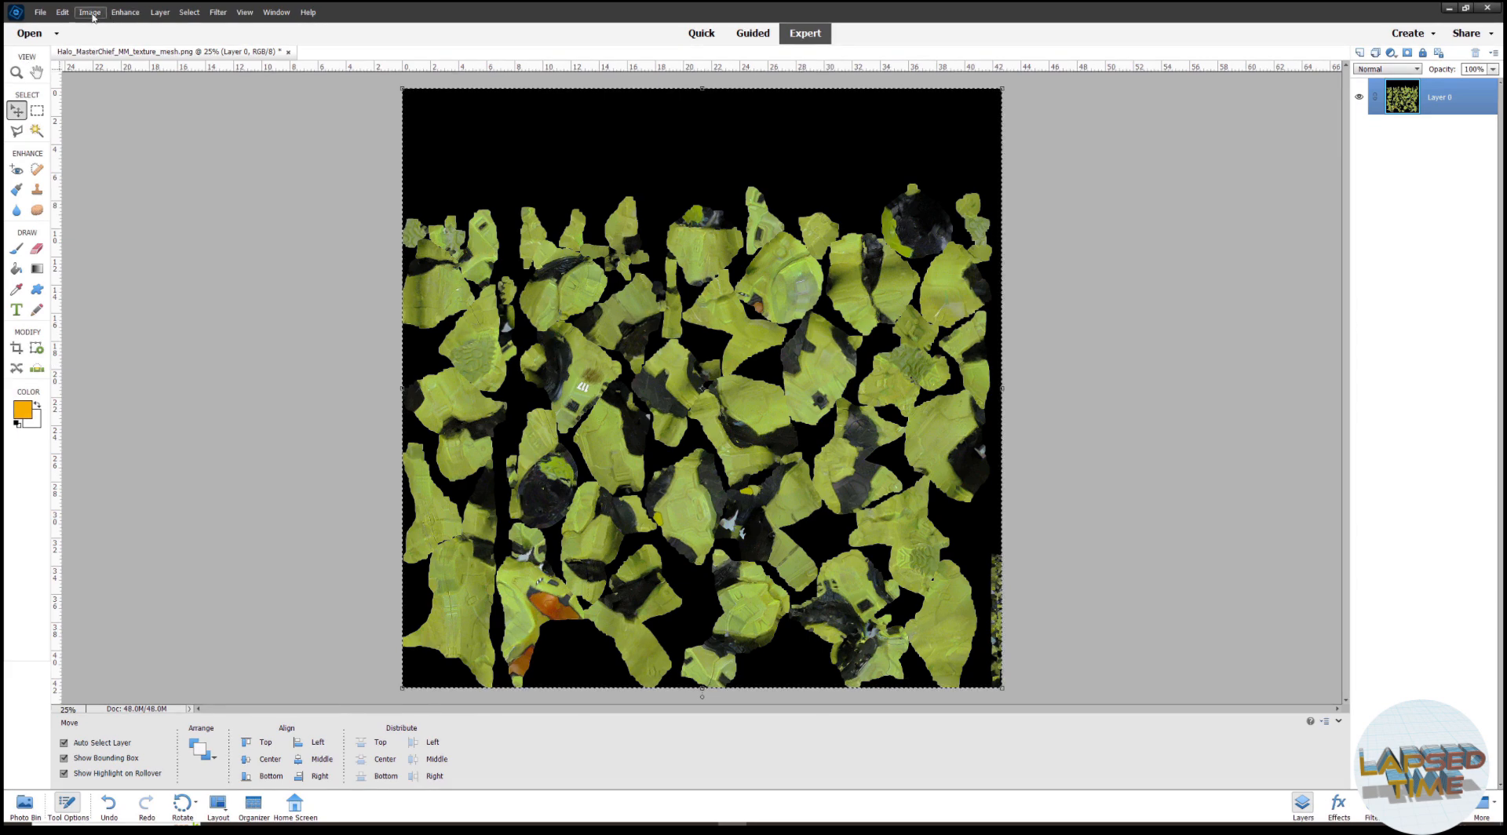
# - Apply Adjust Sharpness to the texture with Amount 202% and Radius 1.6
pyautogui.click(125, 13)
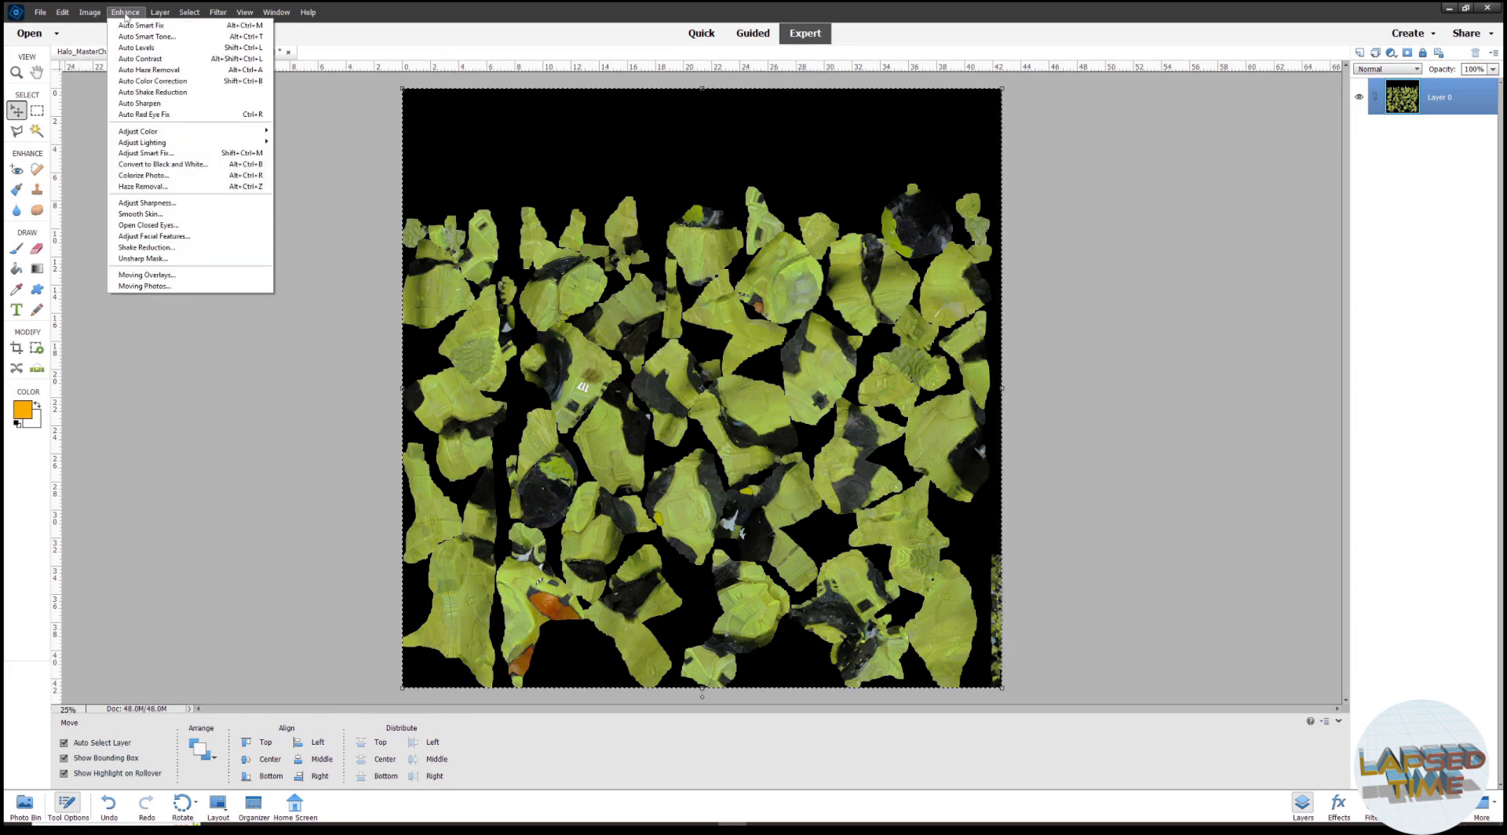
pyautogui.moveTo(146, 152)
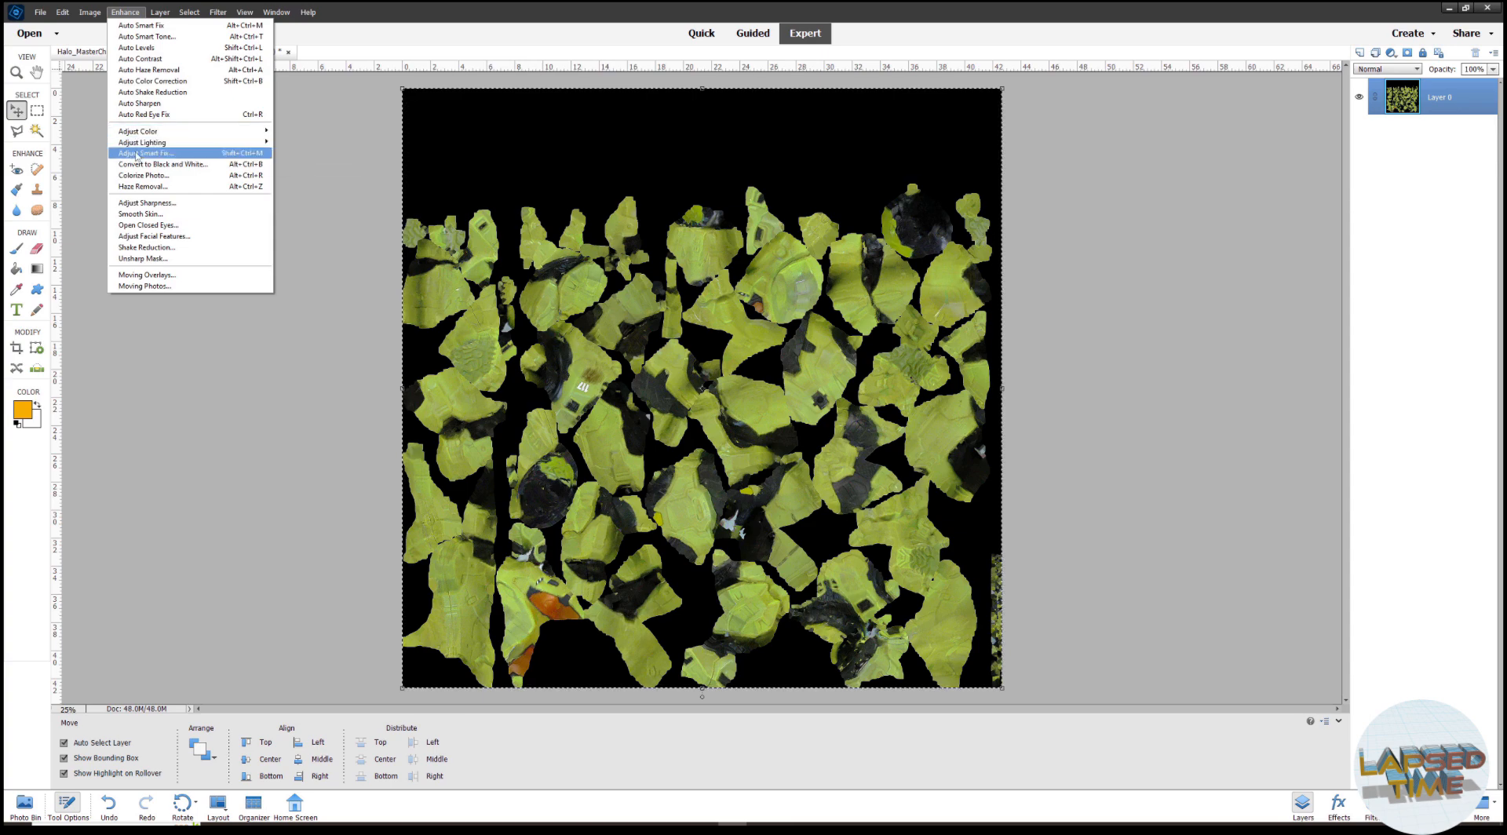
pyautogui.click(147, 208)
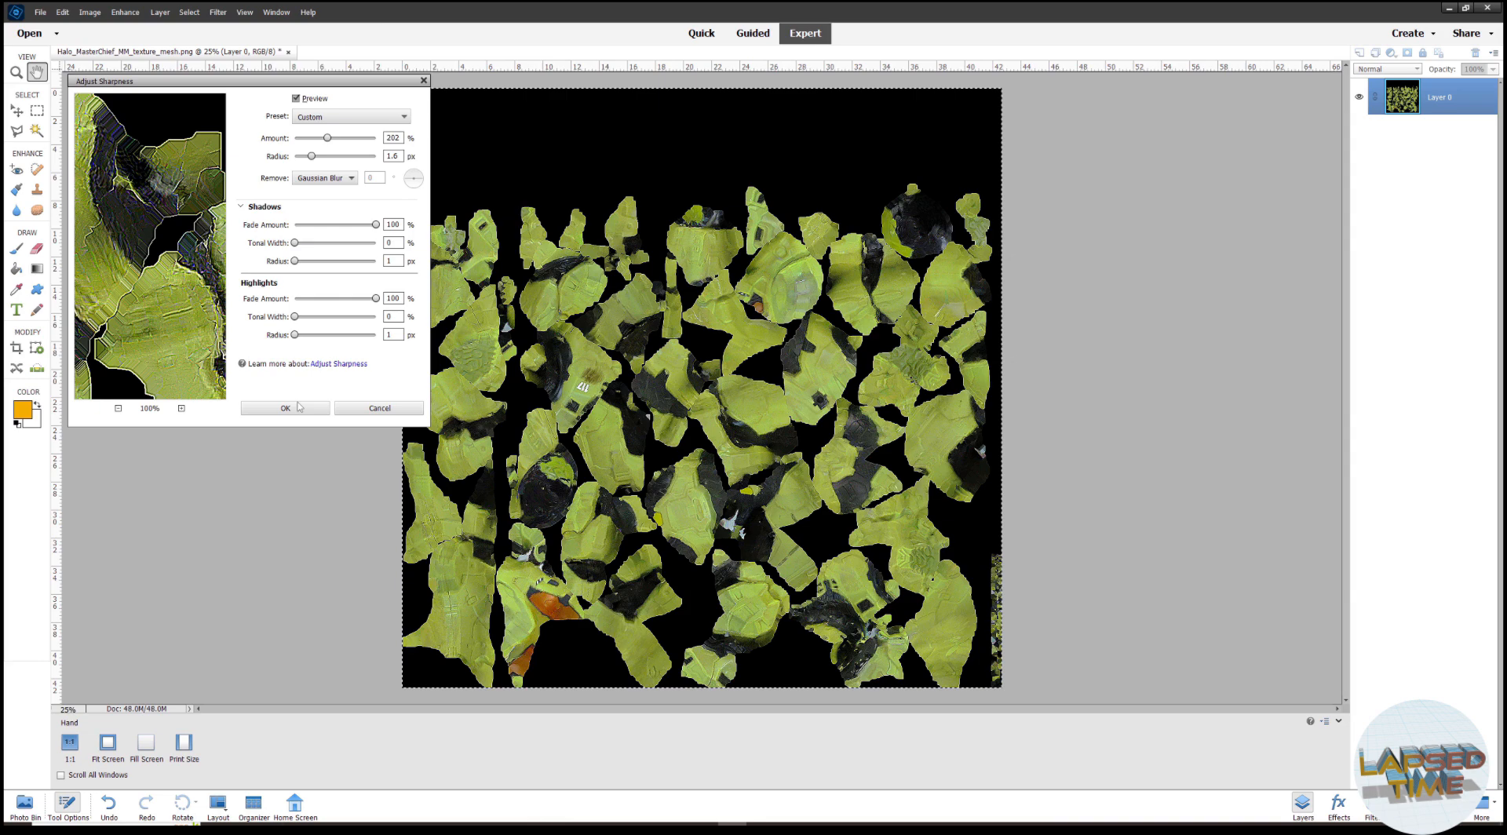
pyautogui.click(285, 409)
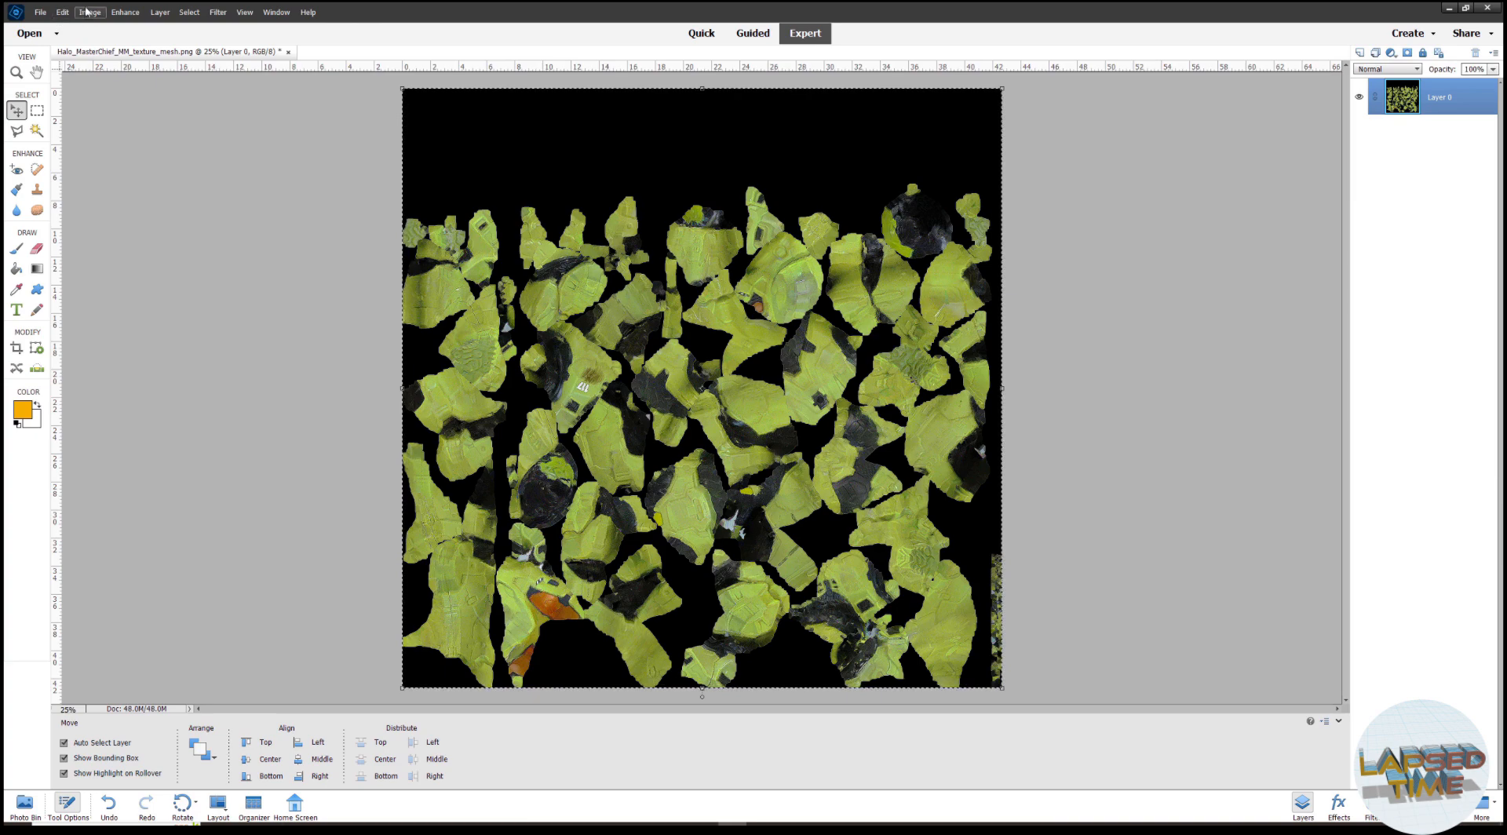
# - Save the sharpened texture as a separate _Sharp.png file
pyautogui.click(39, 12)
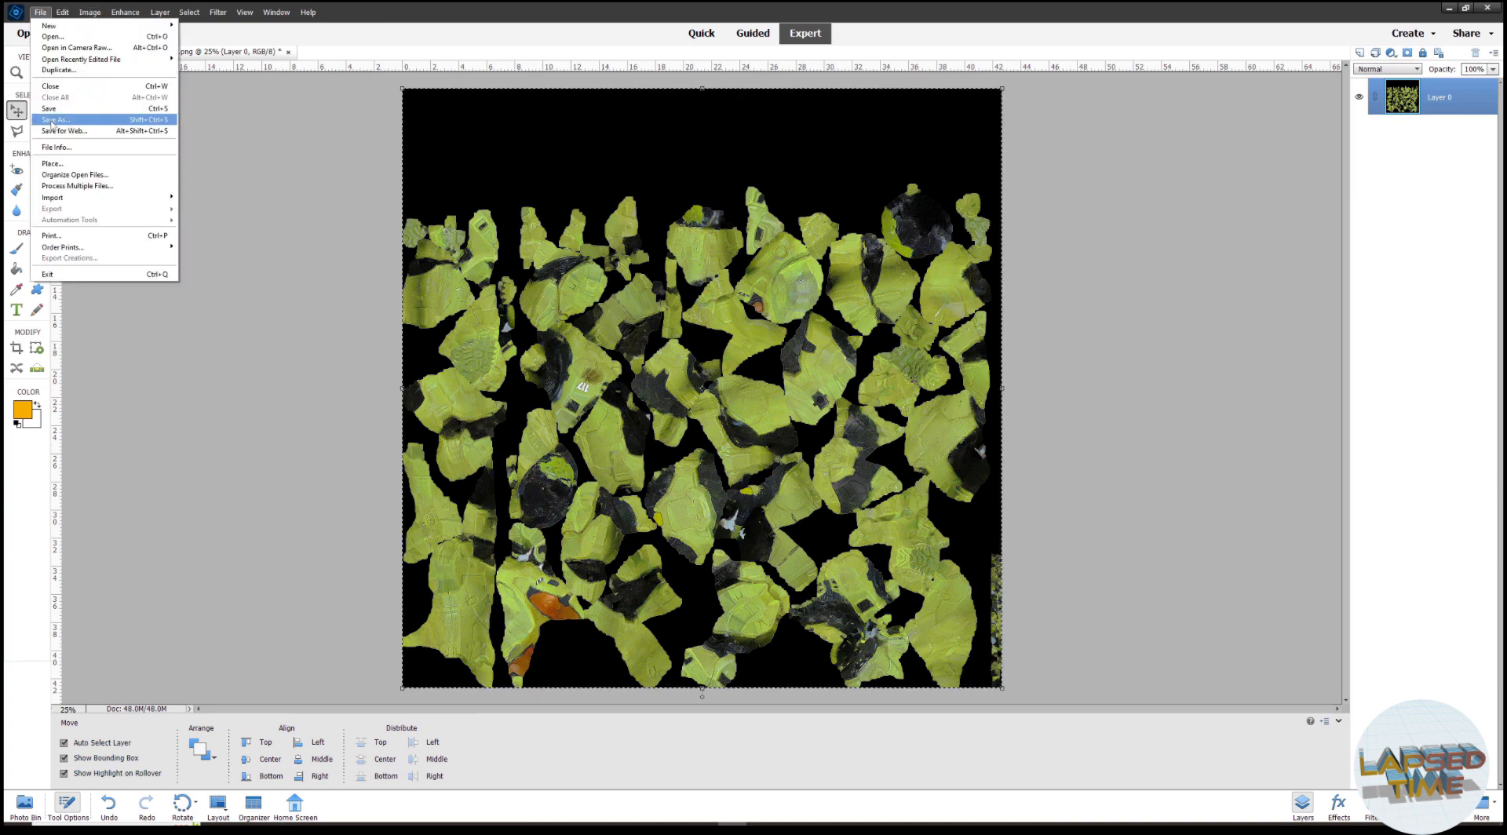
pyautogui.click(56, 119)
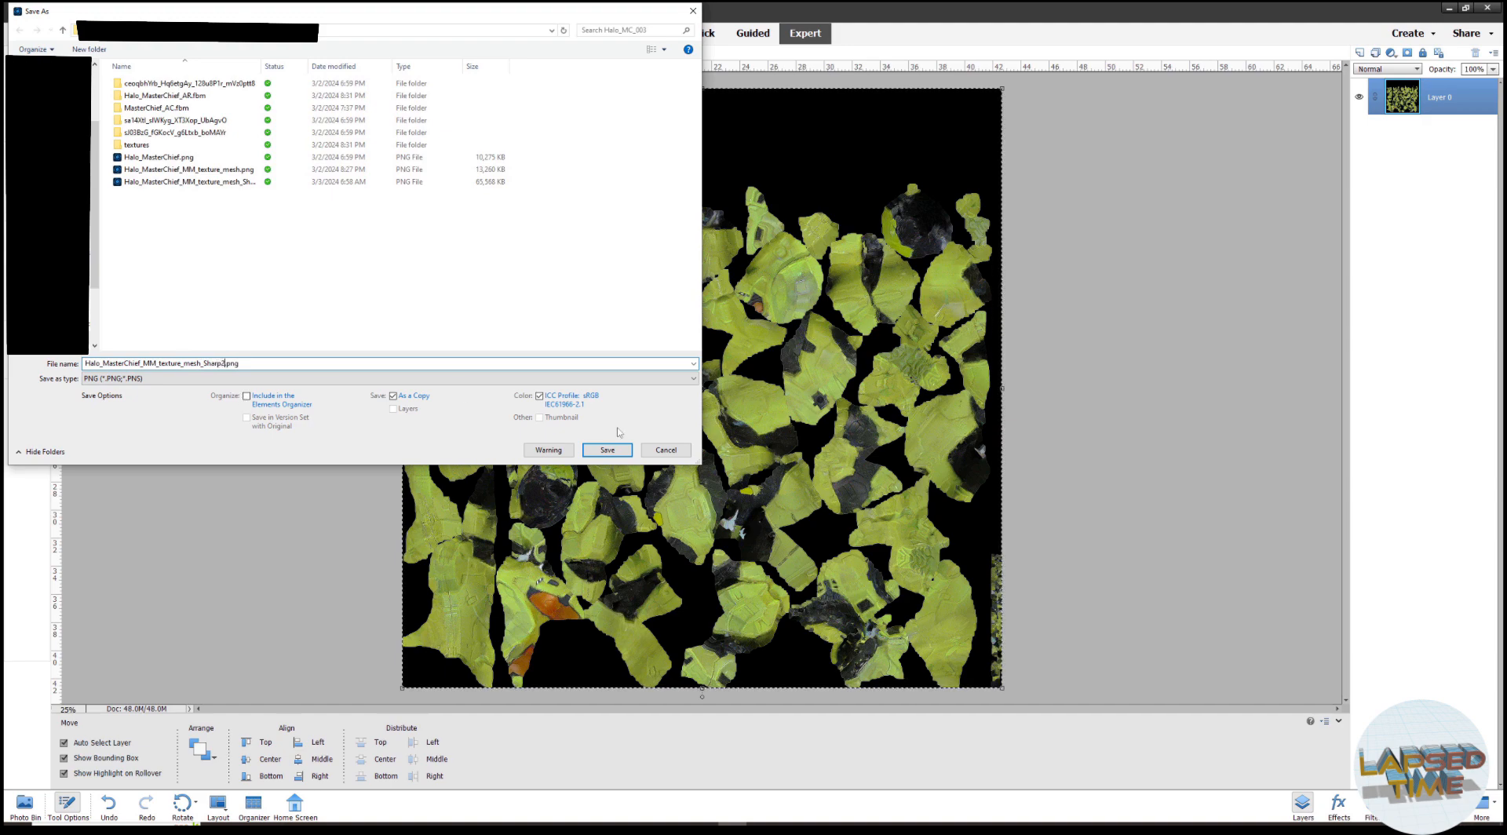
pyautogui.click(607, 450)
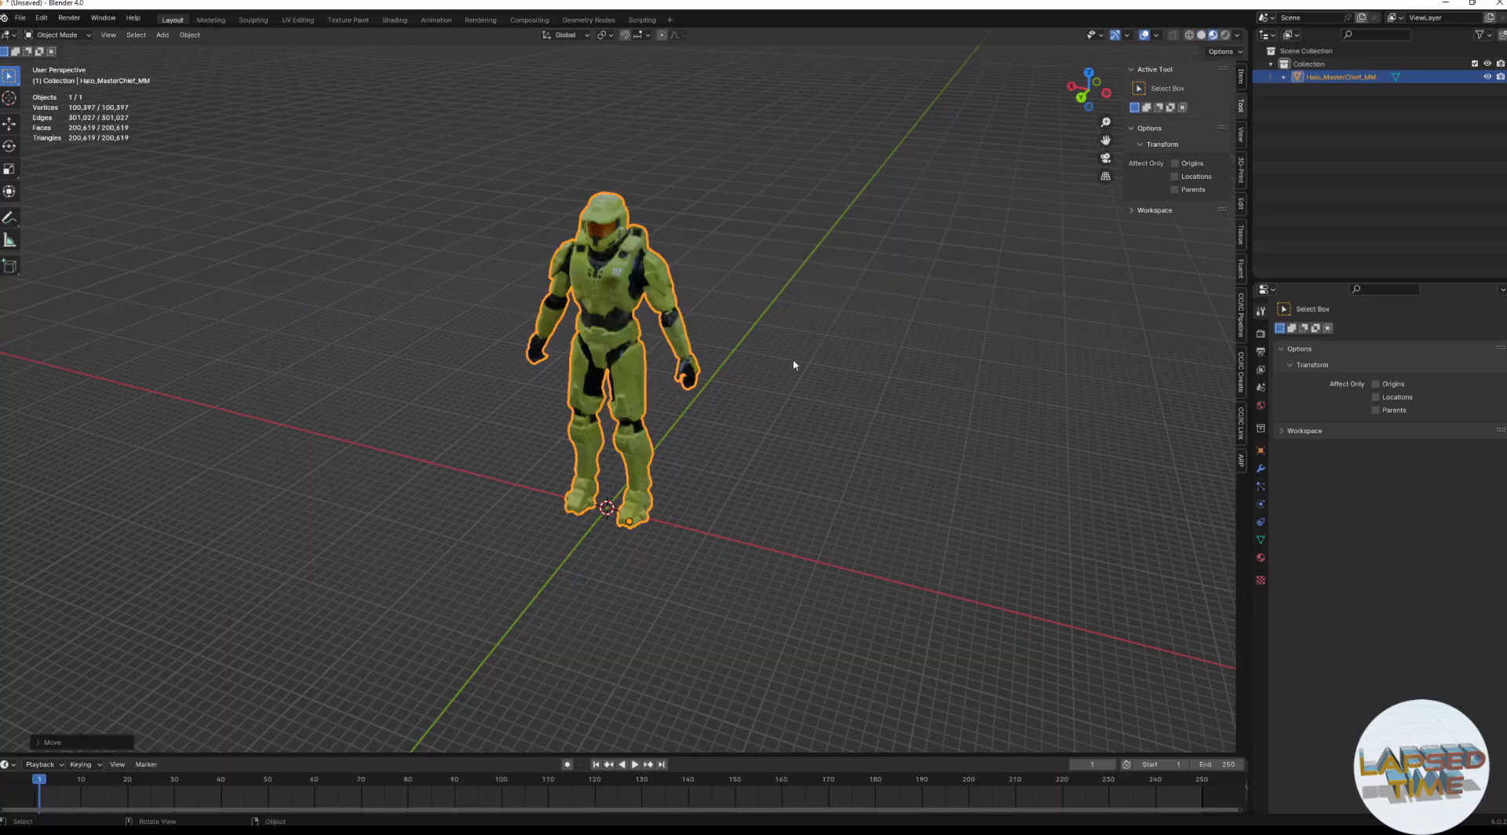
pyautogui.moveTo(579, 168)
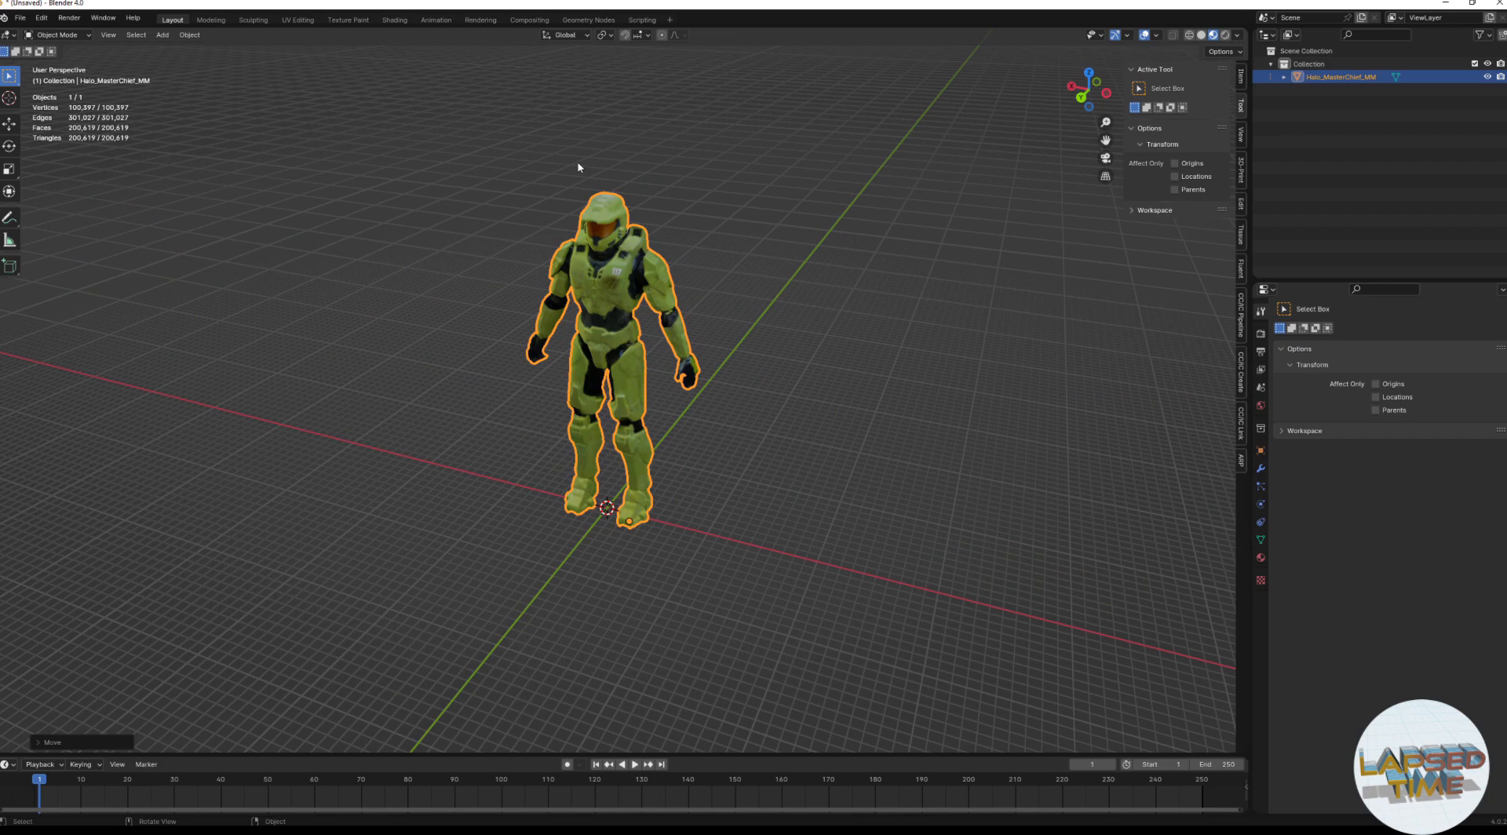
pyautogui.moveTo(363, 24)
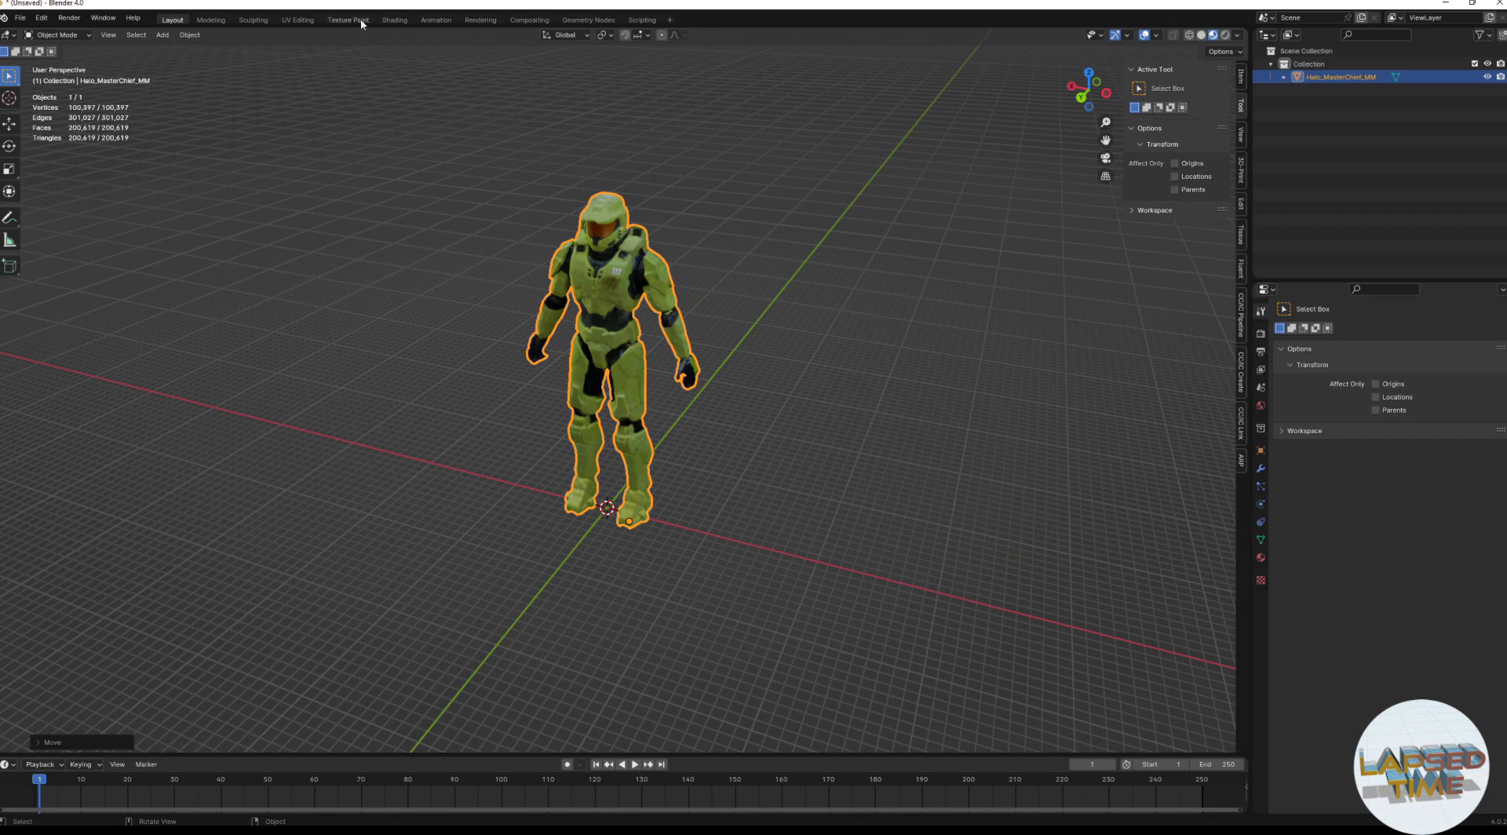
# - Switch Blender to the Texture Paint workspace
pyautogui.click(348, 20)
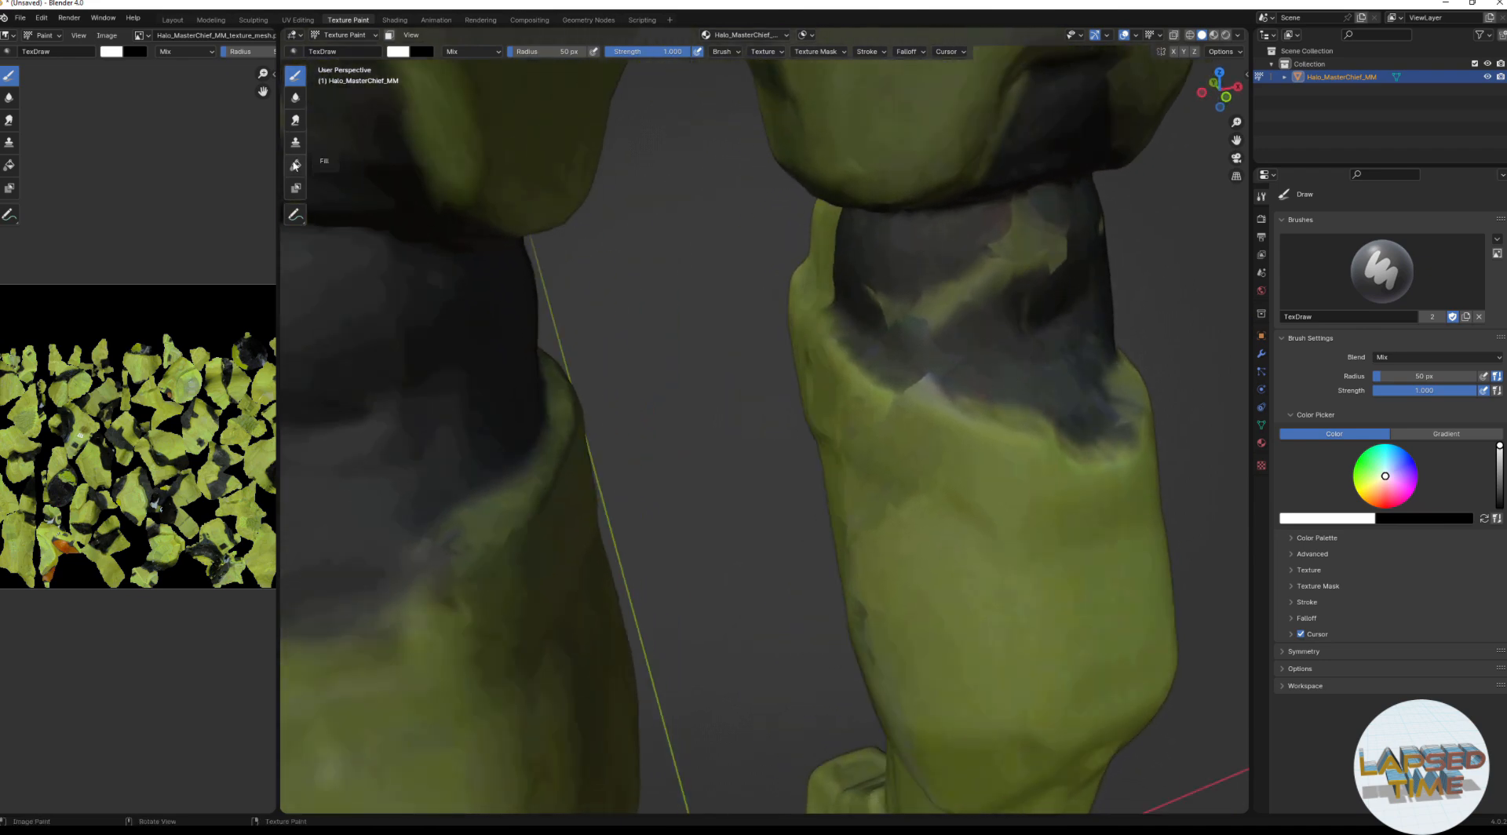
# - Select the Clone brush and enlarge its radius to about 59 px
pyautogui.click(294, 142)
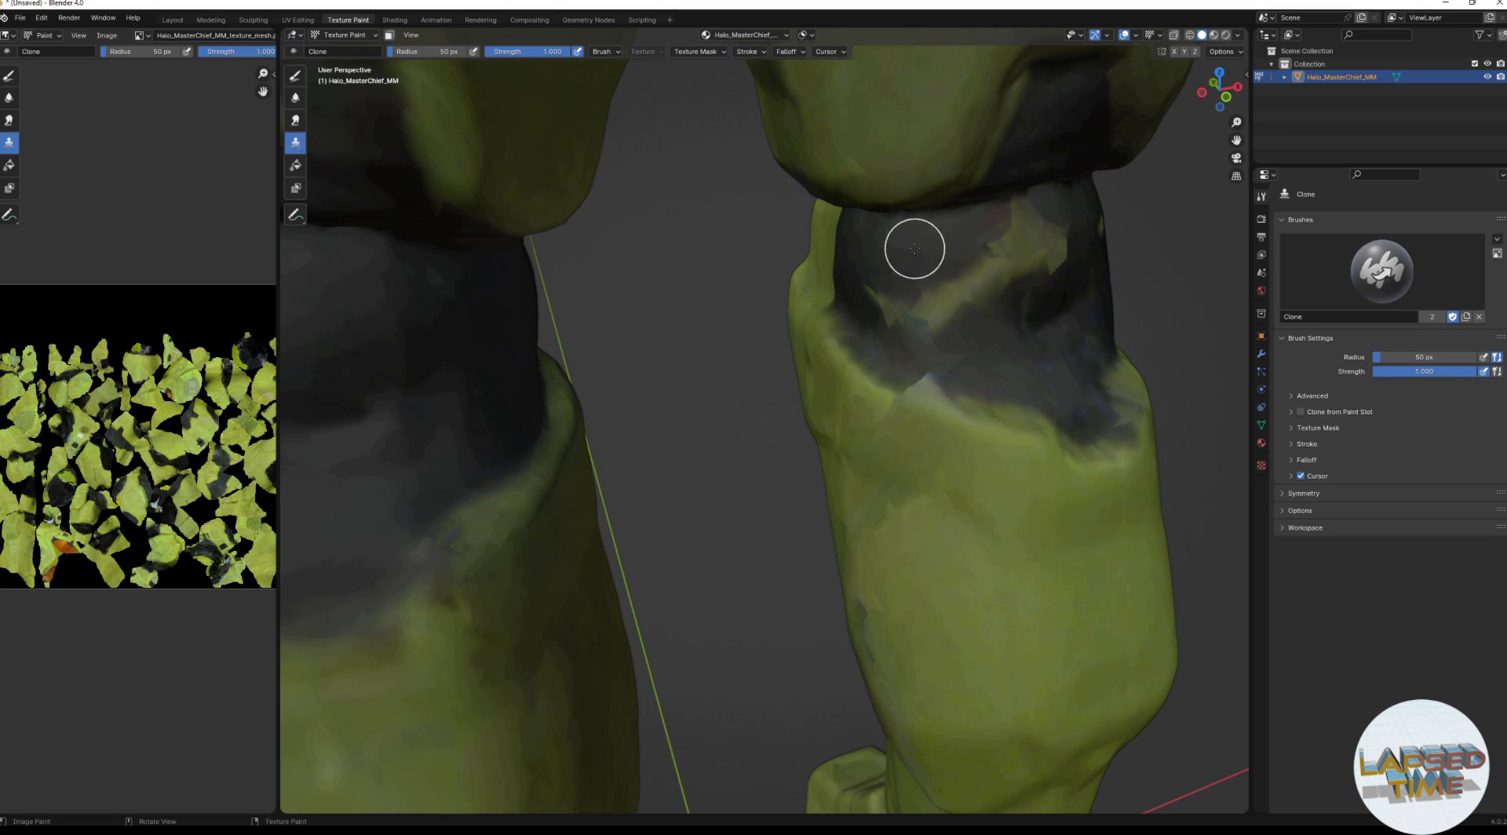
pyautogui.moveTo(924, 244)
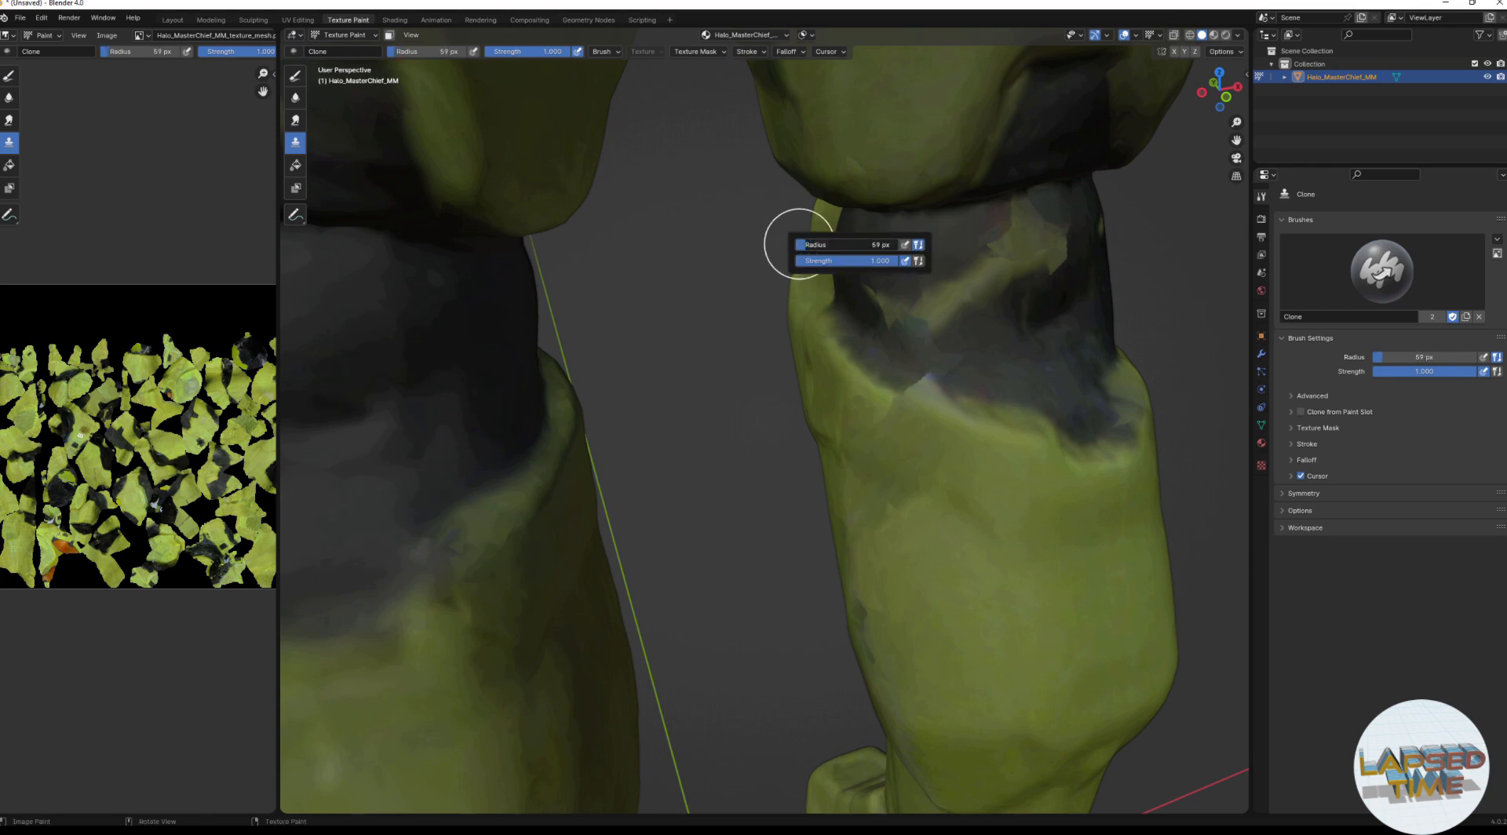
pyautogui.moveTo(885, 244); pyautogui.dragTo(841, 244)
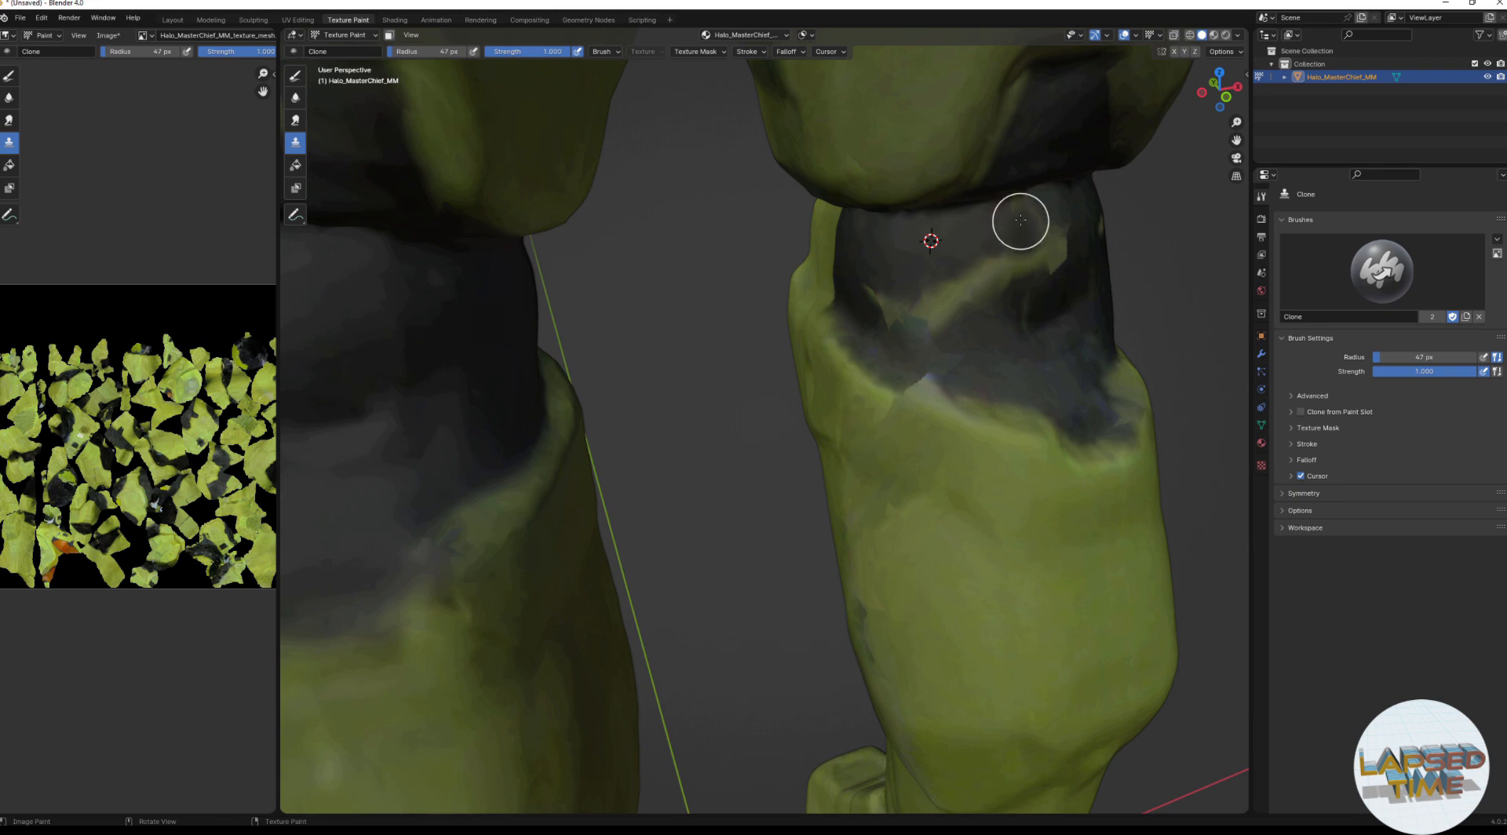
pyautogui.moveTo(1036, 269)
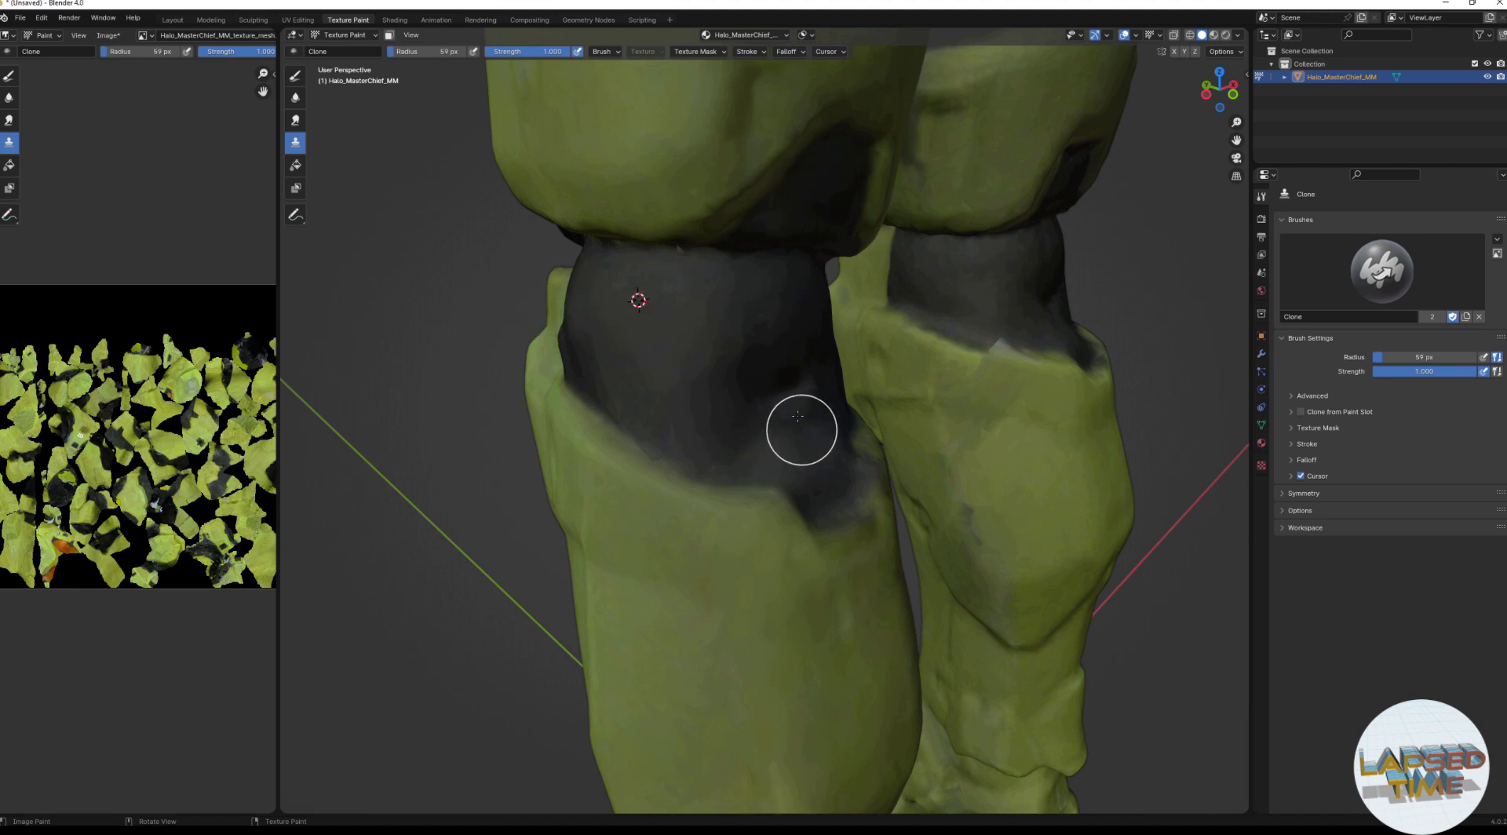
pyautogui.moveTo(615, 477)
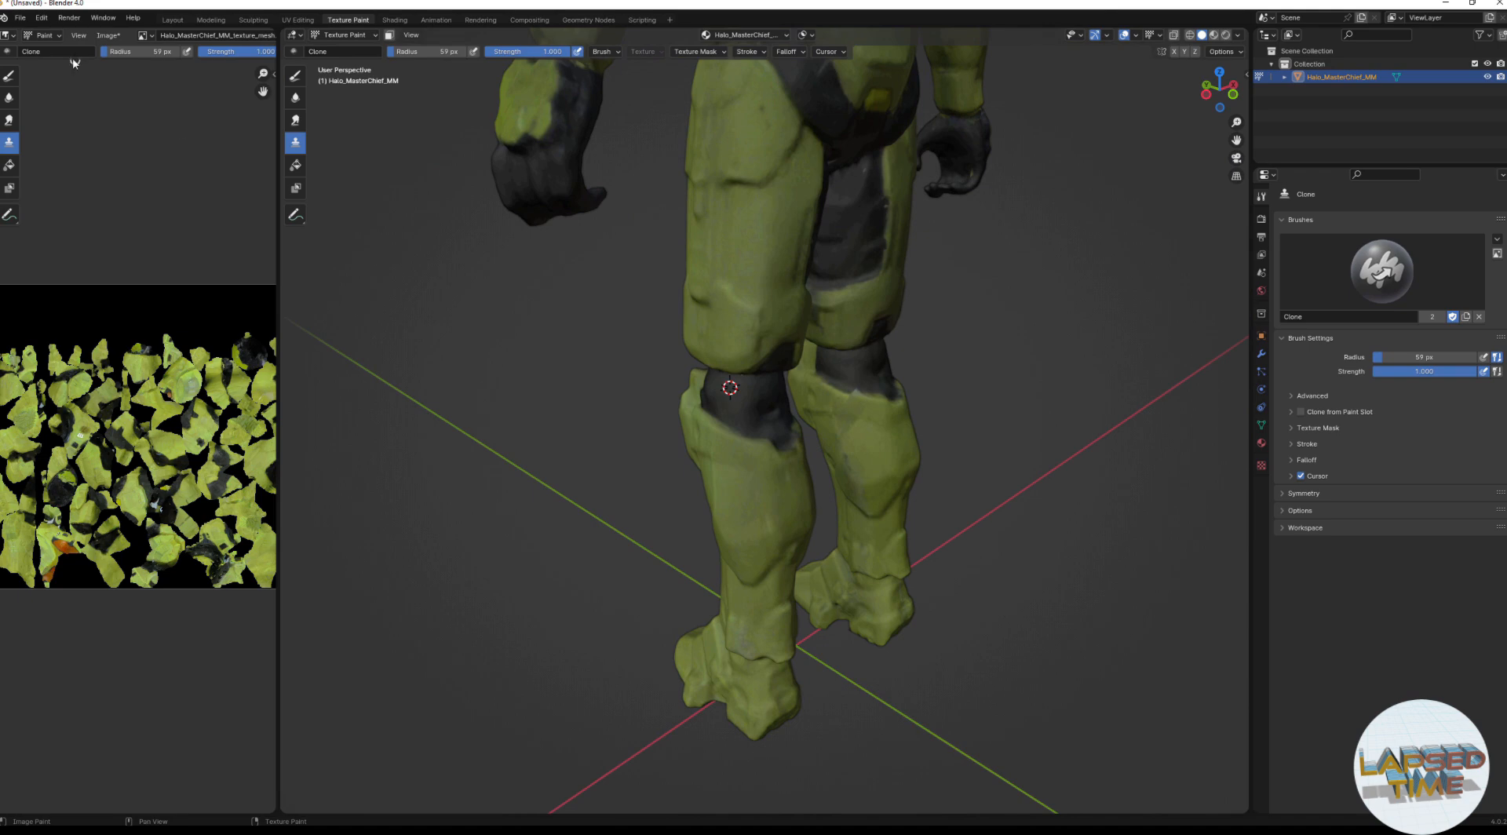
# - Save all edited texture images from the Image Editor's Image menu
pyautogui.click(110, 34)
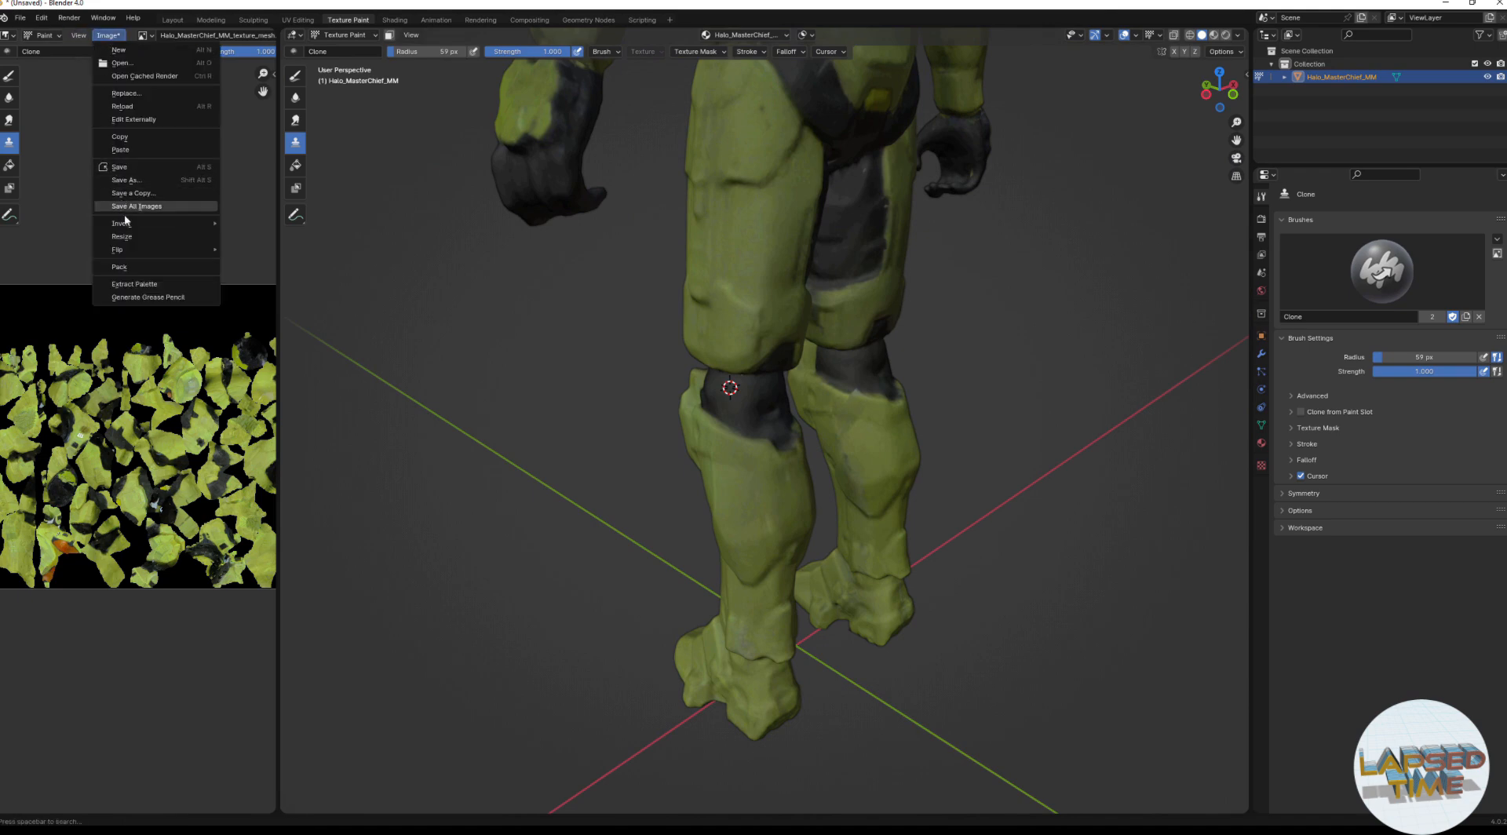
pyautogui.click(138, 206)
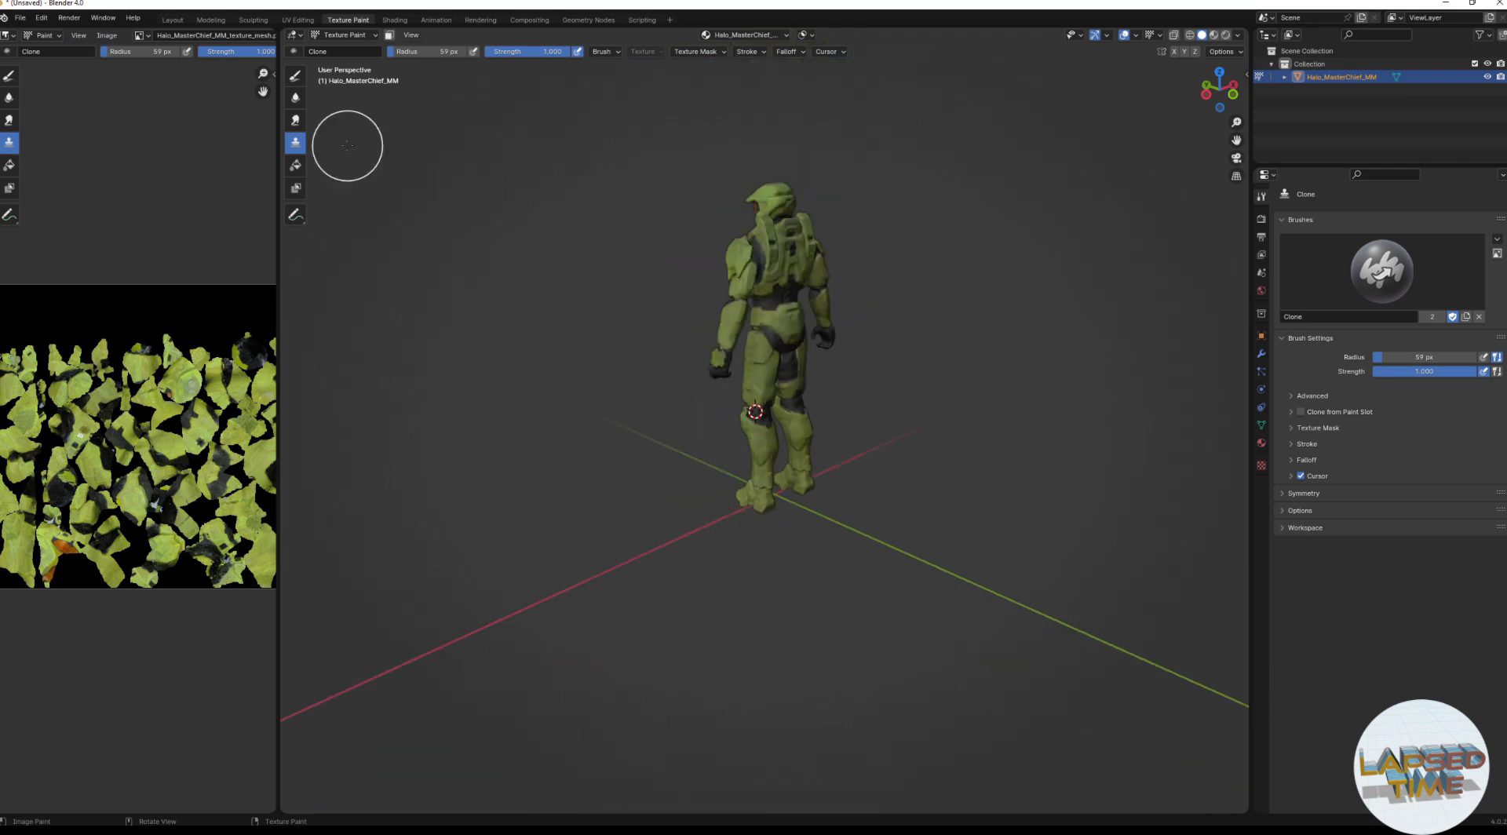
pyautogui.click(22, 19)
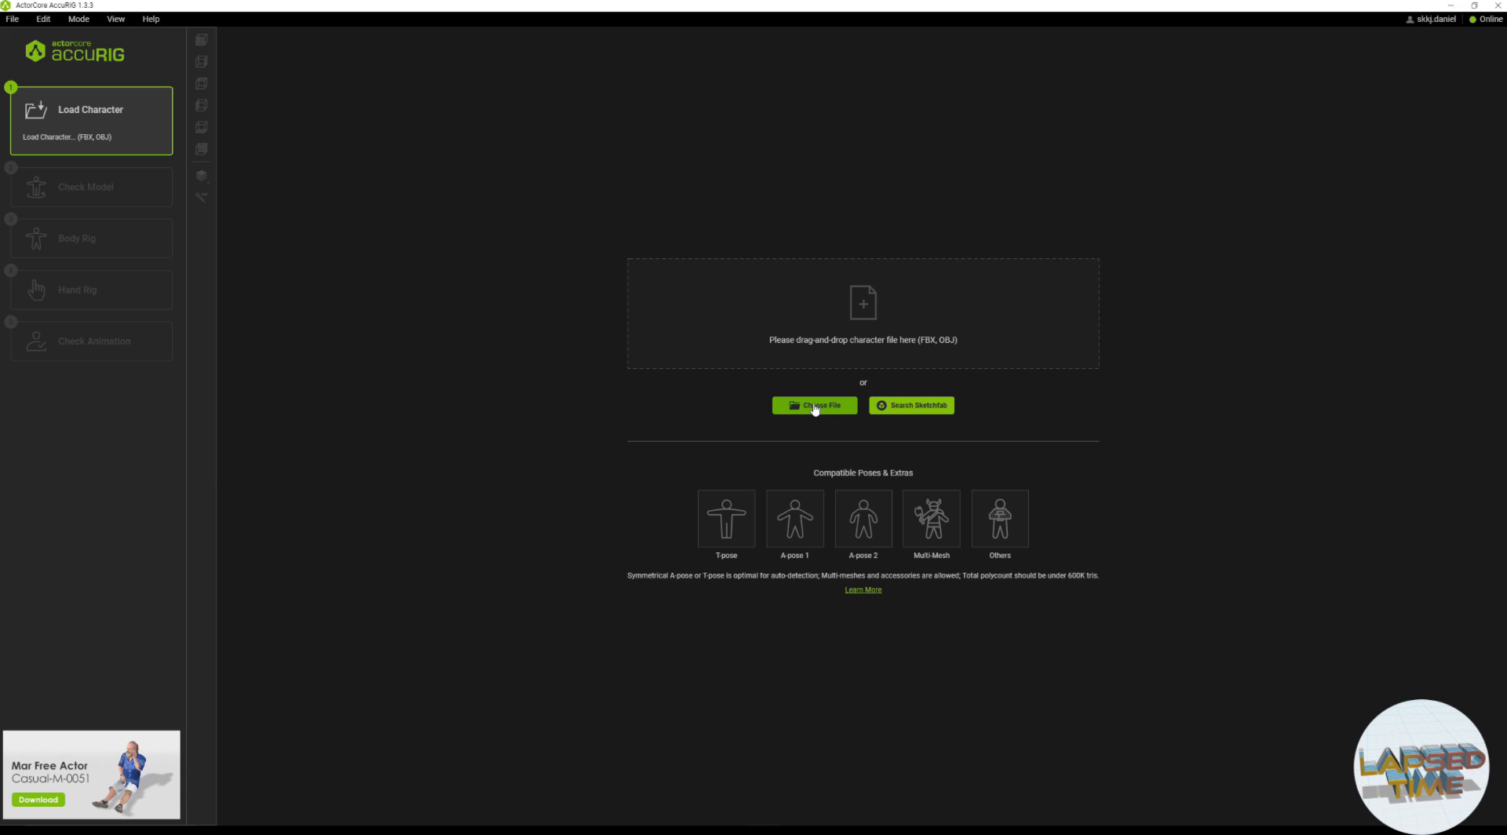
# - Load Halo_MasterChief_MM.obj into AccuRIG as the character
pyautogui.click(814, 405)
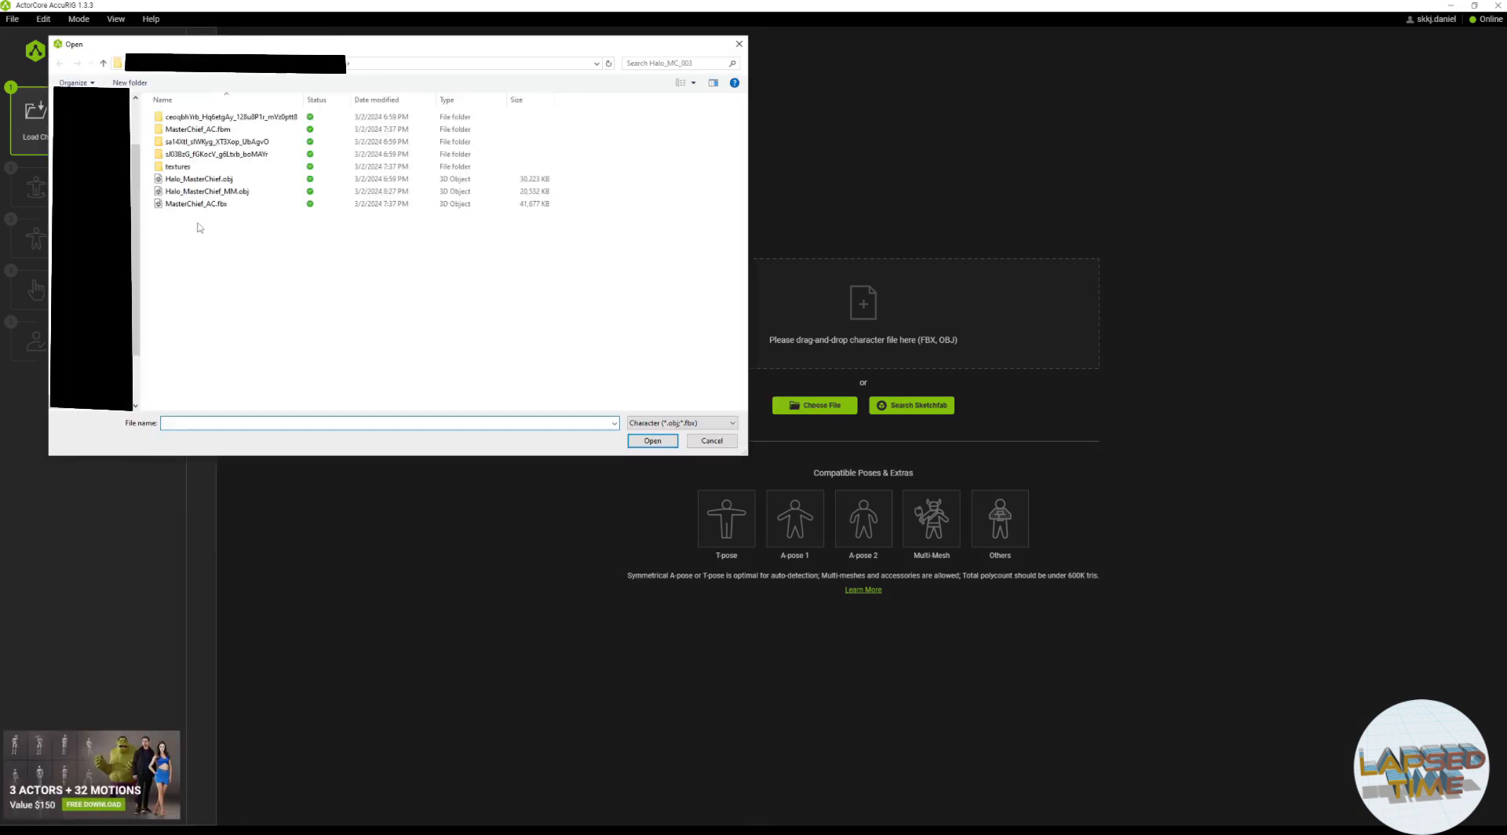
pyautogui.click(207, 192)
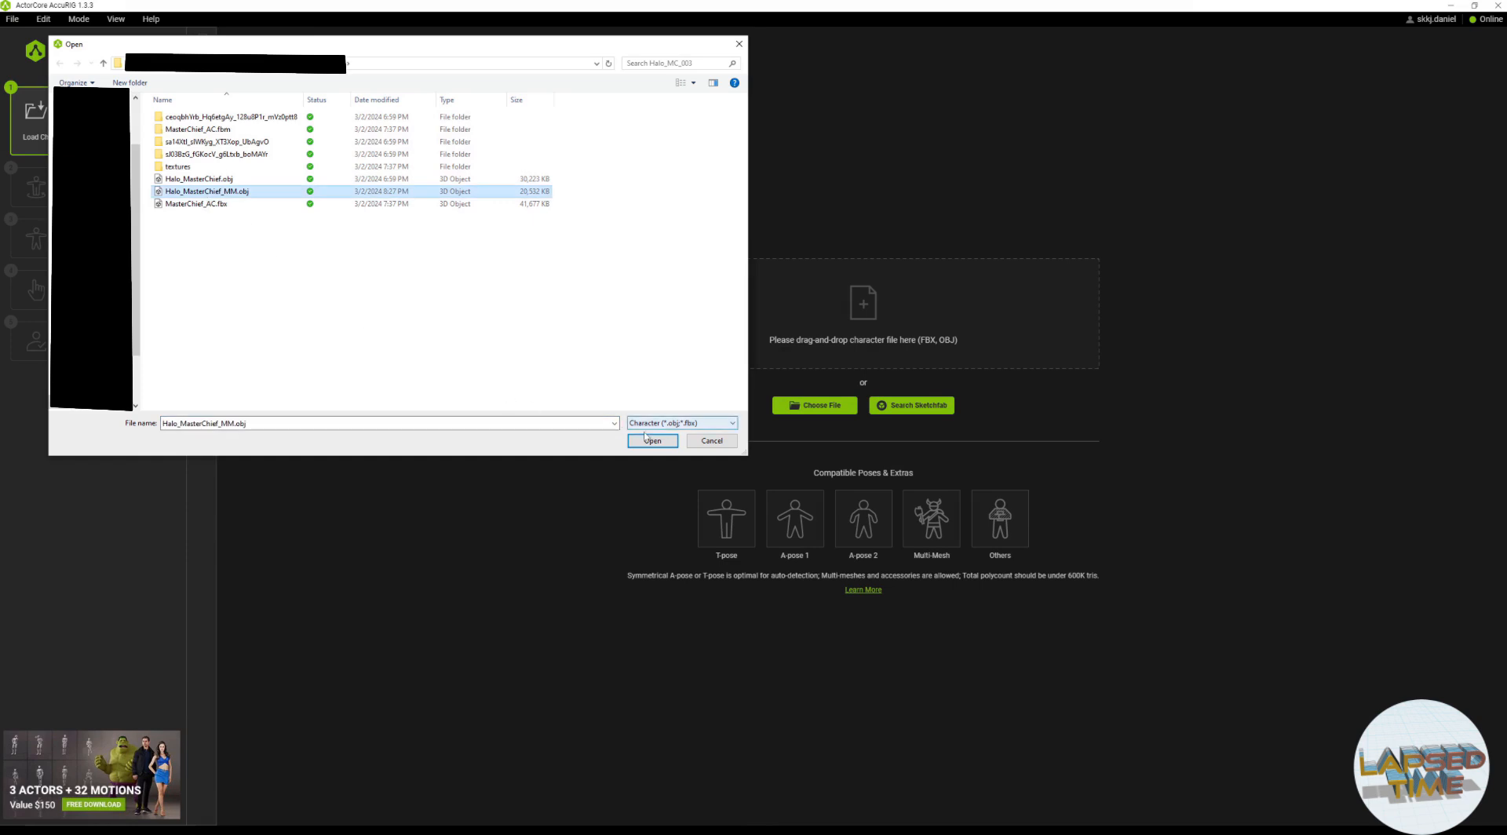
pyautogui.click(653, 440)
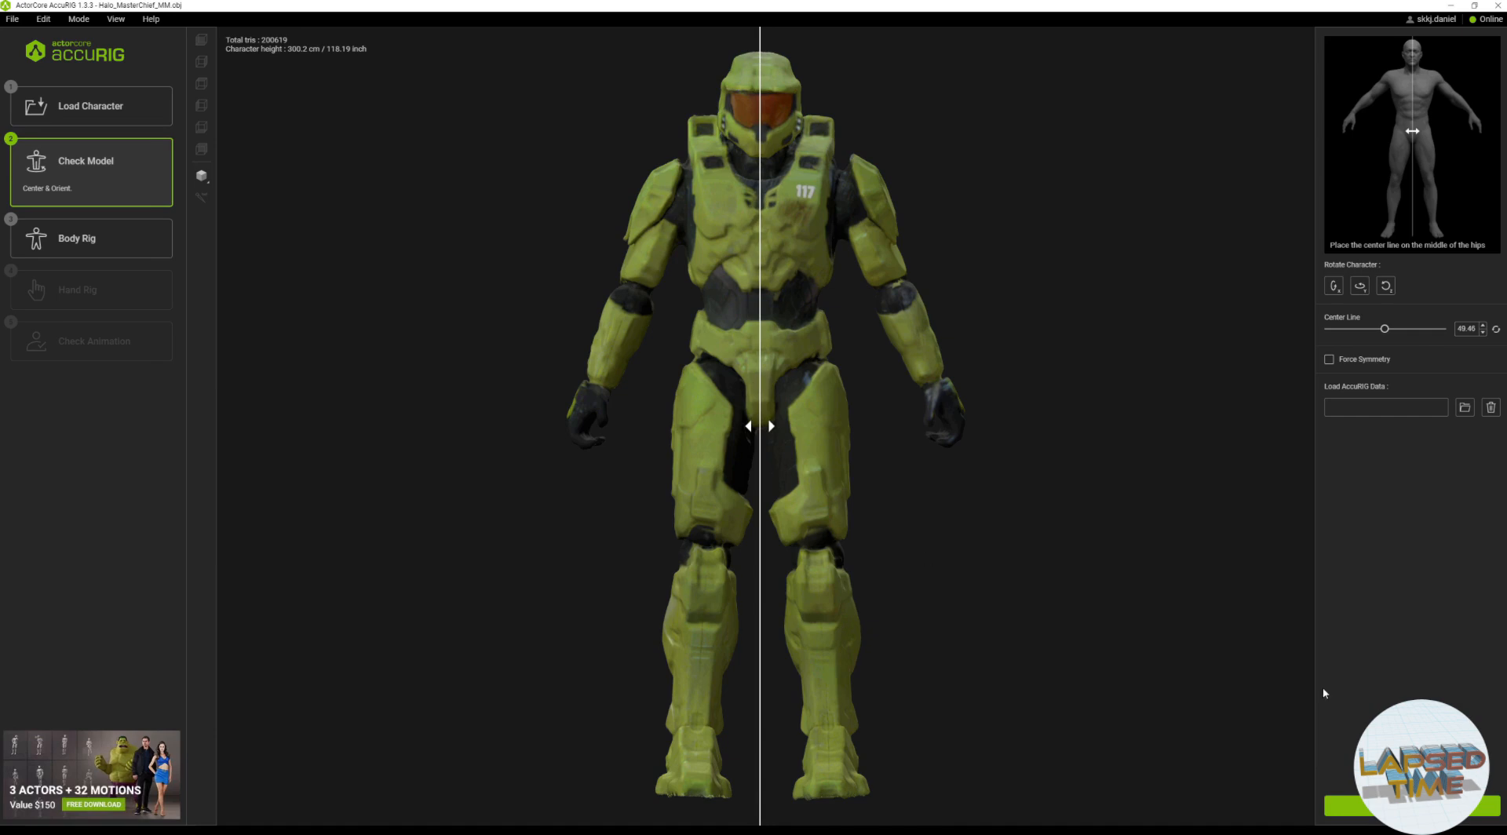
# - Accept model centering, place body joints, and rig the hands with the default finger count
pyautogui.click(90, 238)
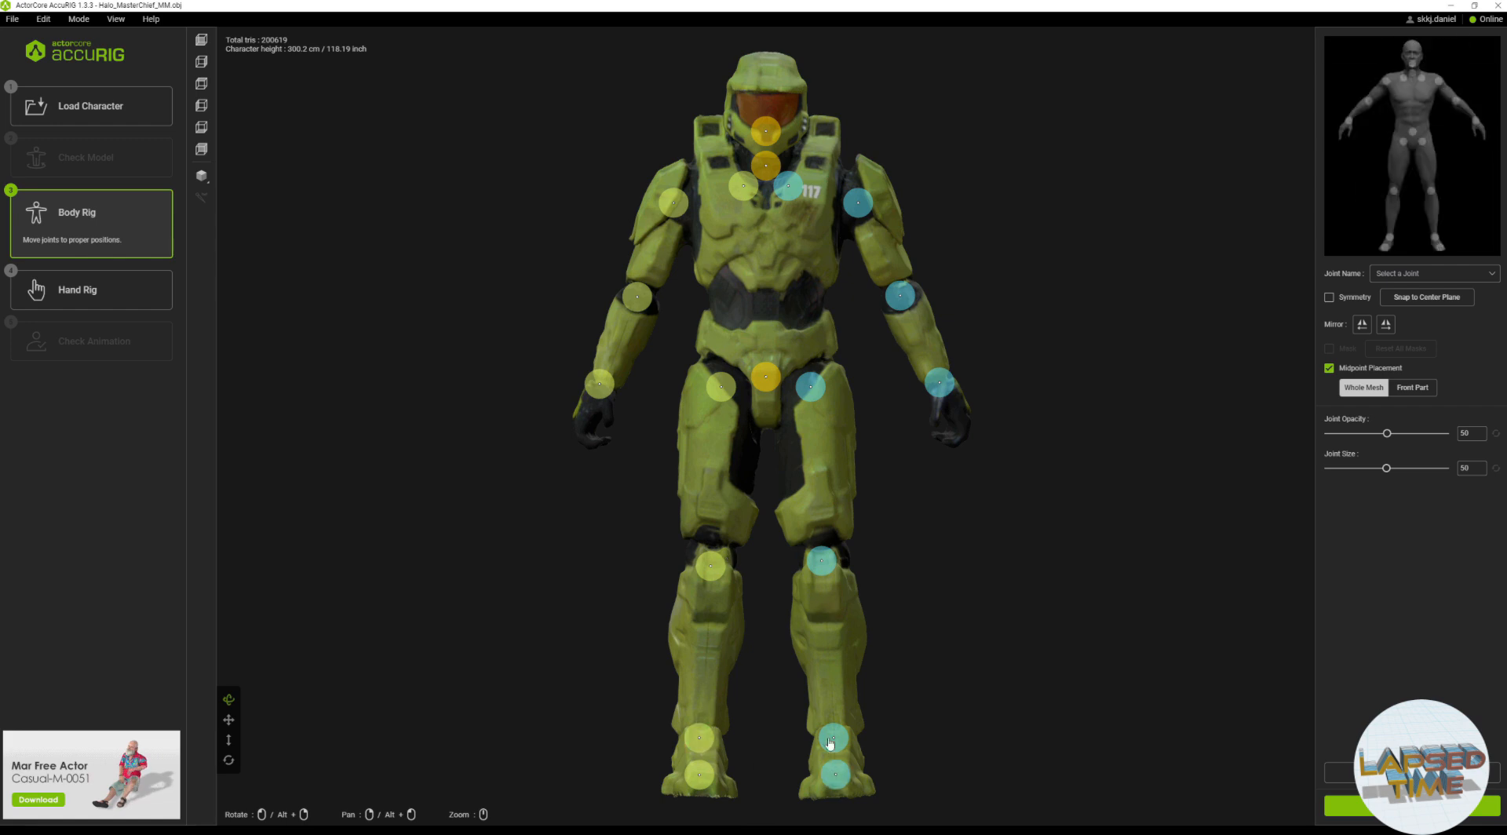
pyautogui.click(741, 192)
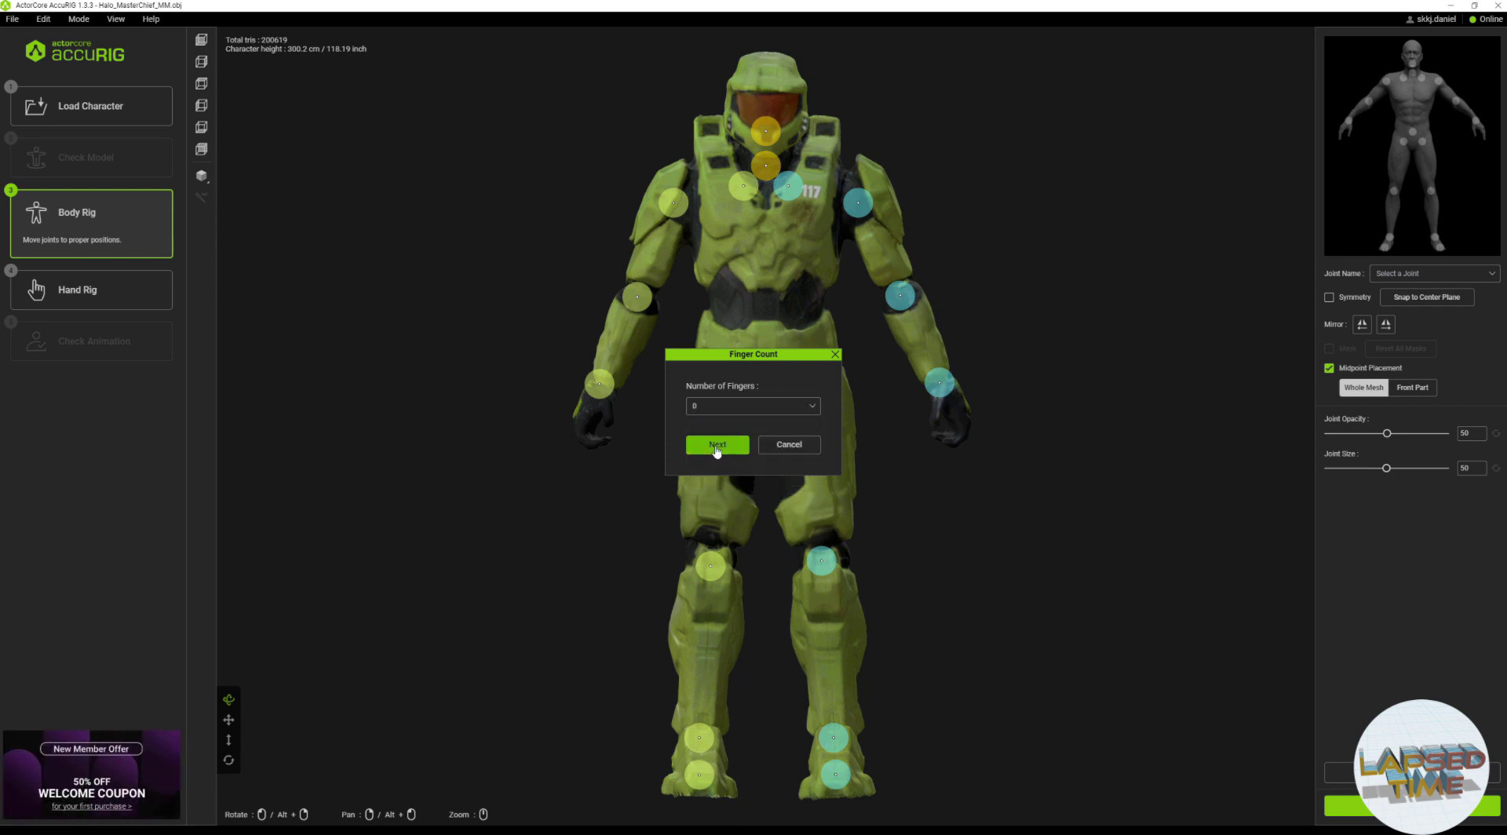
pyautogui.click(718, 444)
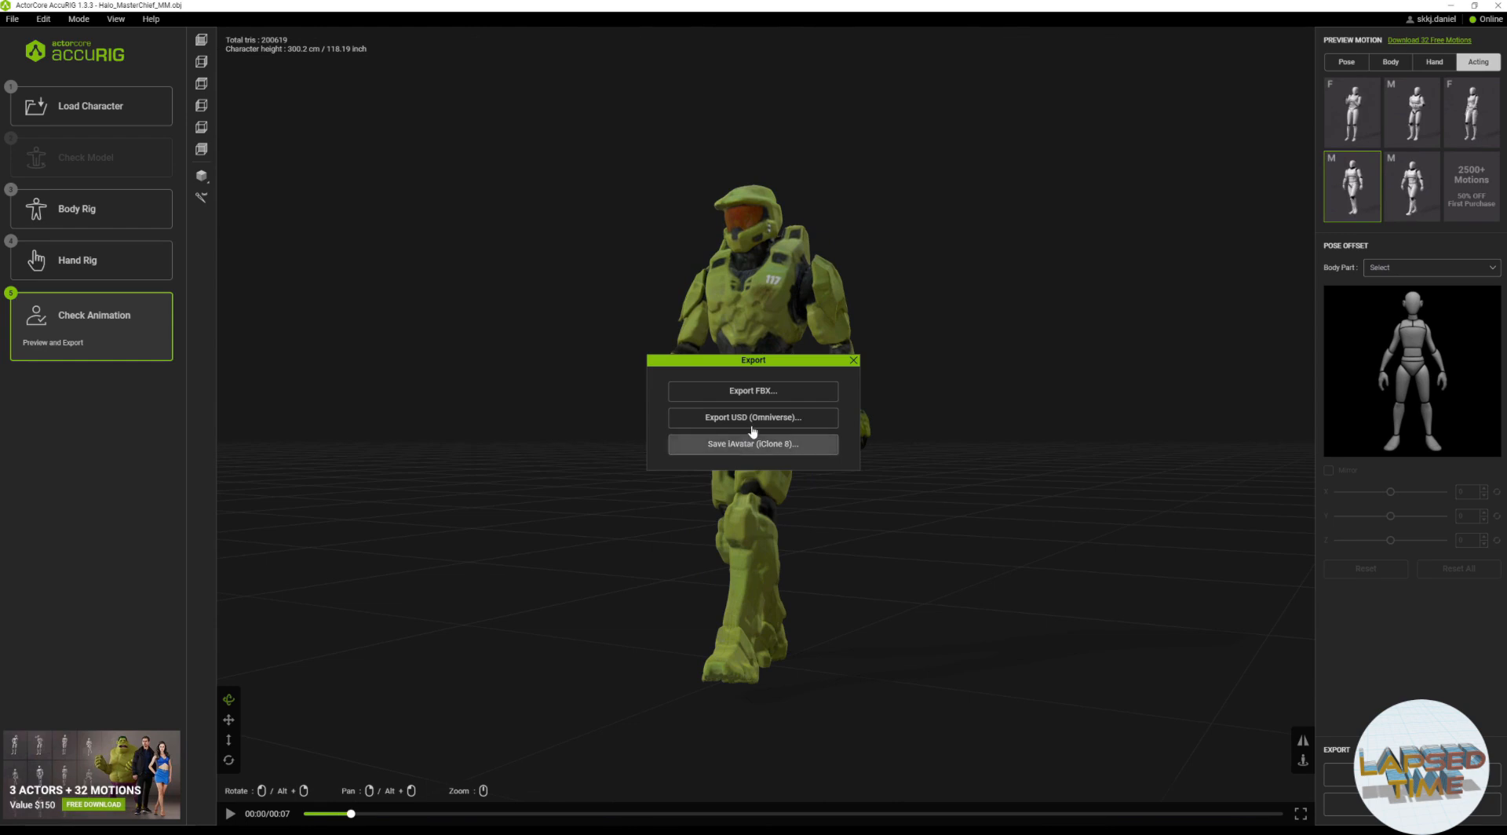
# - Export the character as FBX targeted at Blender with textures not embedded
pyautogui.click(753, 391)
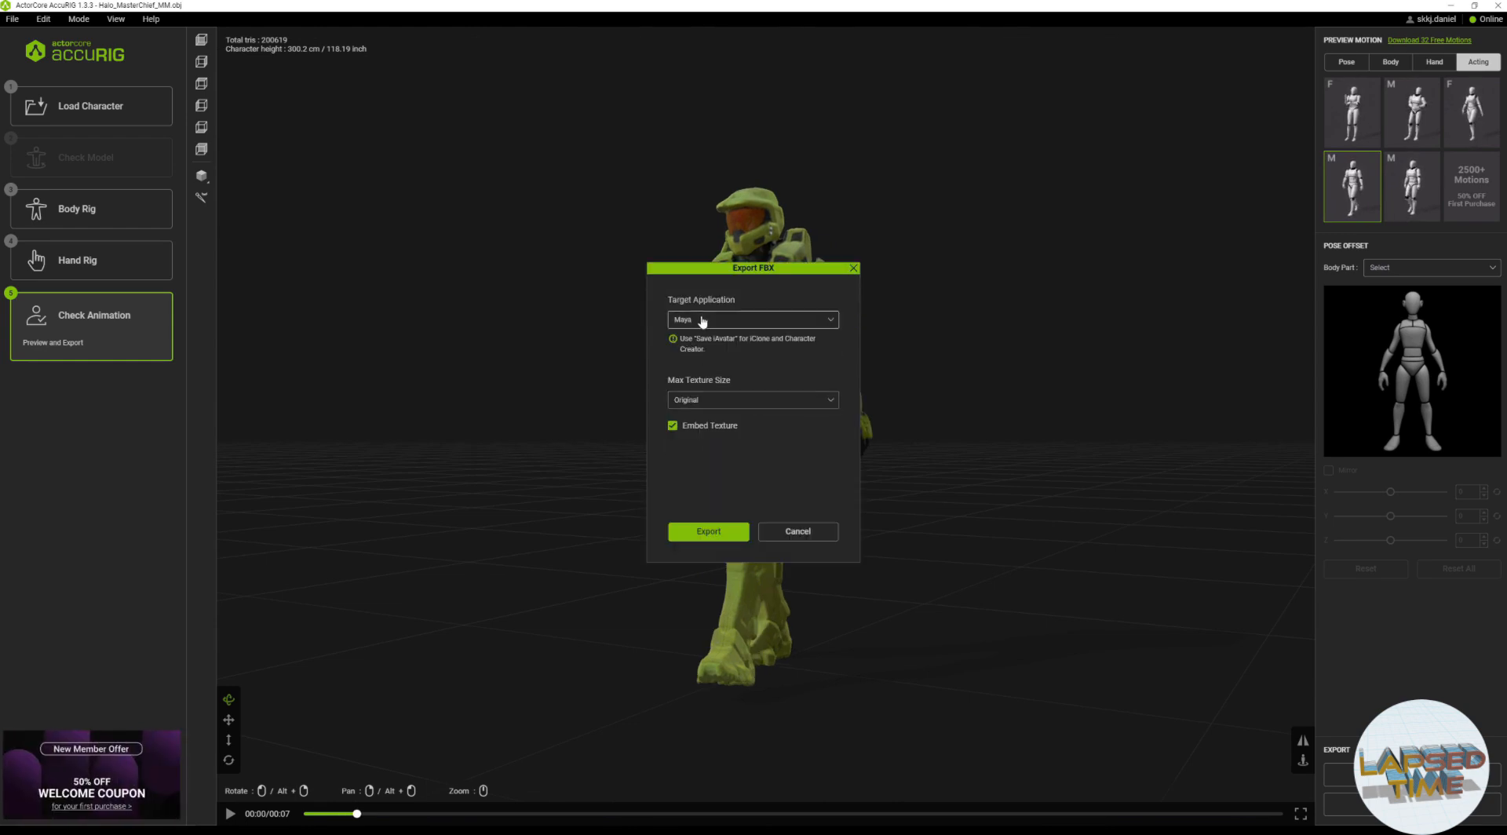
pyautogui.click(752, 319)
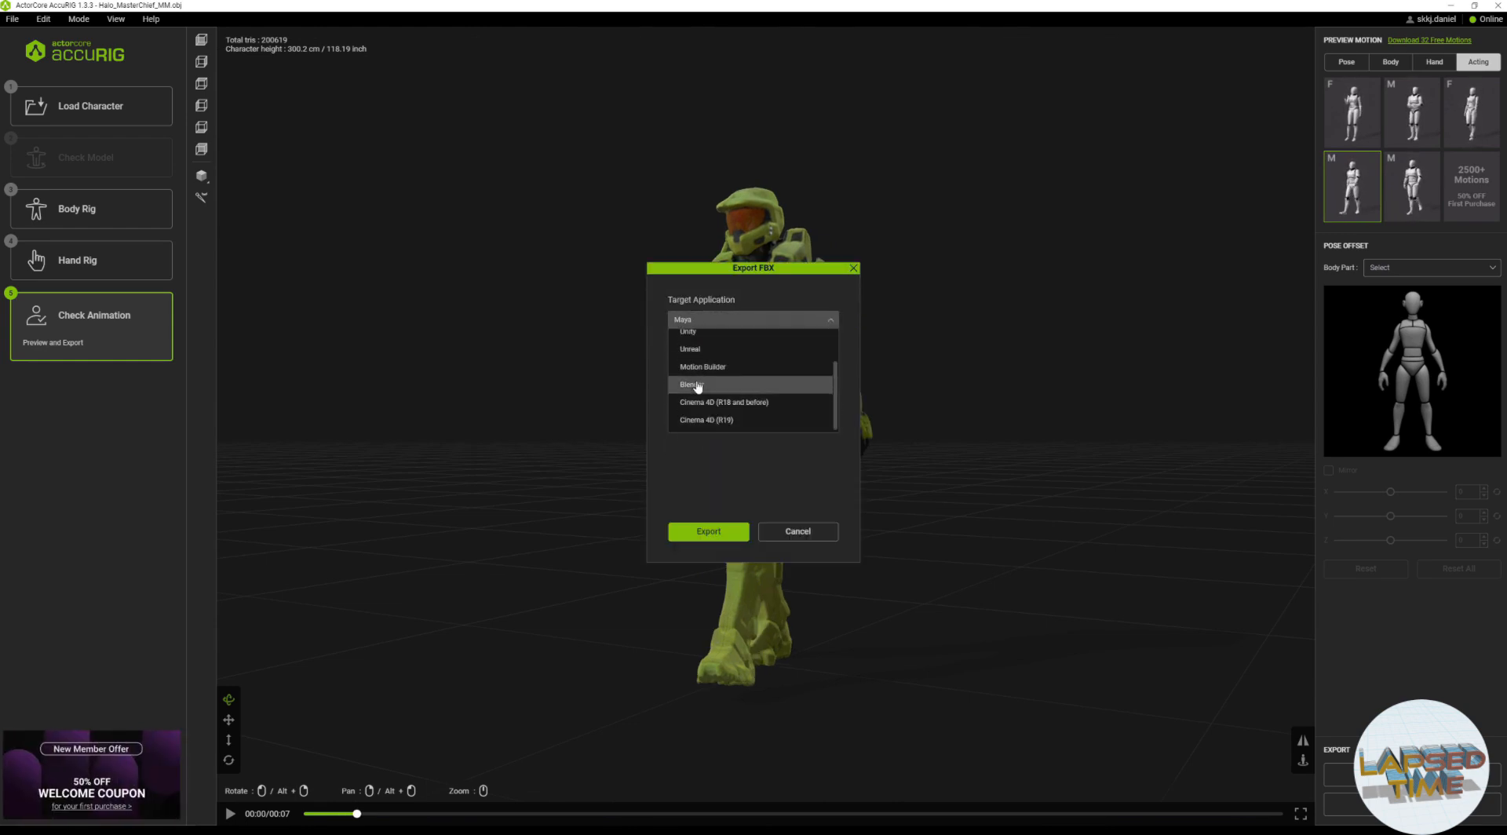
pyautogui.click(690, 384)
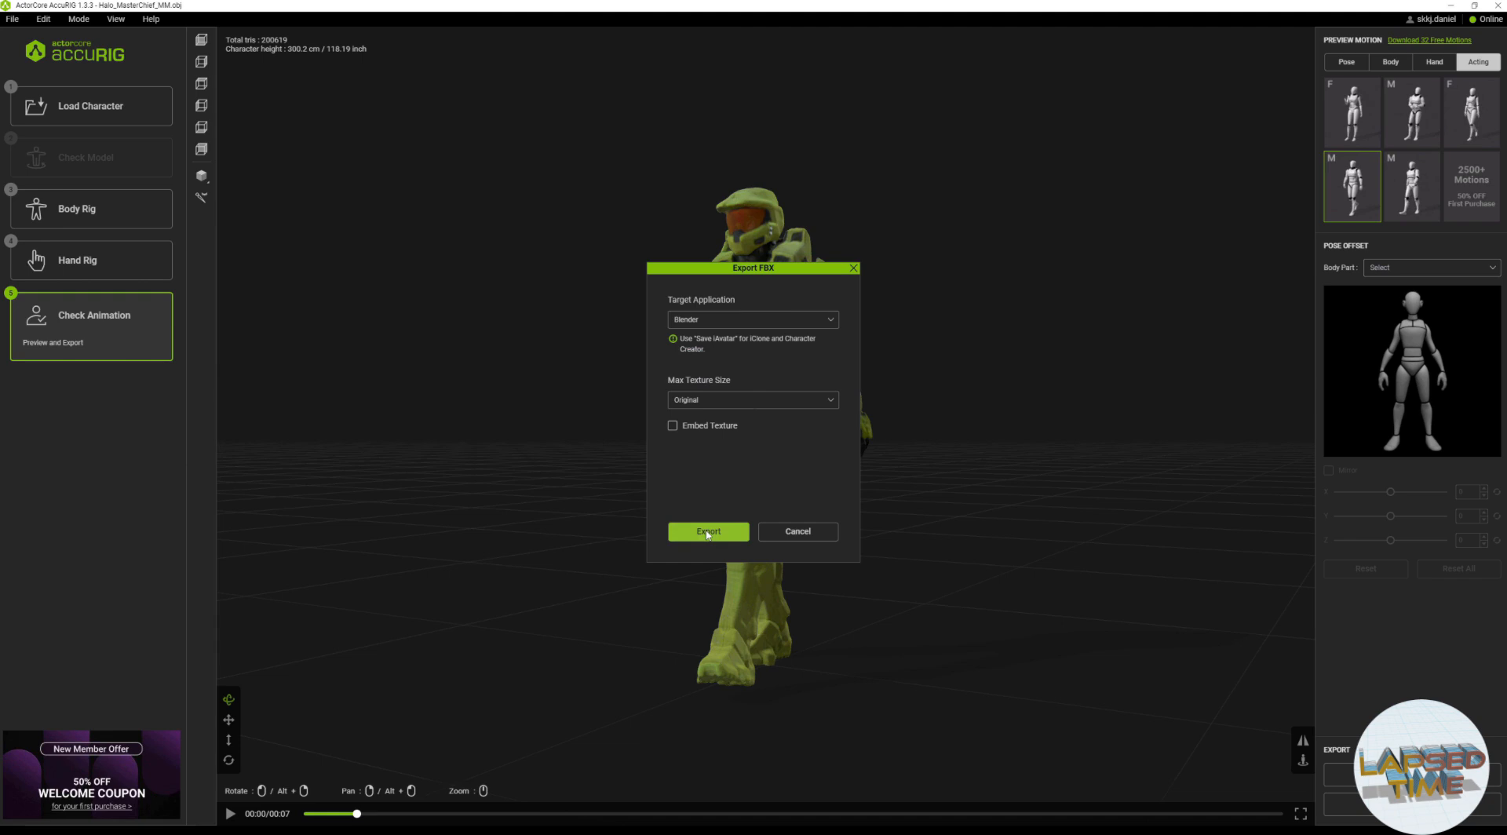
pyautogui.click(708, 531)
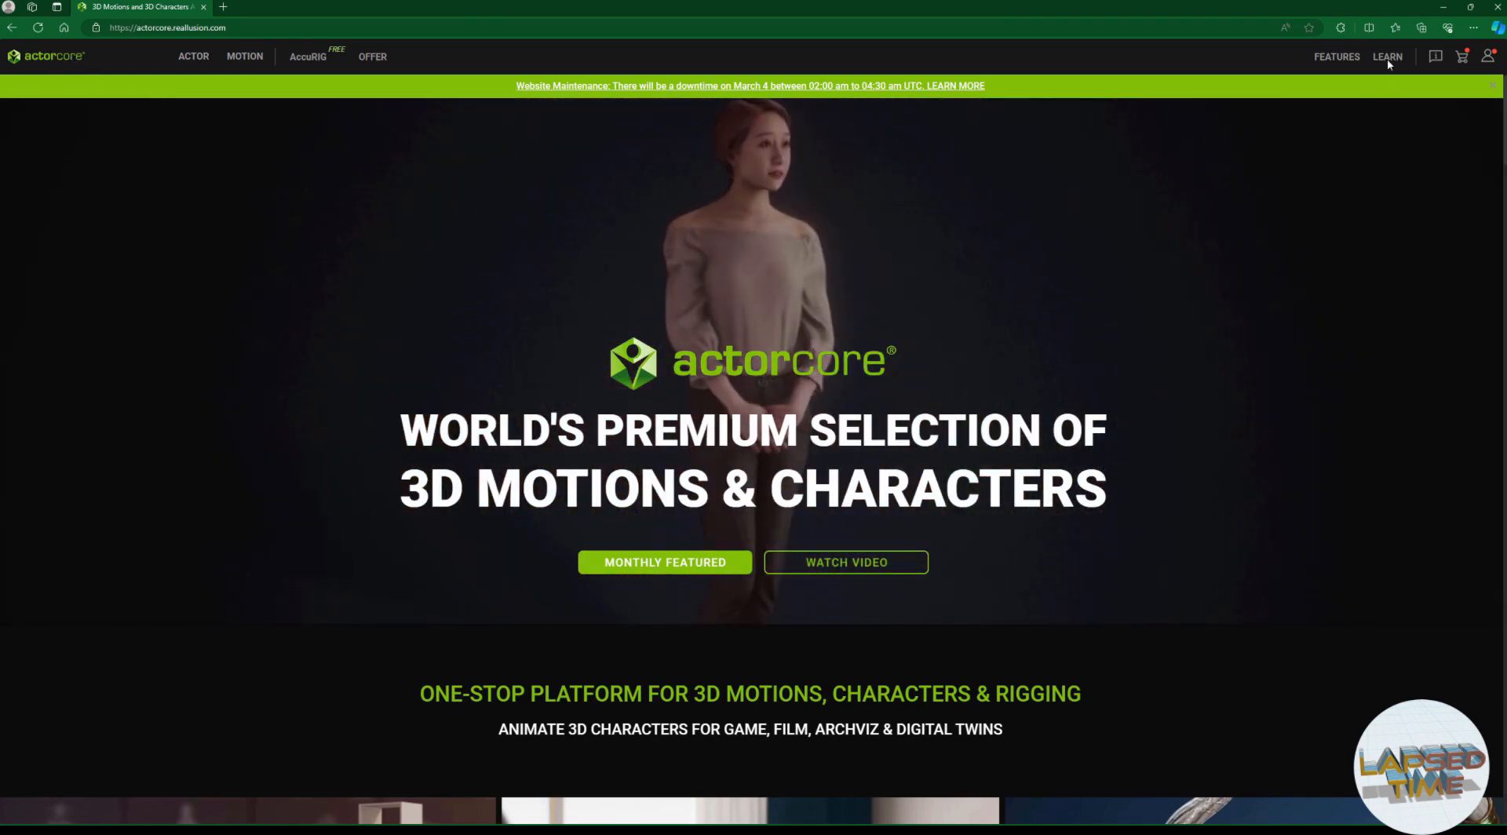
# - Open ActorCore's Learn page for Blender and scroll down to the Blender add-ons
pyautogui.click(1388, 56)
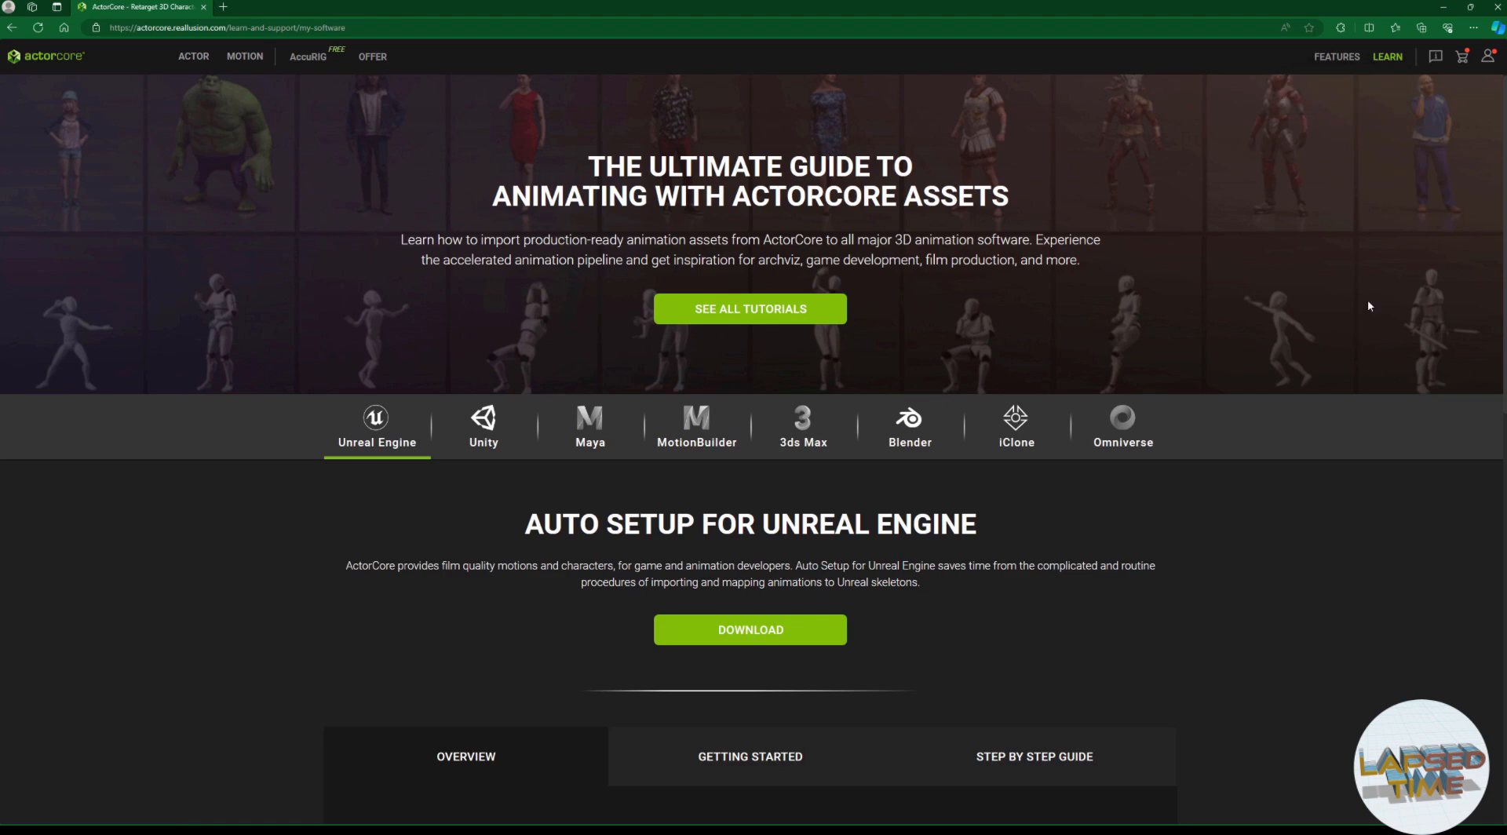
pyautogui.click(910, 424)
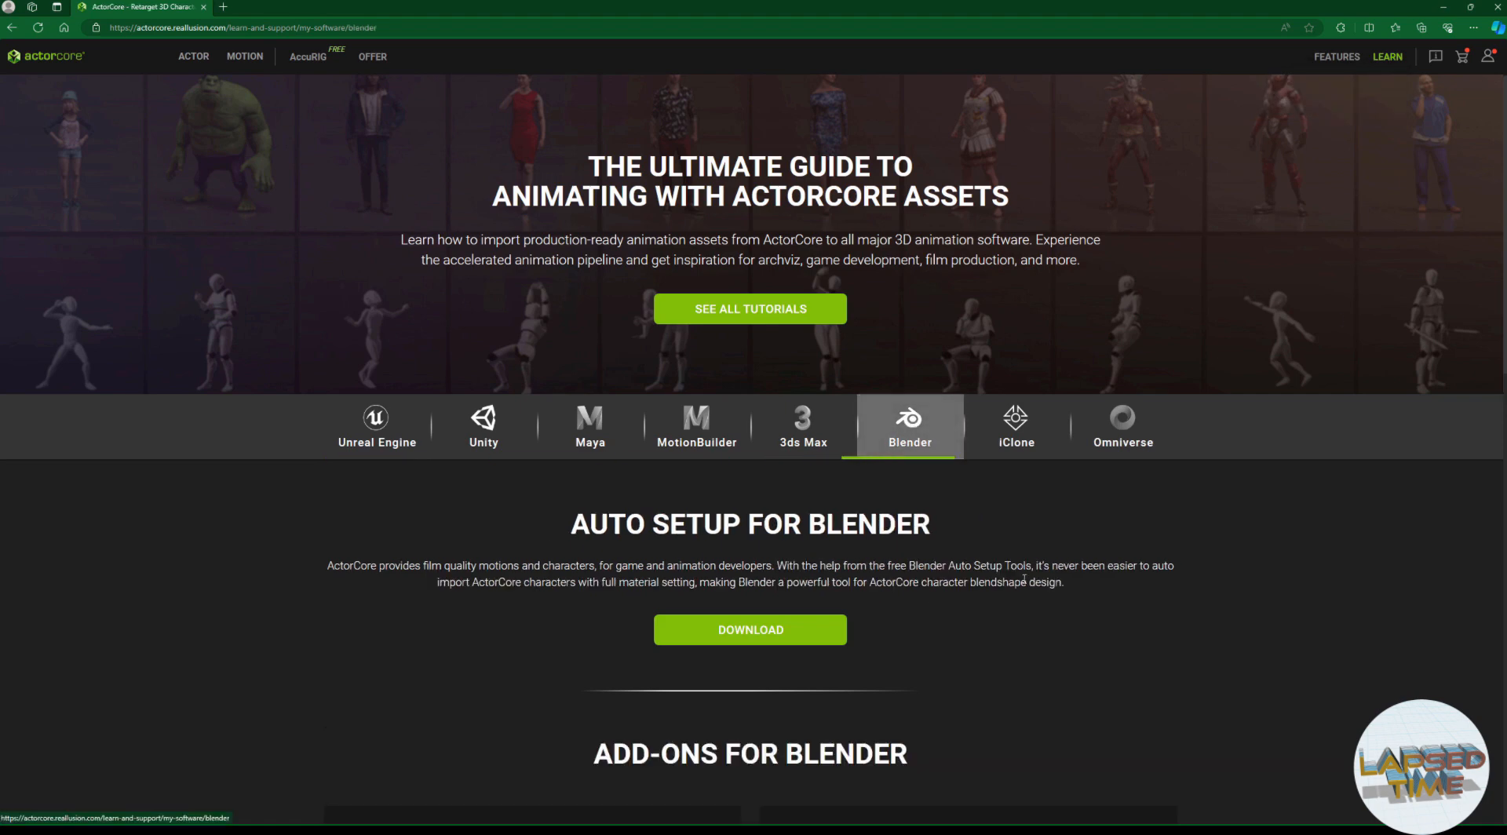
pyautogui.scroll(-3)
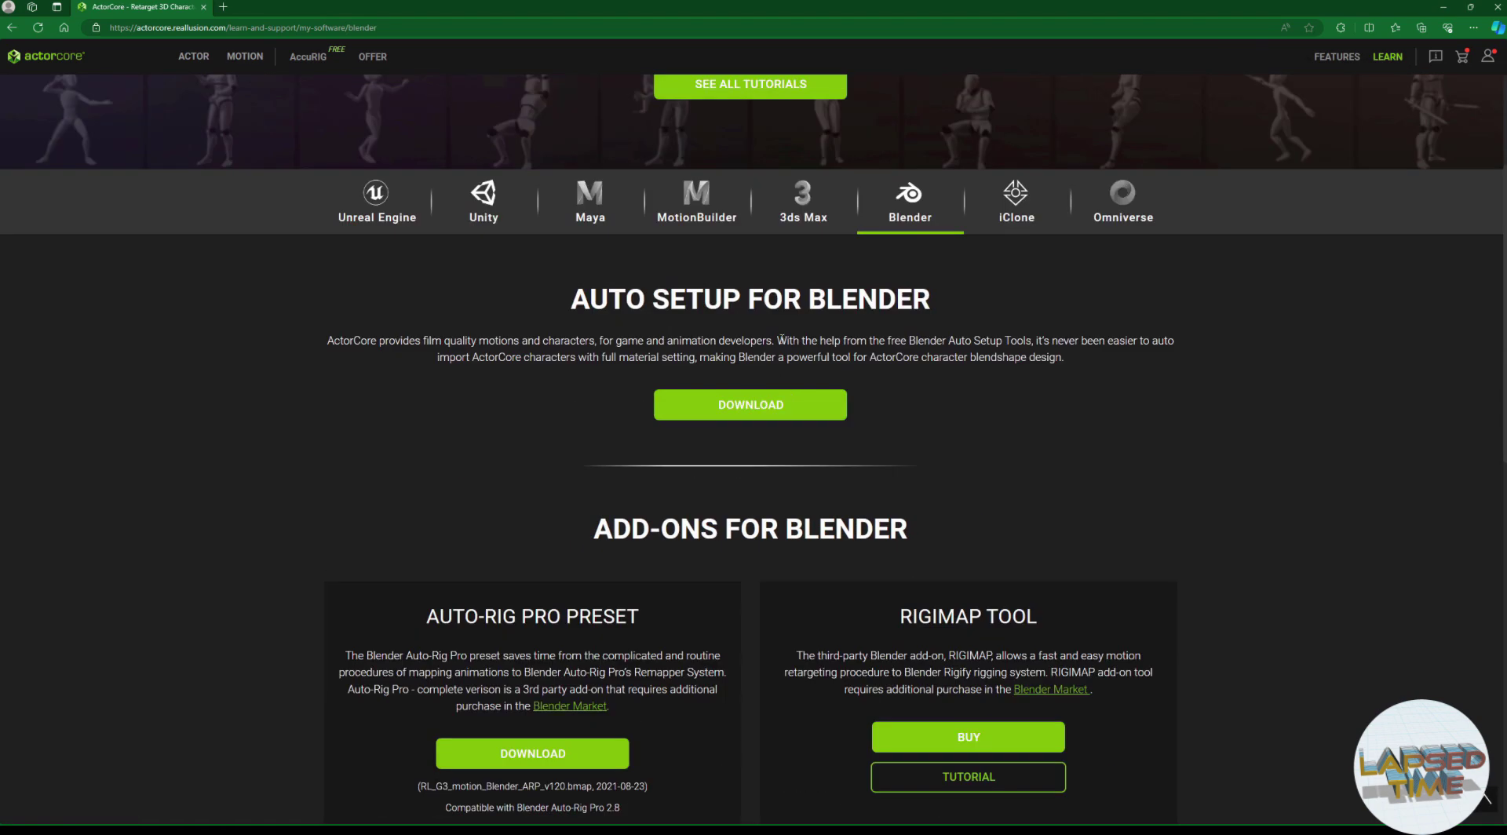
pyautogui.moveTo(811, 418)
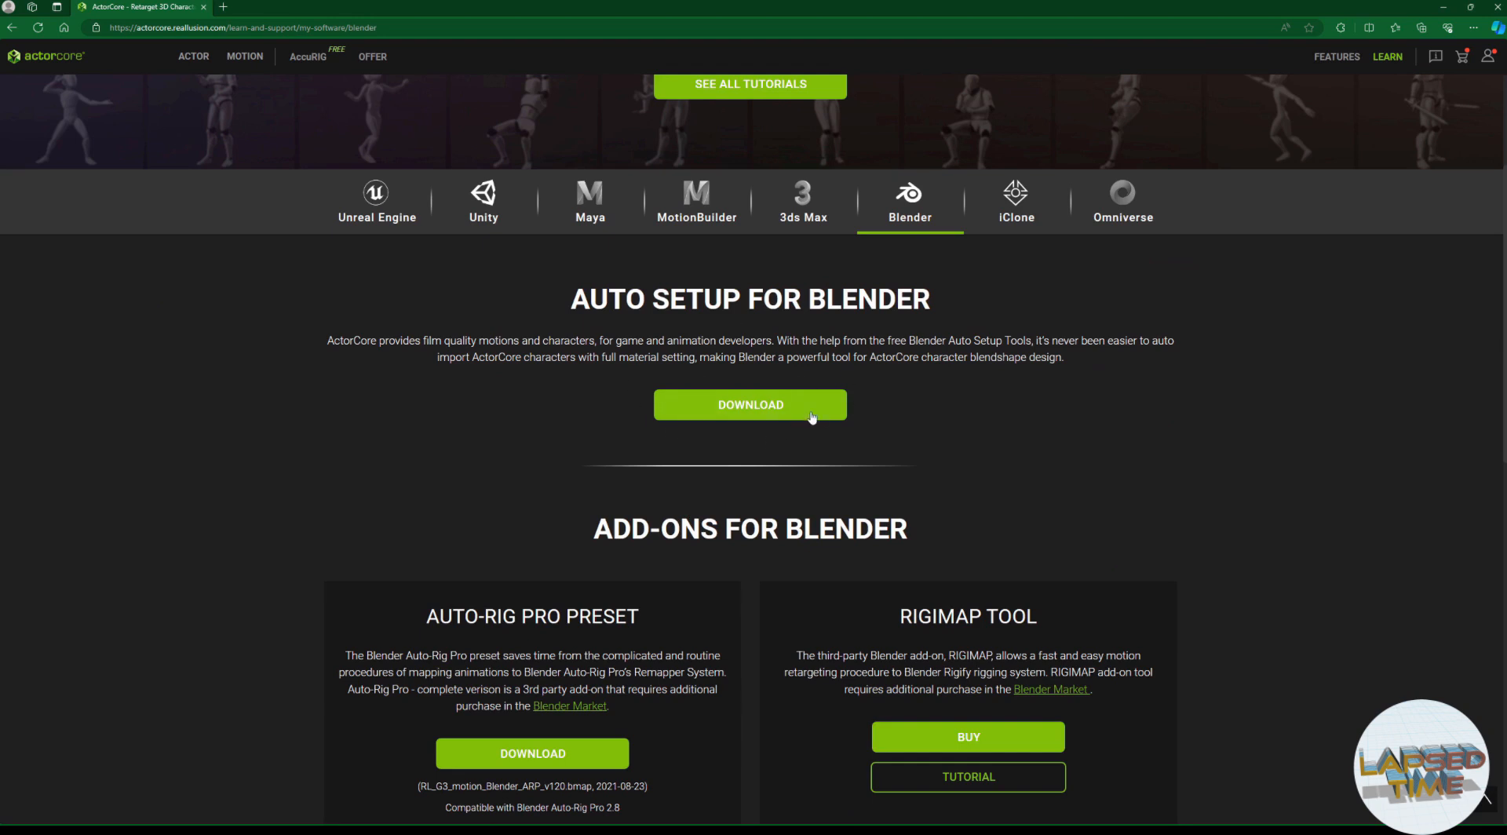
pyautogui.moveTo(1168, 507)
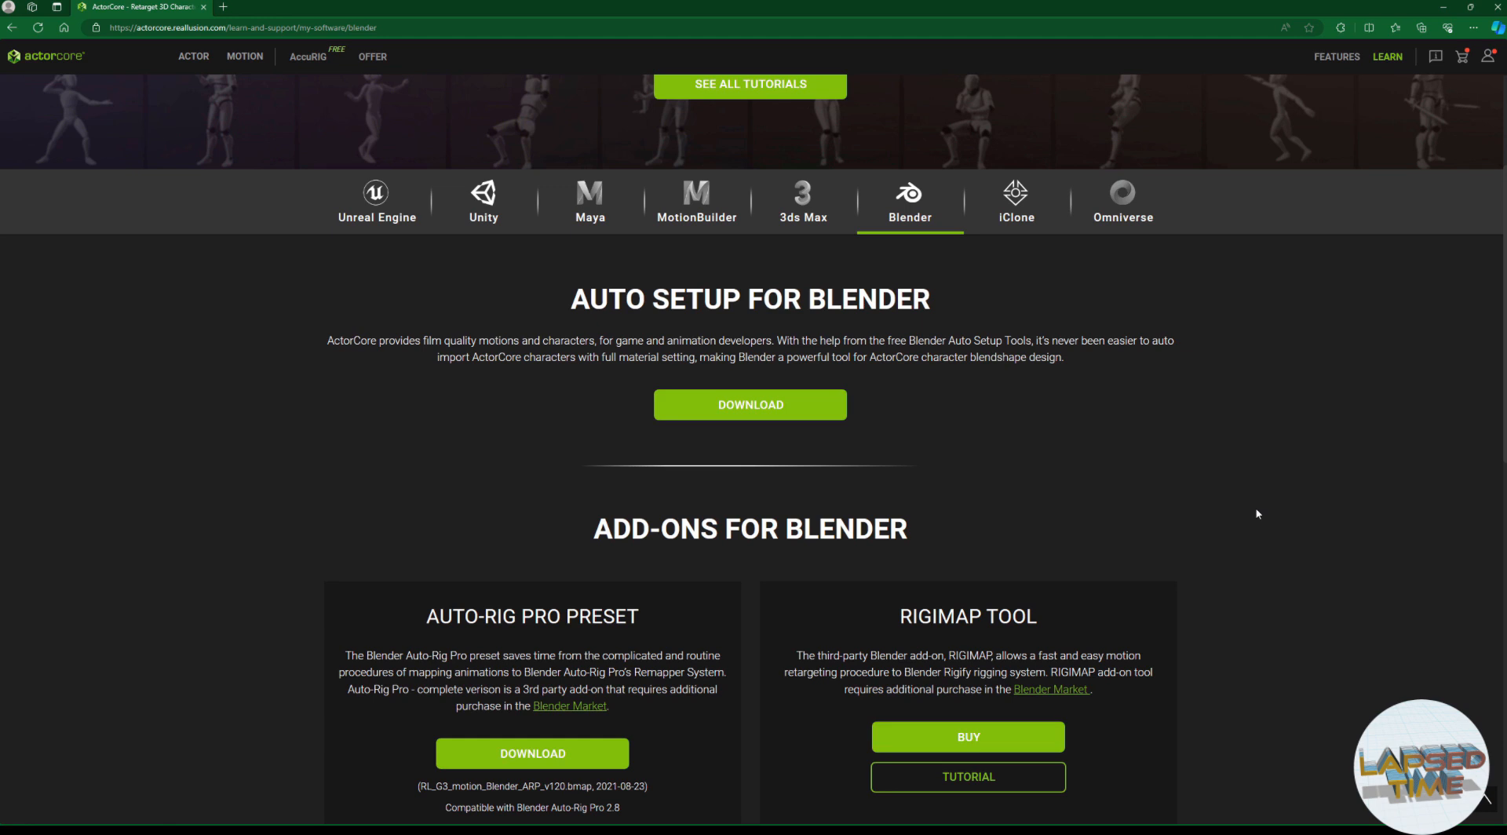
pyautogui.scroll(-3)
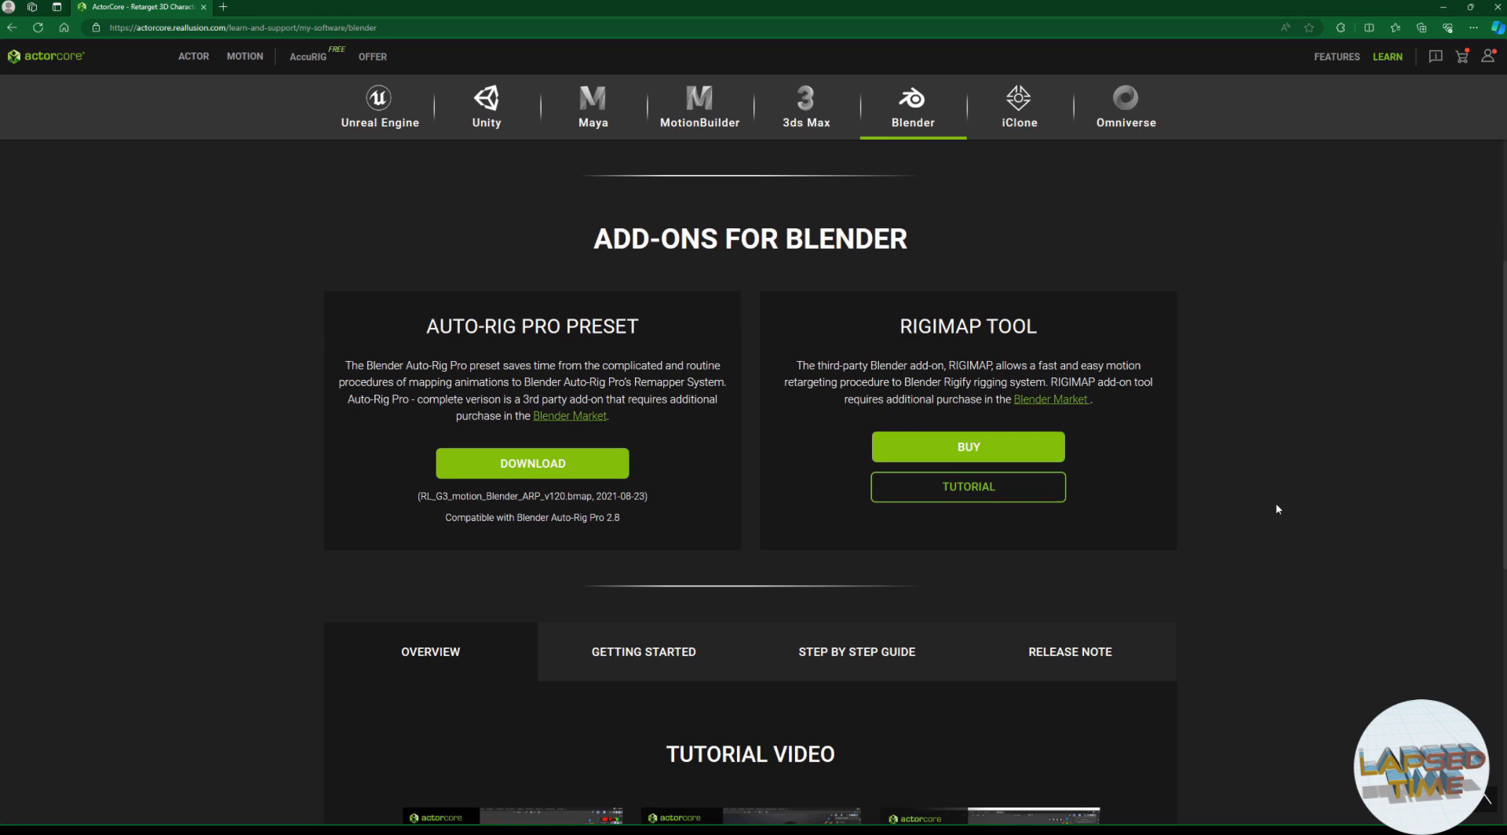
pyautogui.scroll(-3)
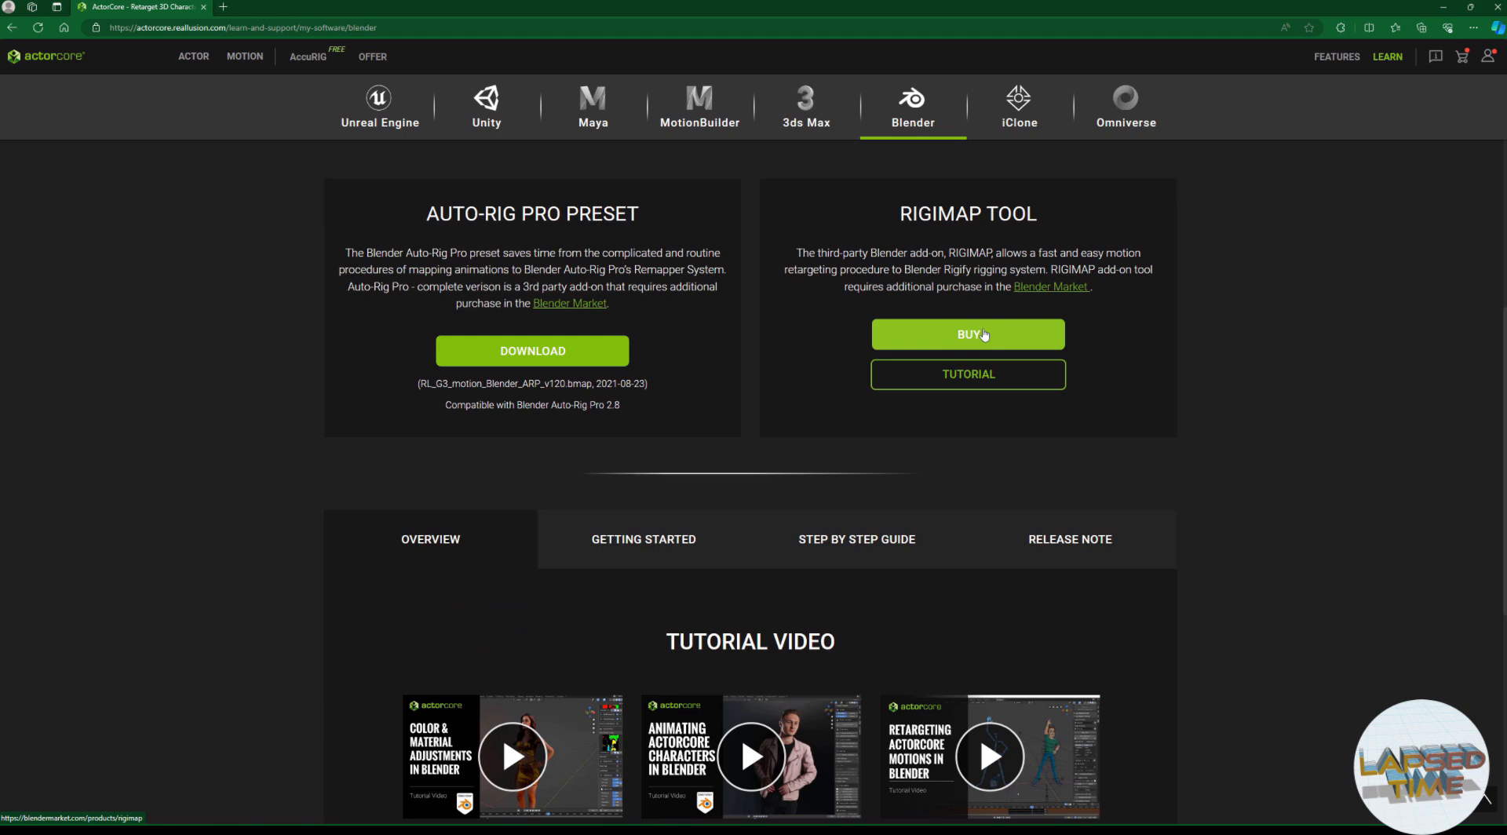
pyautogui.scroll(-3)
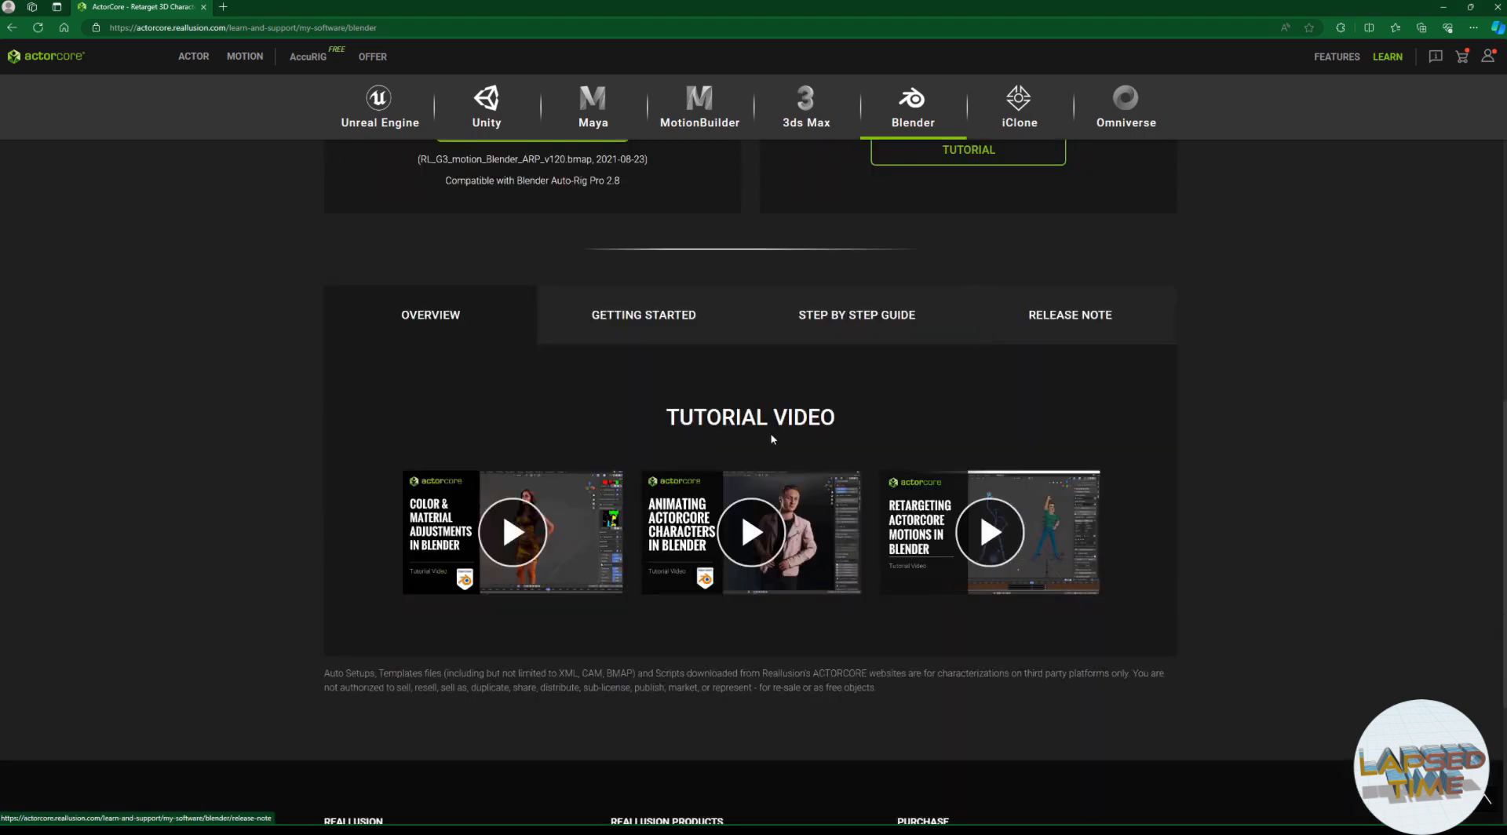
pyautogui.moveTo(955, 543)
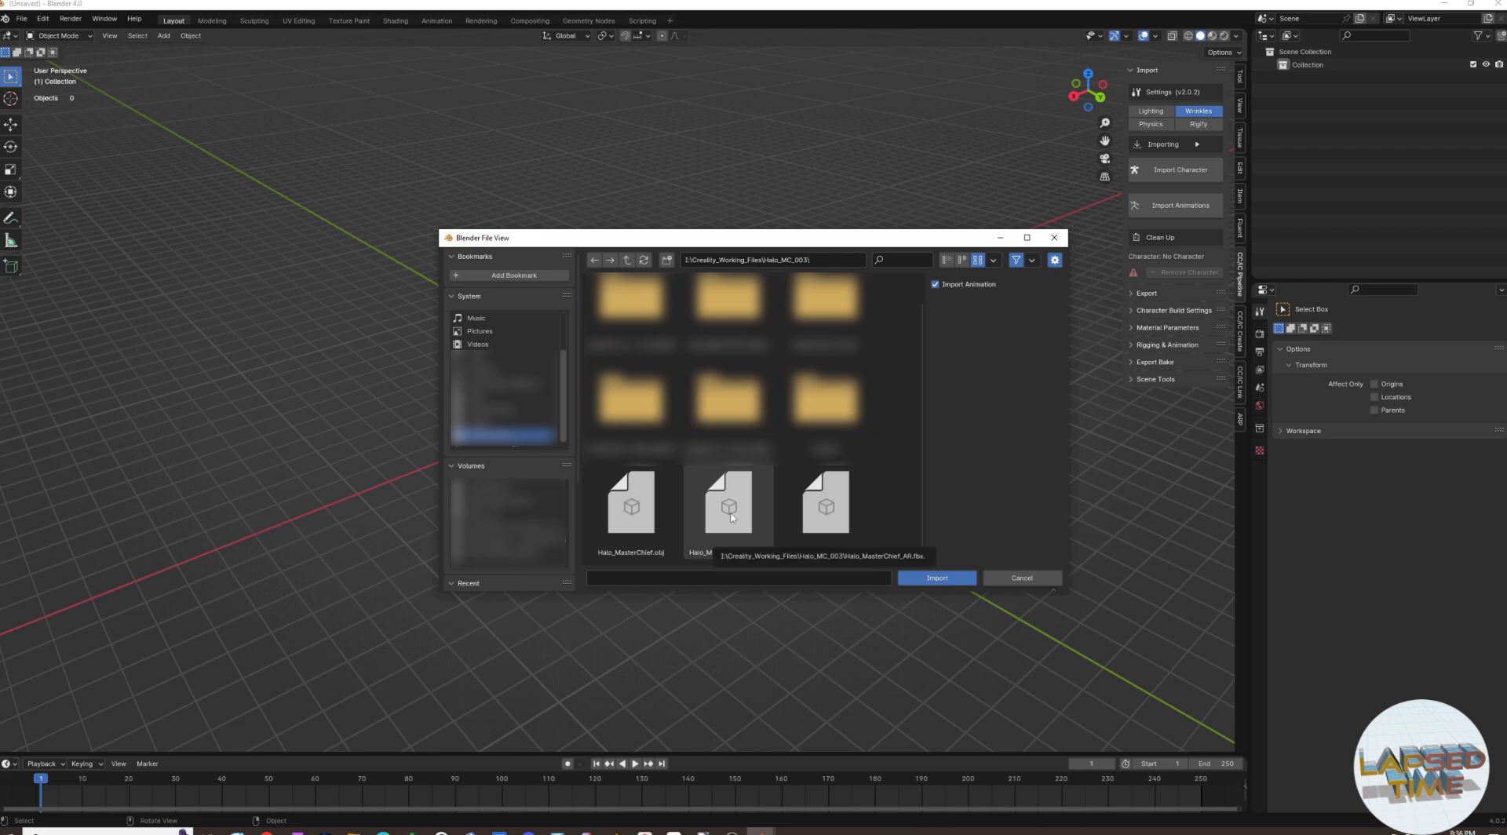
# - Import Halo_MasterChief_AR.fbx and view the textured character
pyautogui.click(936, 578)
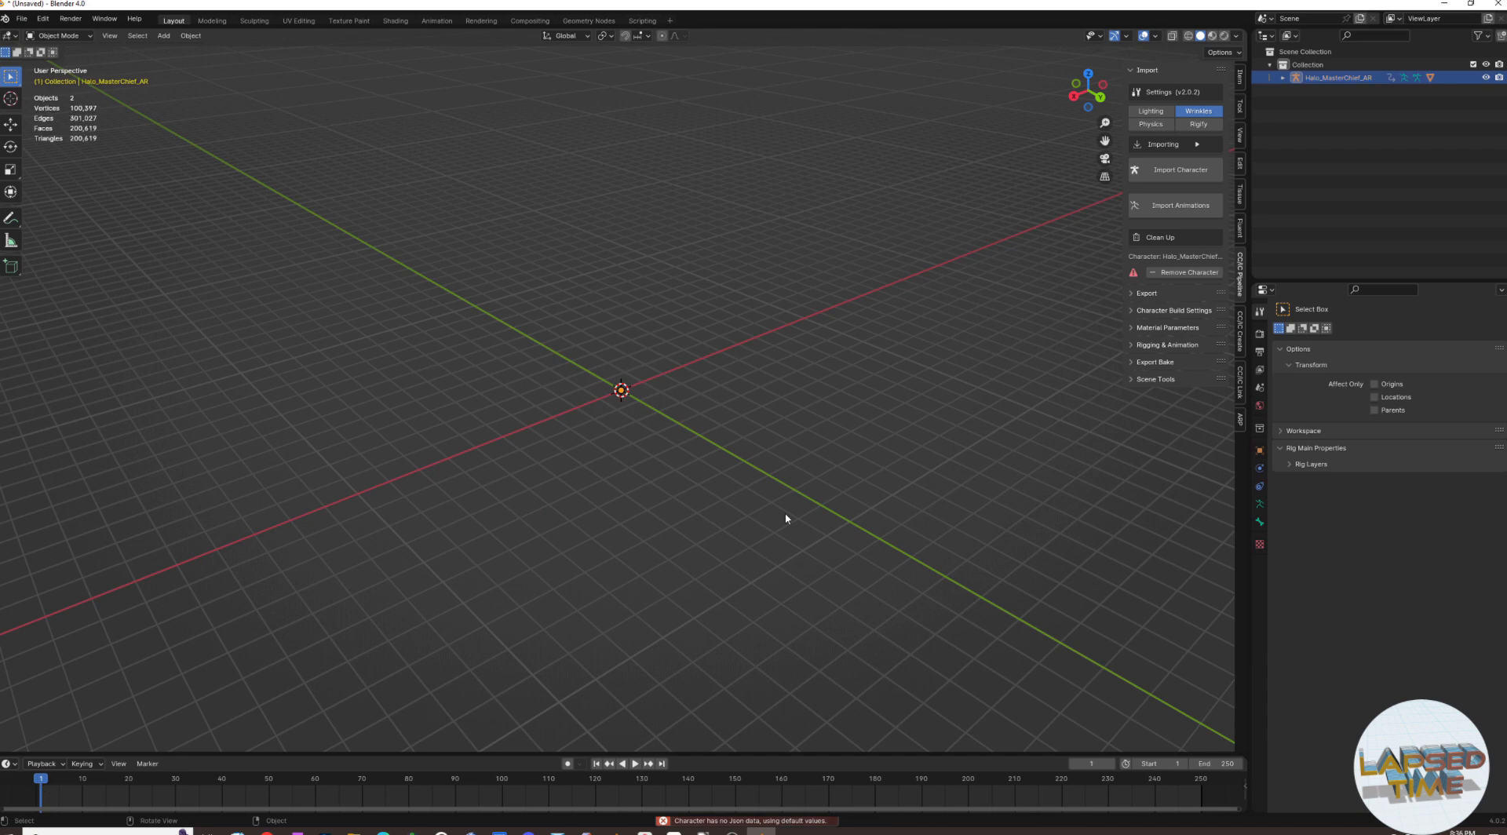
pyautogui.click(1175, 169)
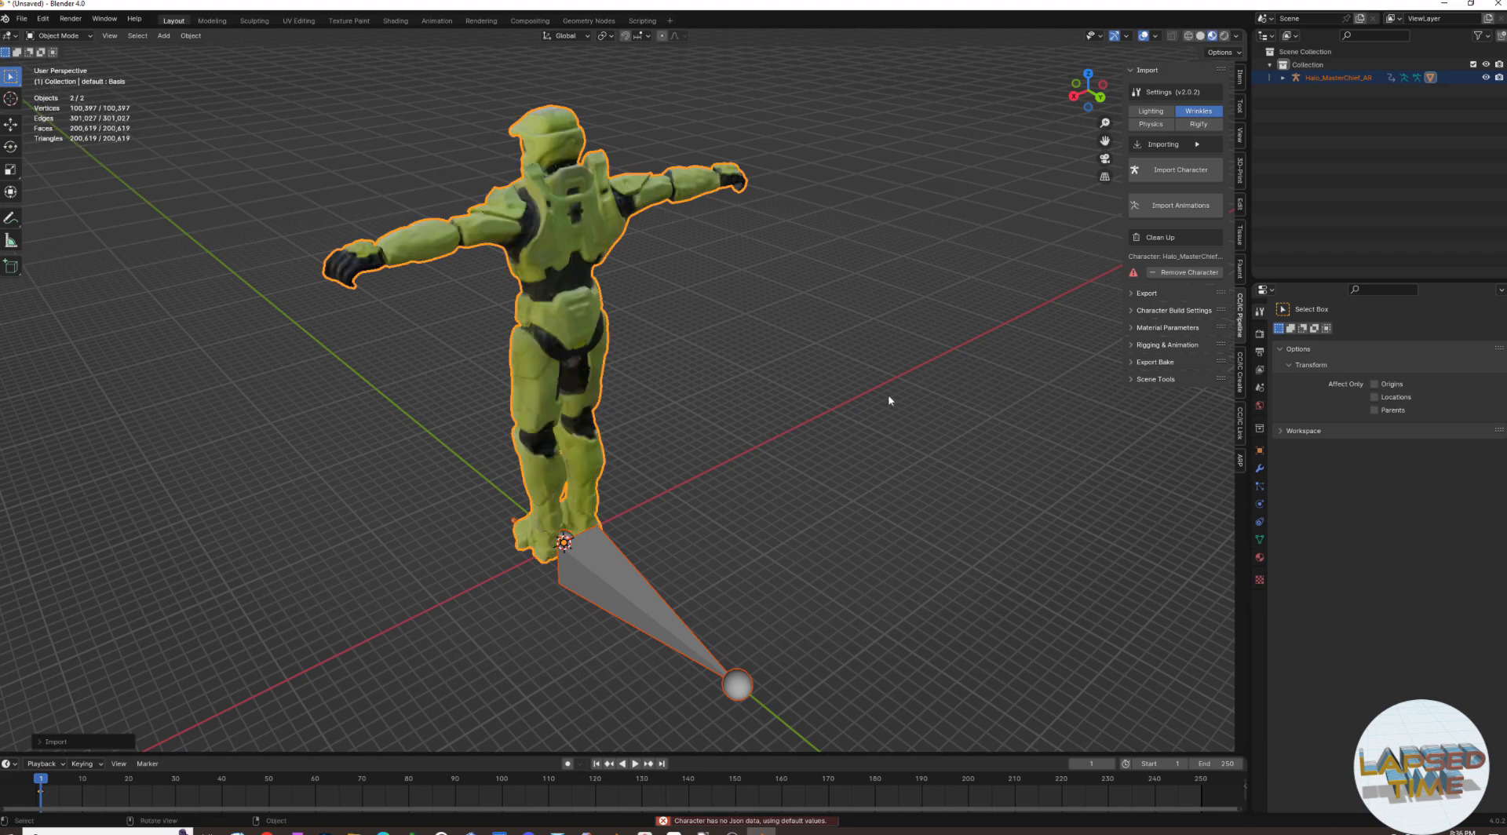
pyautogui.moveTo(745, 528)
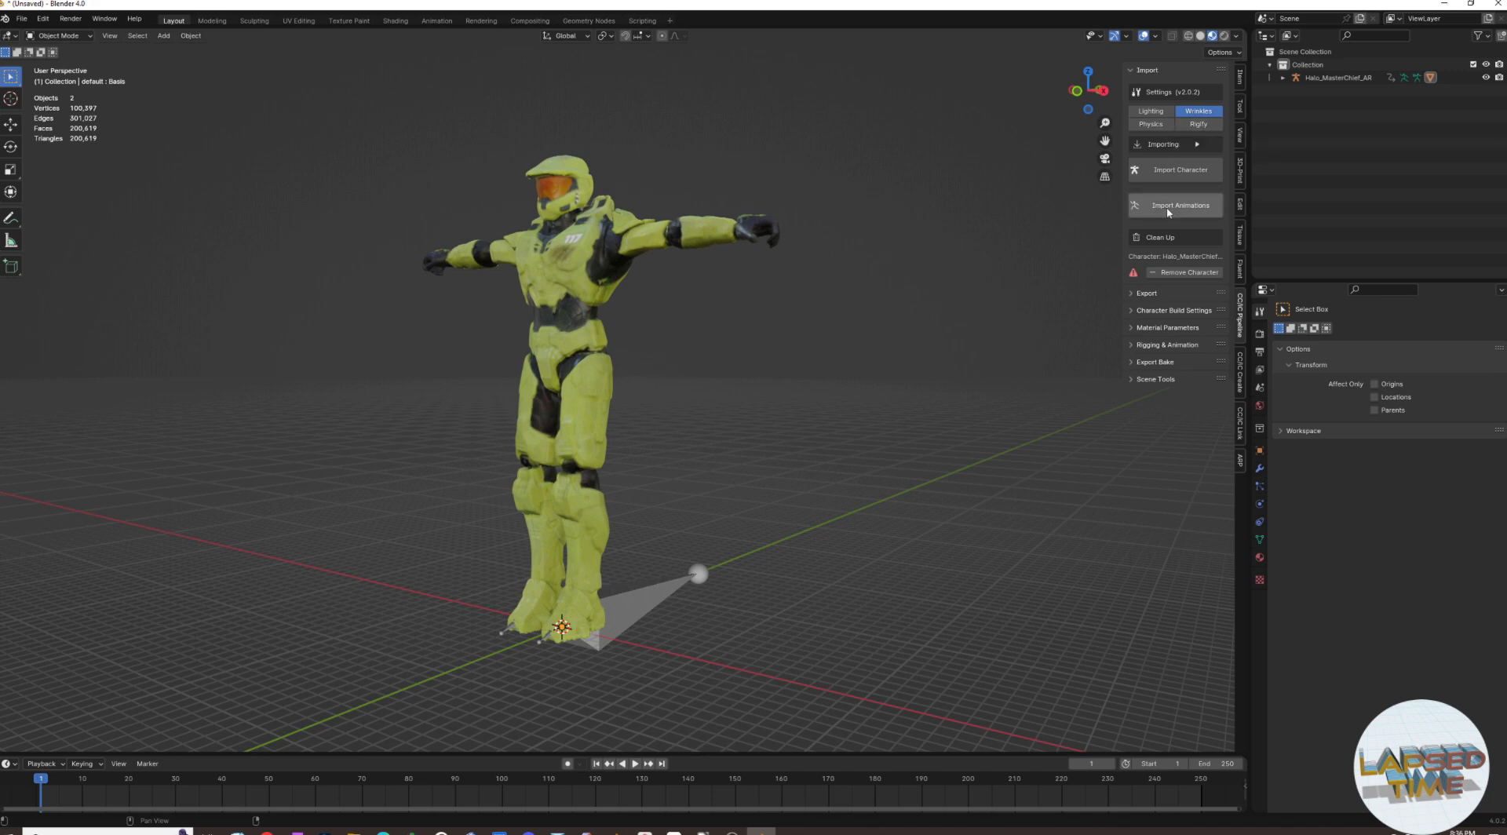
# - Load the CC preset in Auto-Rig Pro's Quick Rig and build the rig
pyautogui.click(1199, 124)
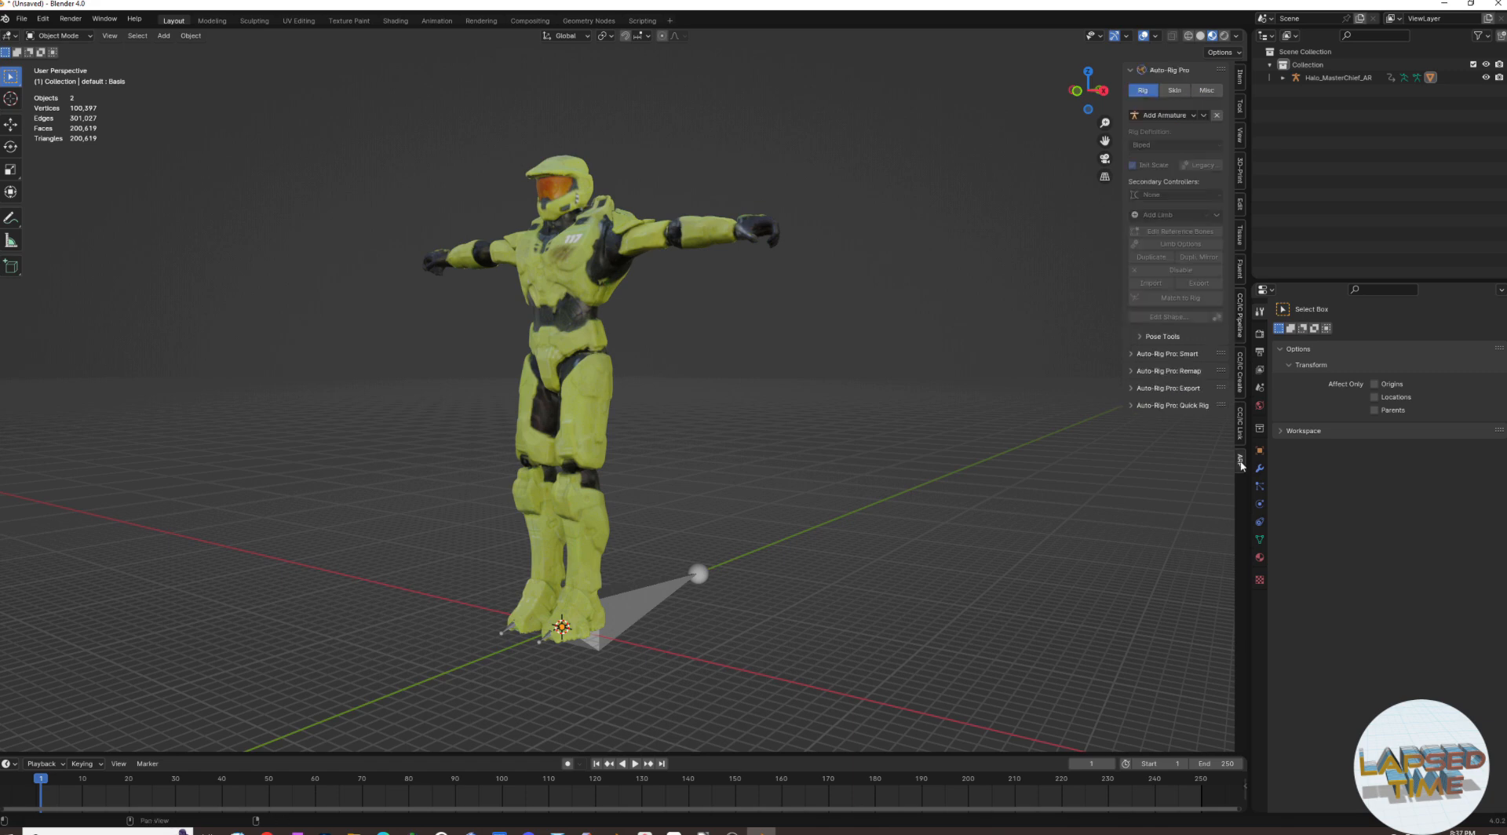
pyautogui.click(1133, 405)
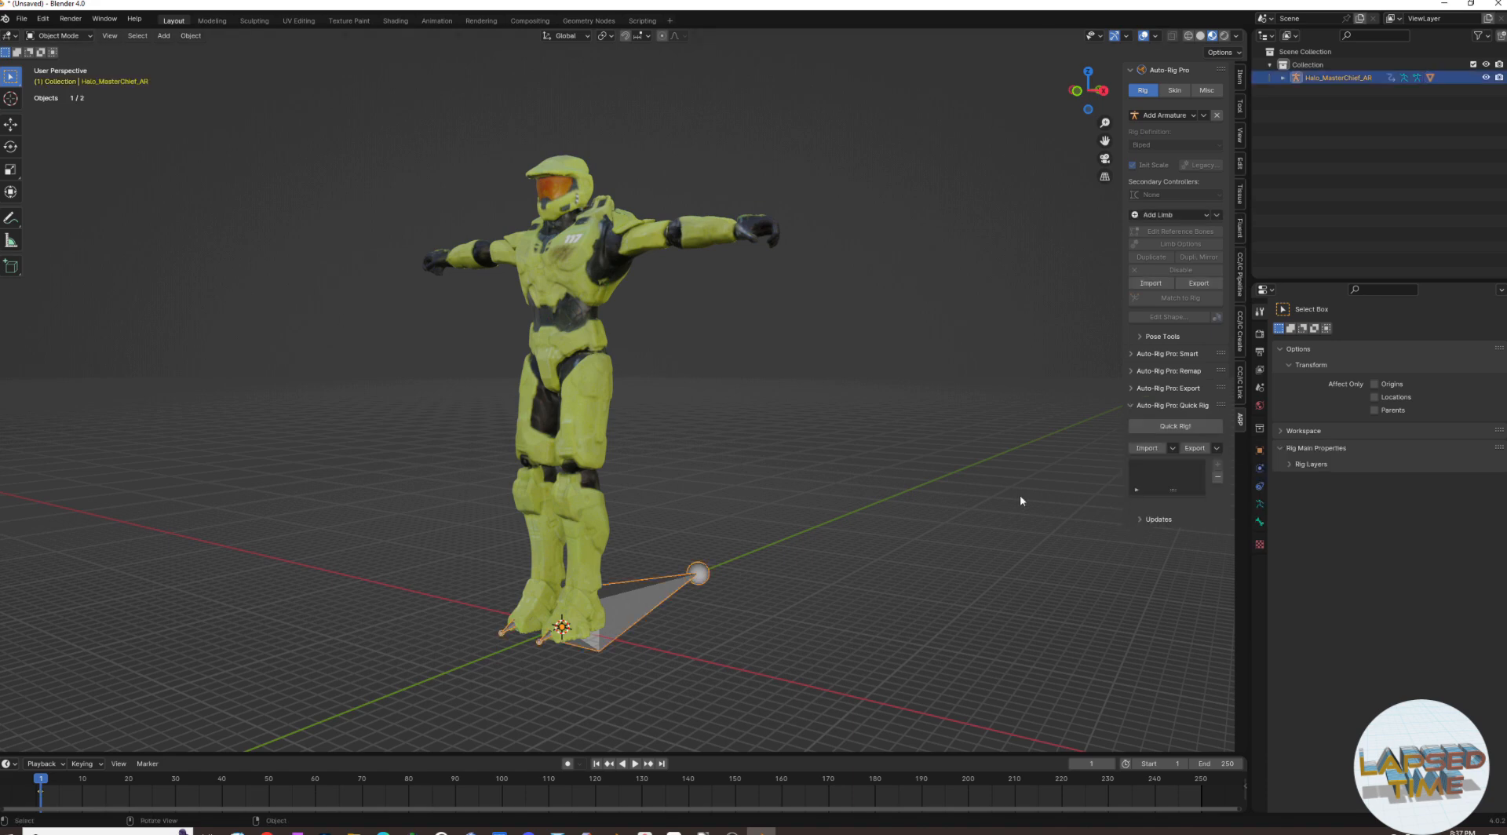
pyautogui.click(1195, 449)
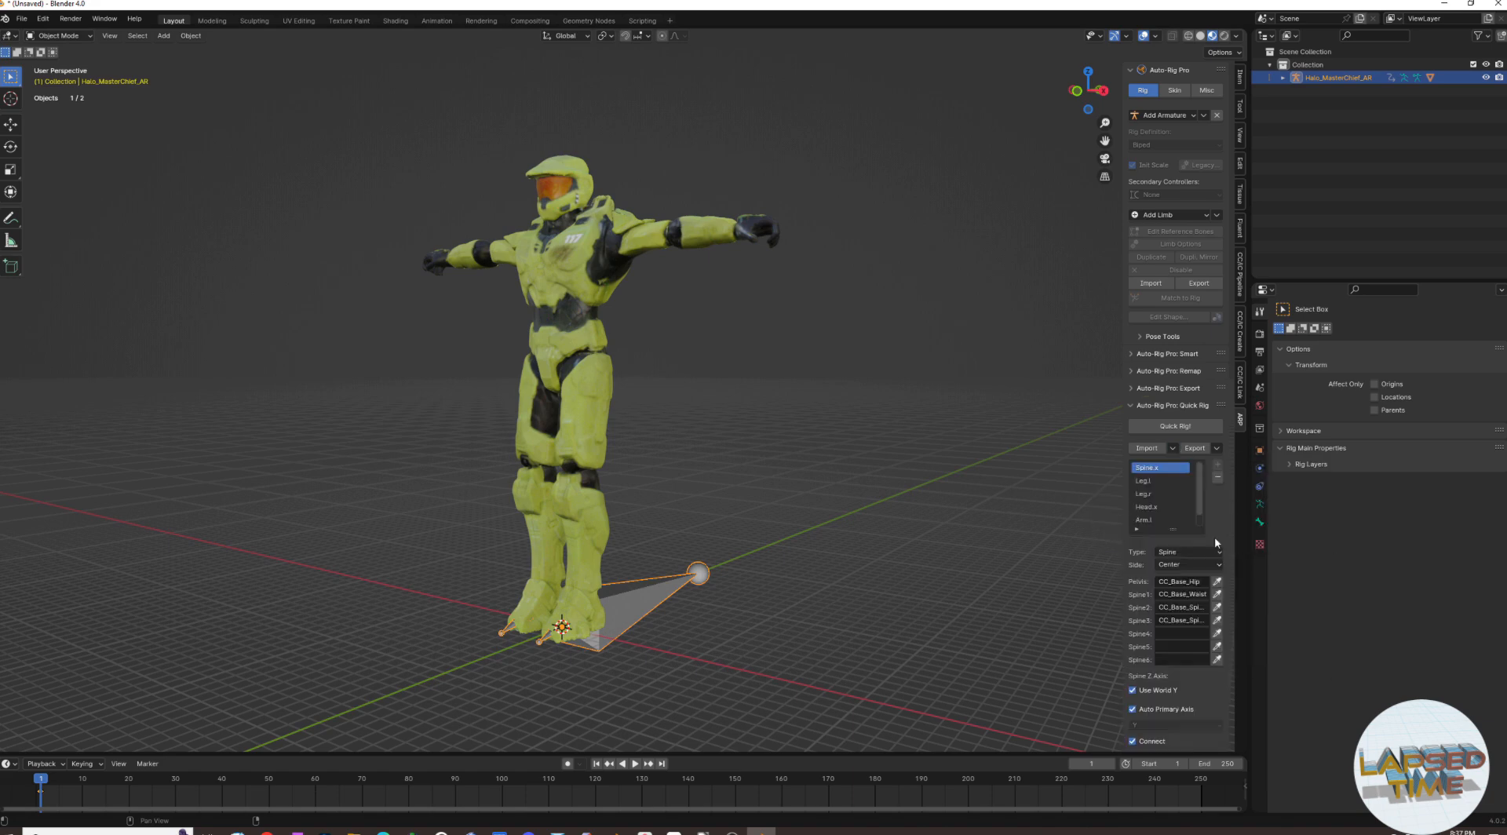
pyautogui.click(1175, 426)
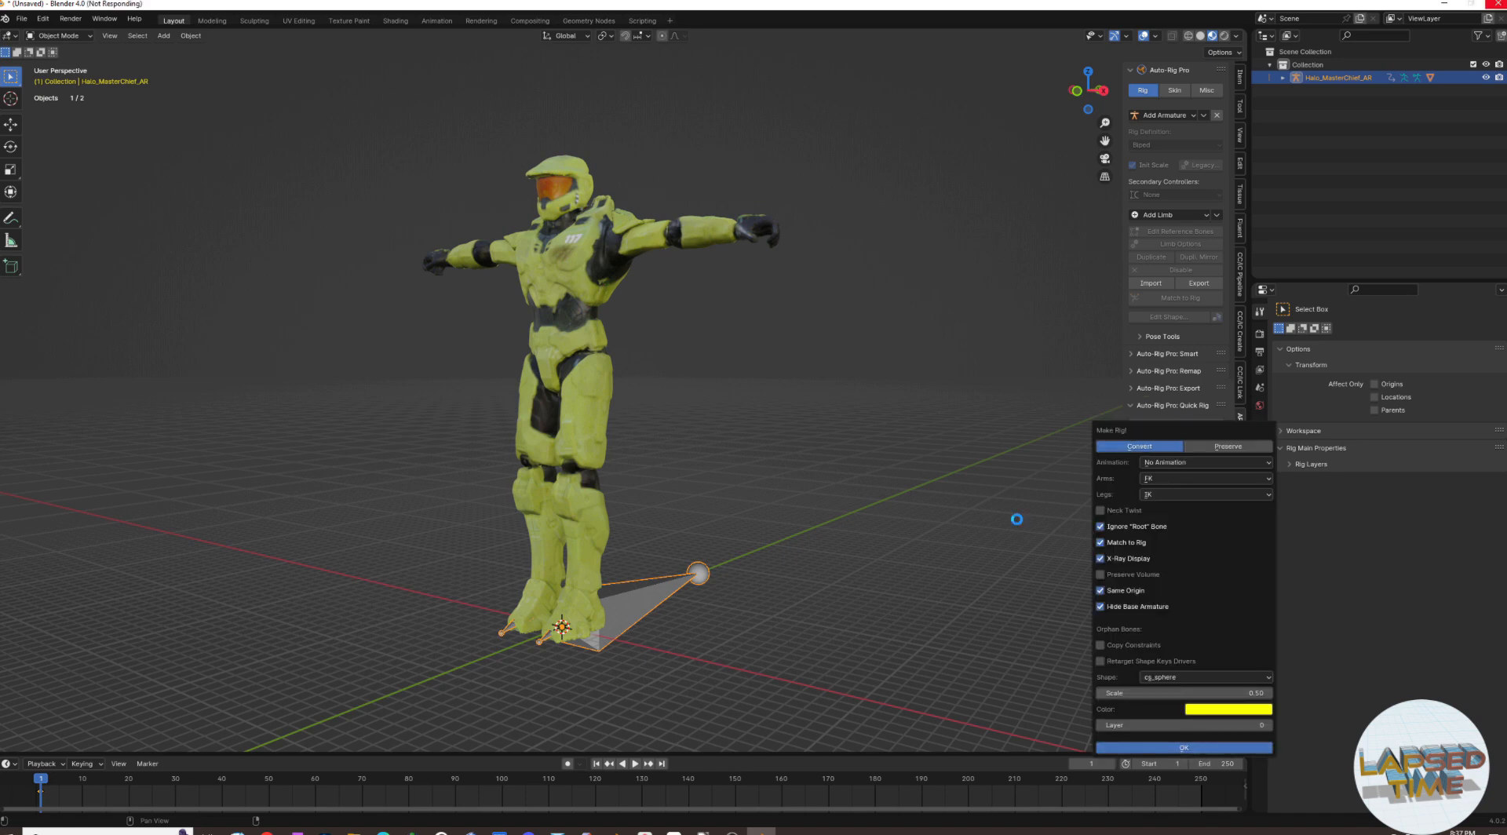
pyautogui.click(1184, 748)
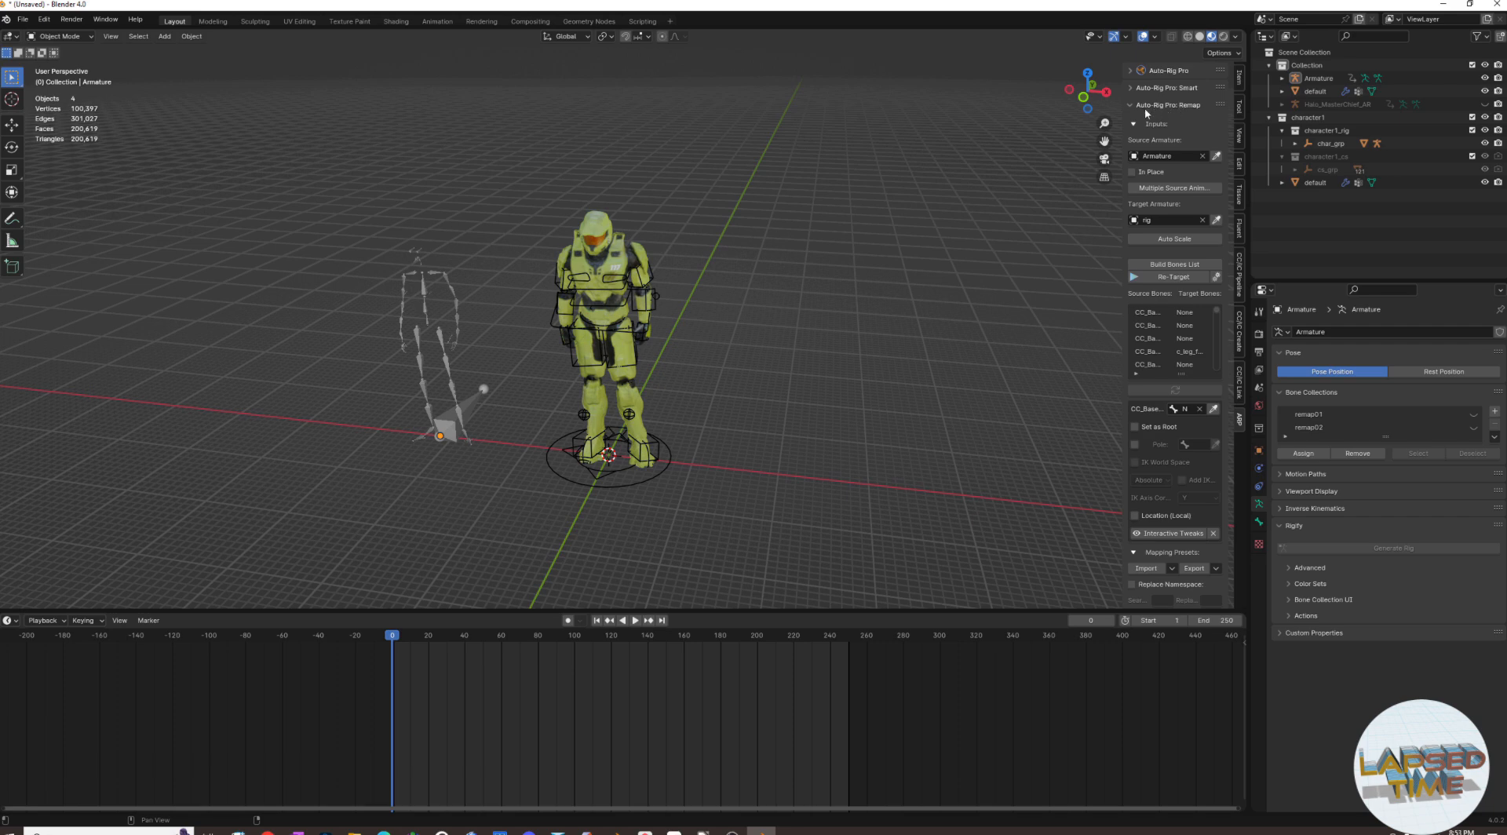
# - Select the source armature and play its animation
pyautogui.click(423, 314)
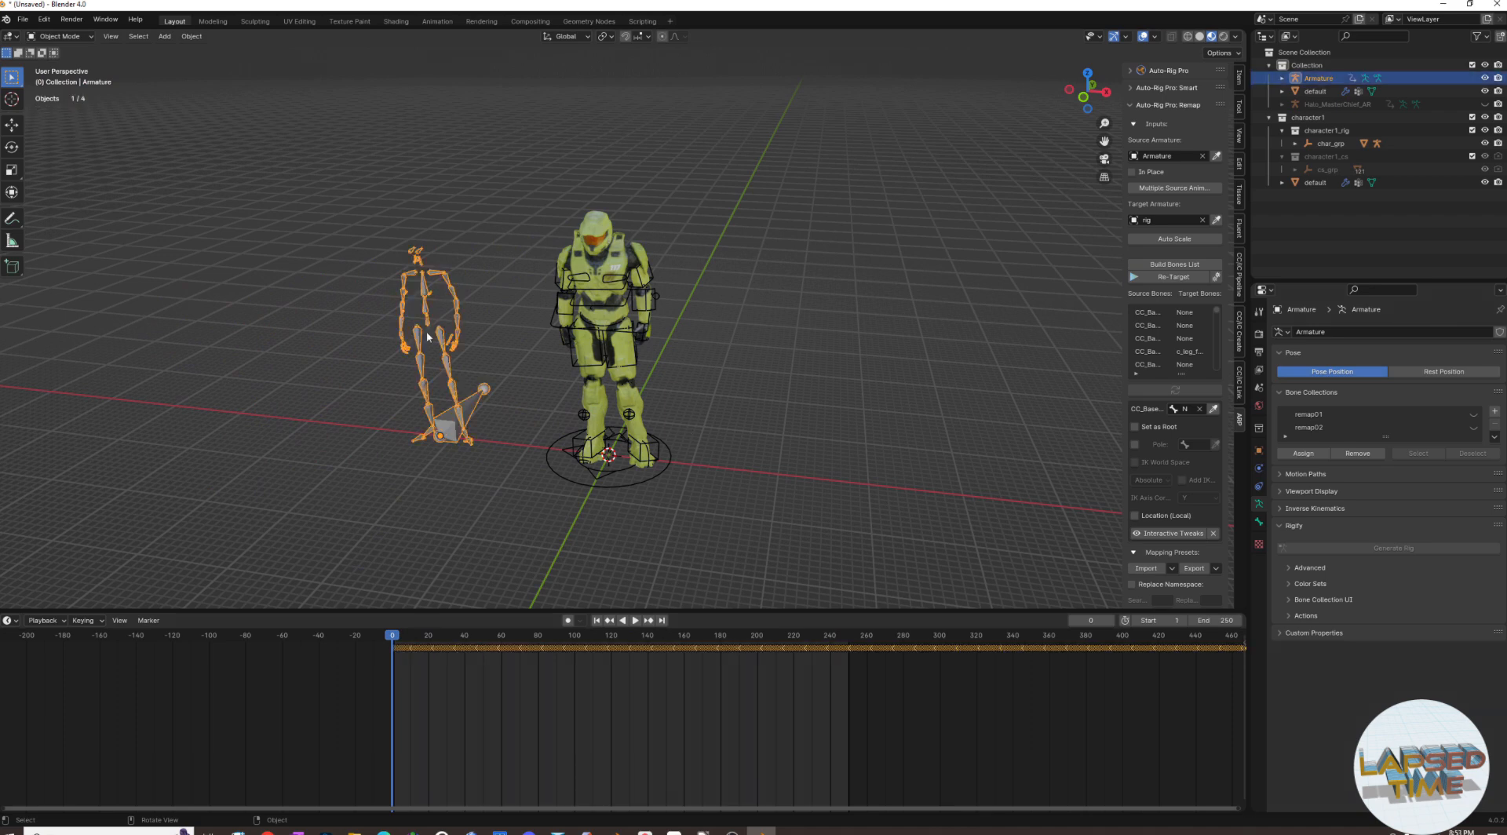
pyautogui.moveTo(437, 393)
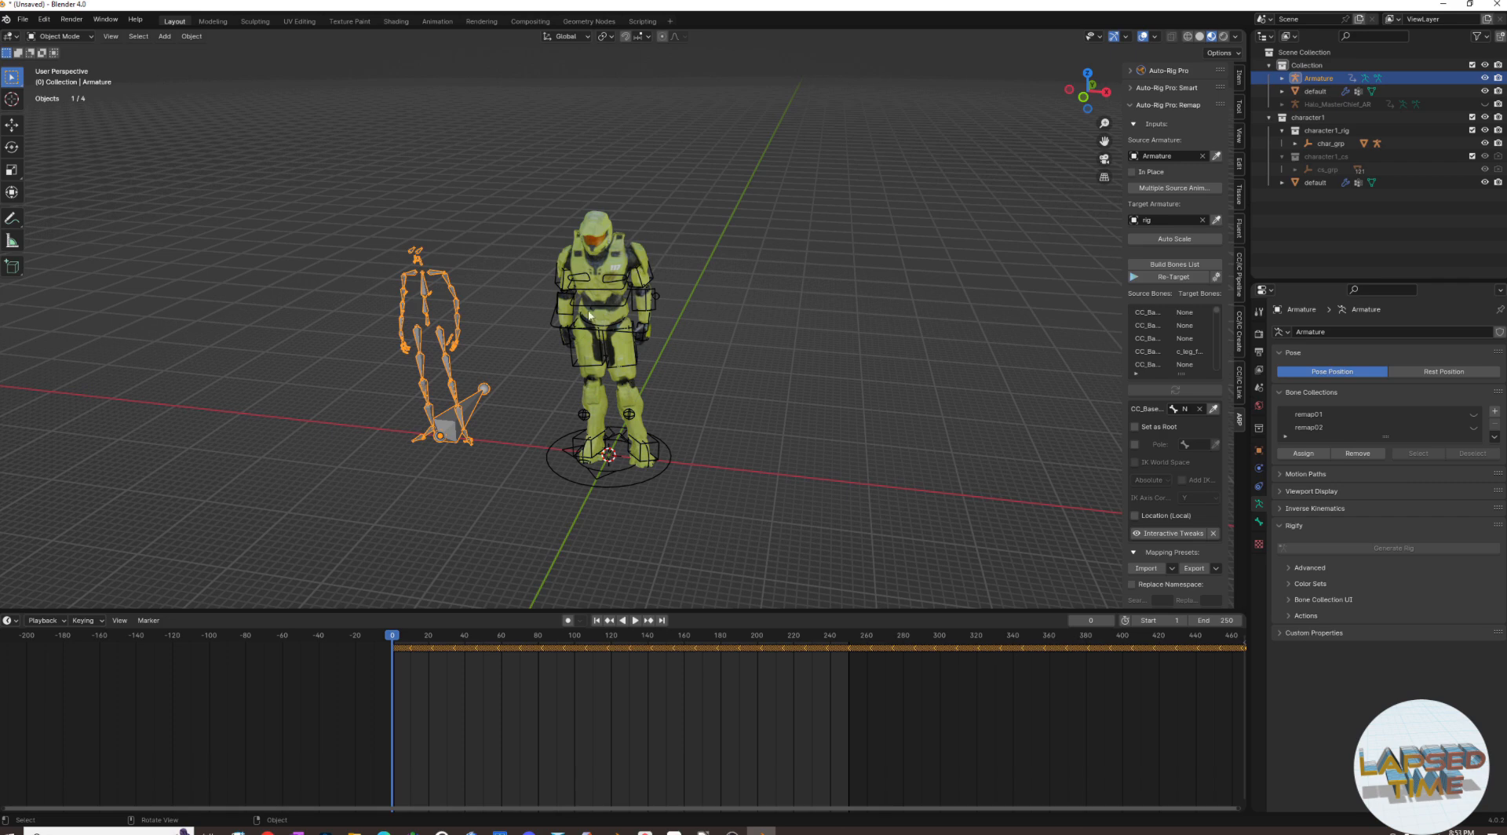
pyautogui.click(641, 621)
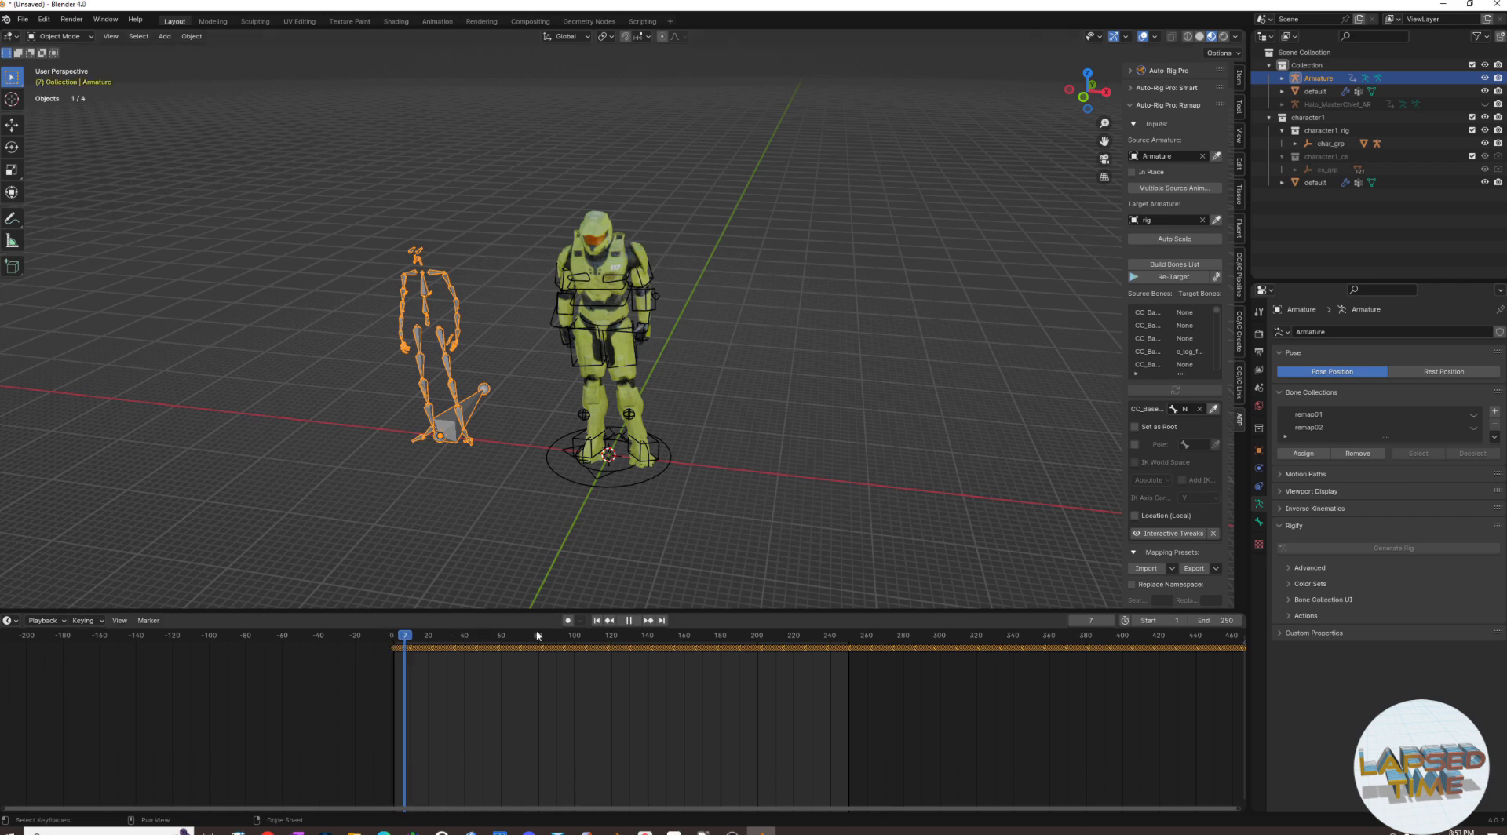